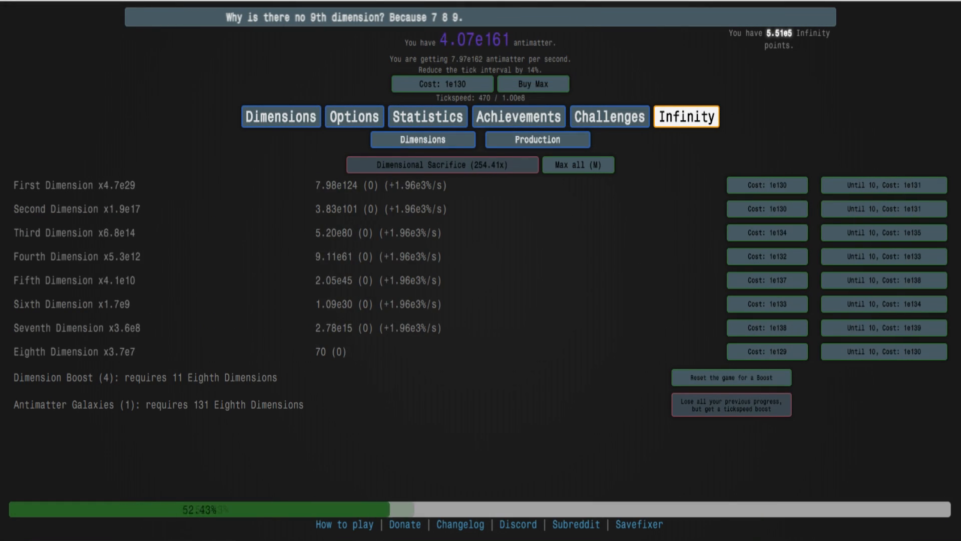
- Reach the Infinity upgrades and look over the Autobuyers and Break Infinity subtabs
click(442, 164)
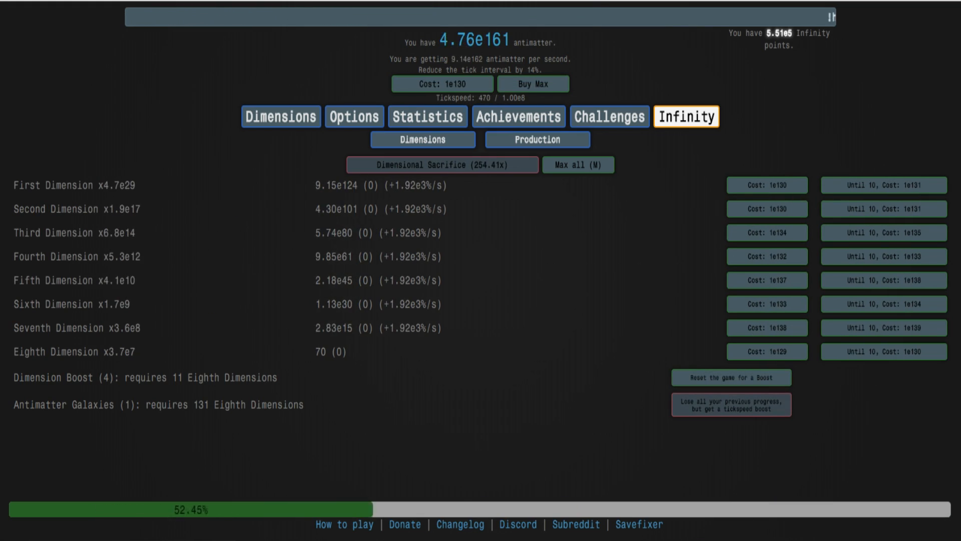
text(hi)
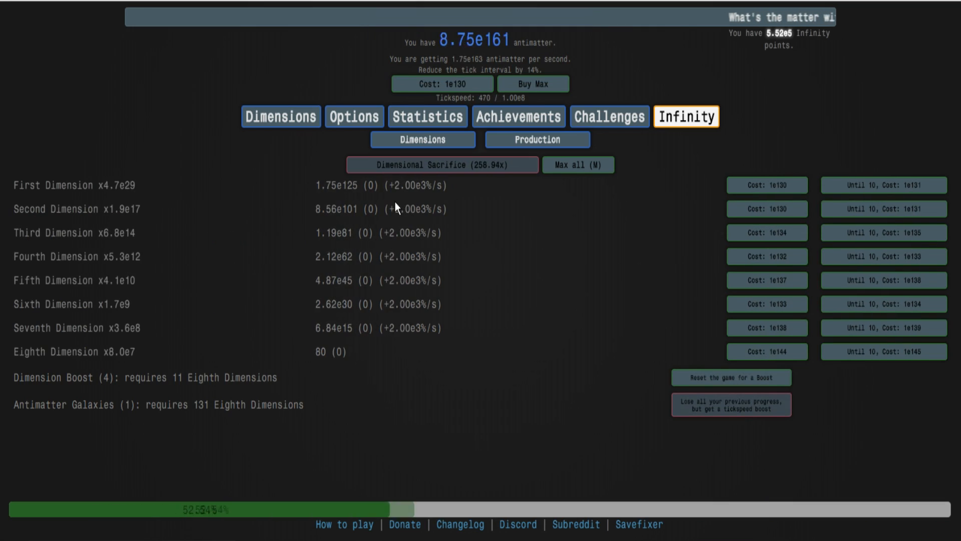
mouse_move(370, 255)
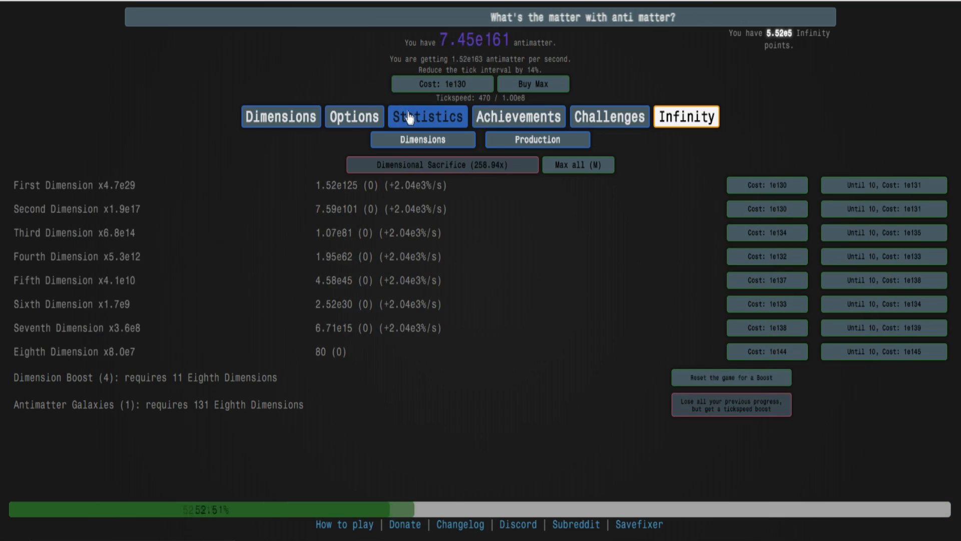
click(685, 116)
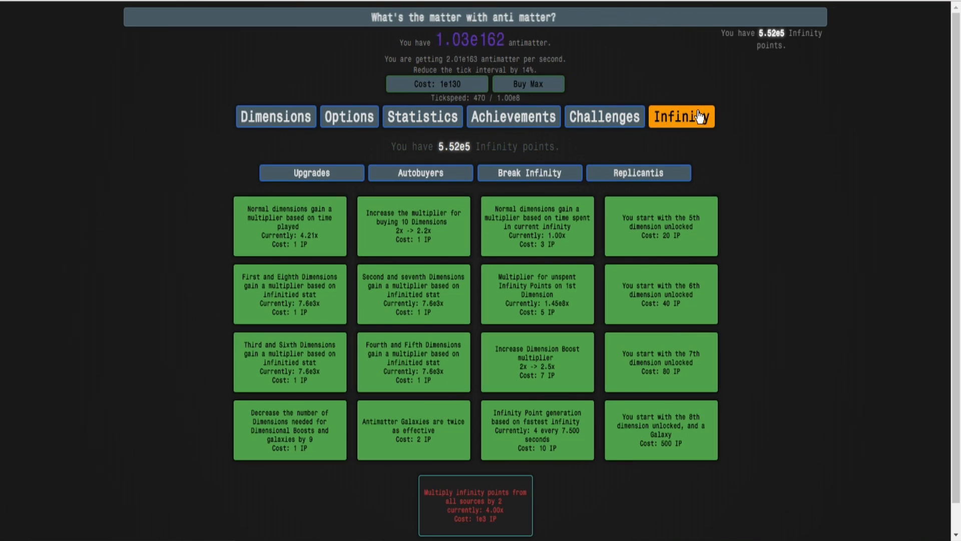
mouse_move(523, 483)
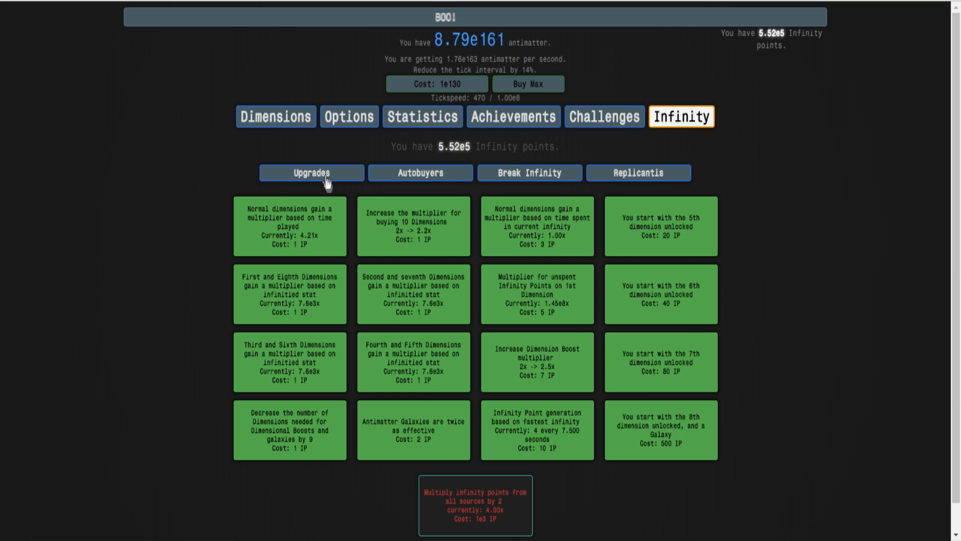
mouse_move(494, 116)
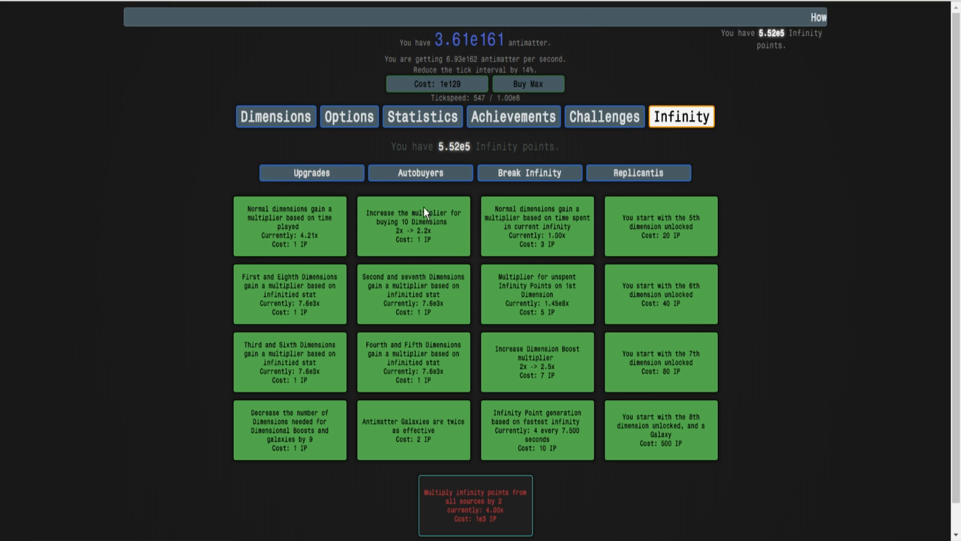
click(421, 173)
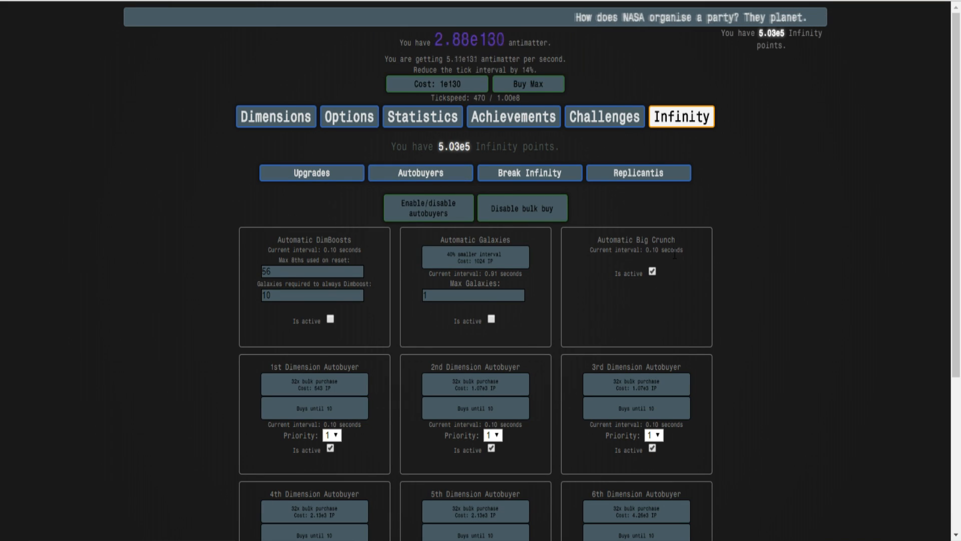
click(529, 172)
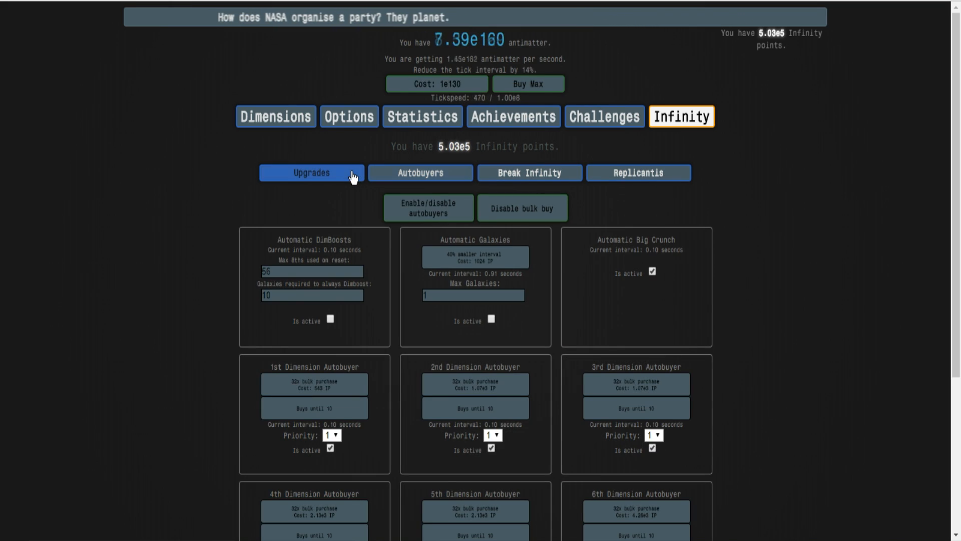
- Buy the 'Multiply infinity points by 2' upgrade, raising the multiplier toward 16x
click(311, 172)
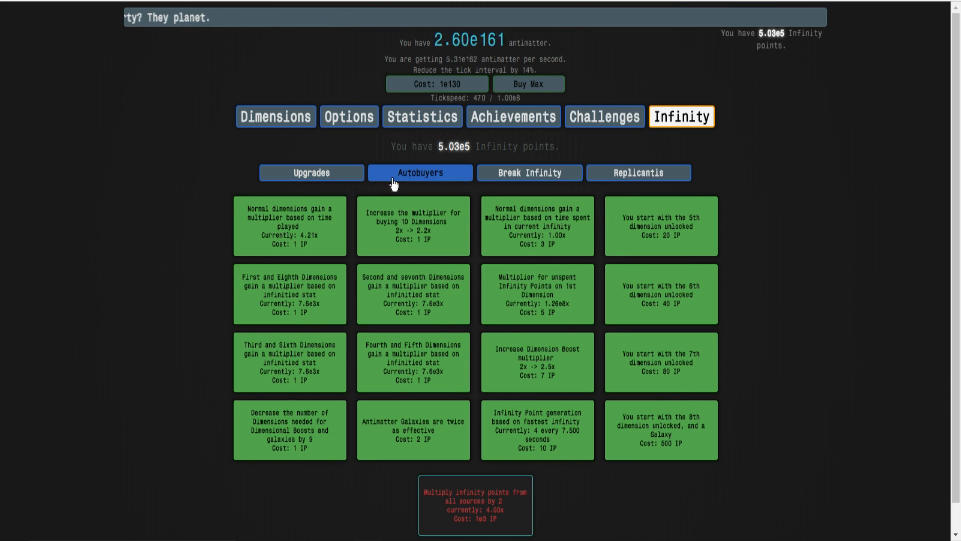
click(419, 172)
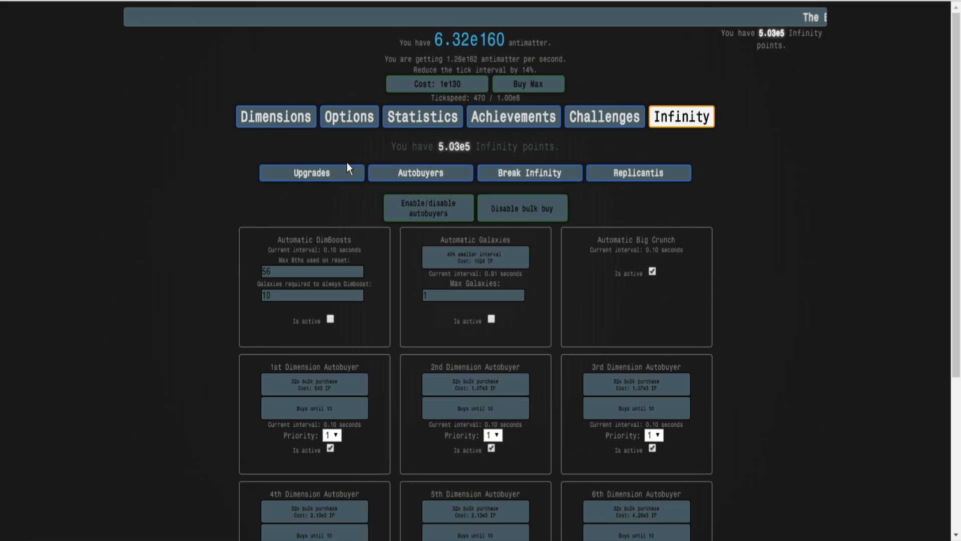
click(311, 173)
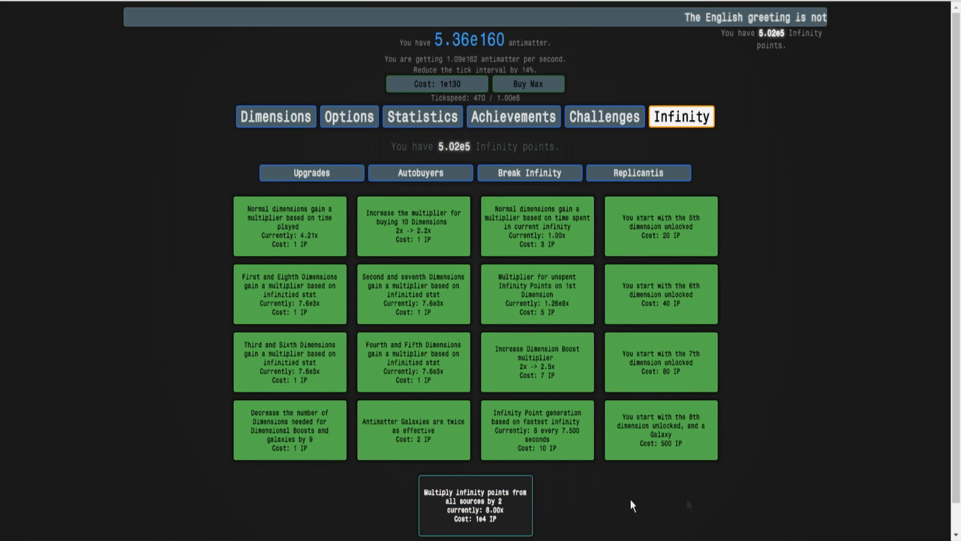
click(474, 504)
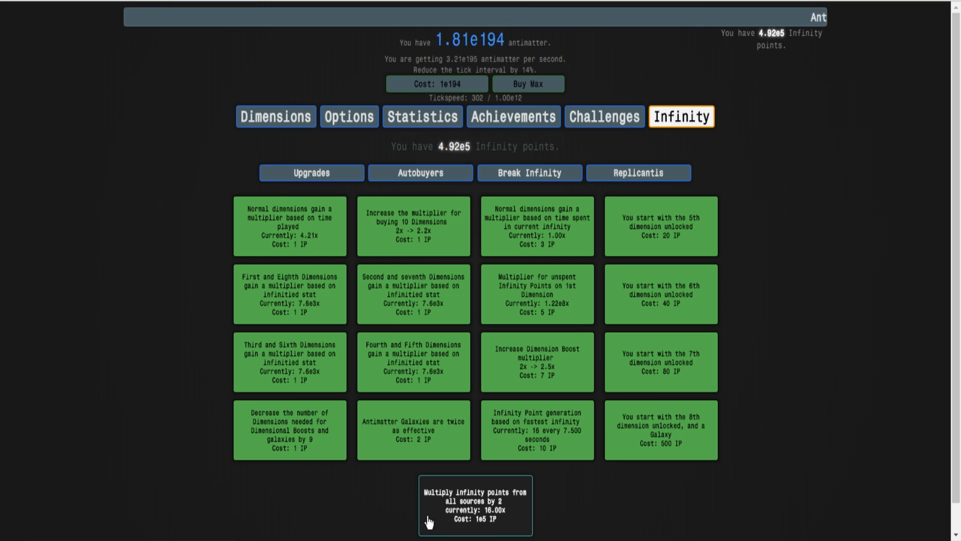
mouse_move(545, 310)
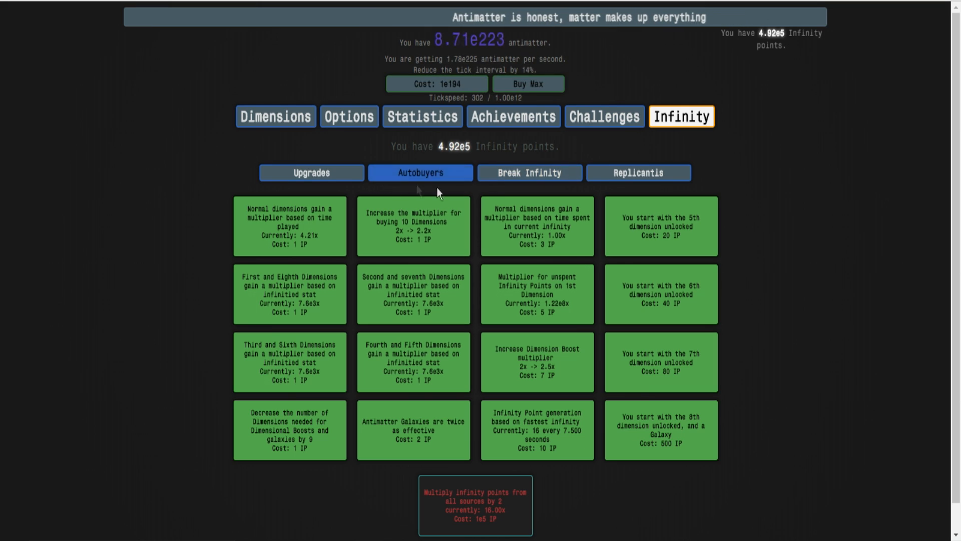
- Show the Break Infinity upgrades page with its 1e4–1e5 IP dimension power-ups
click(529, 172)
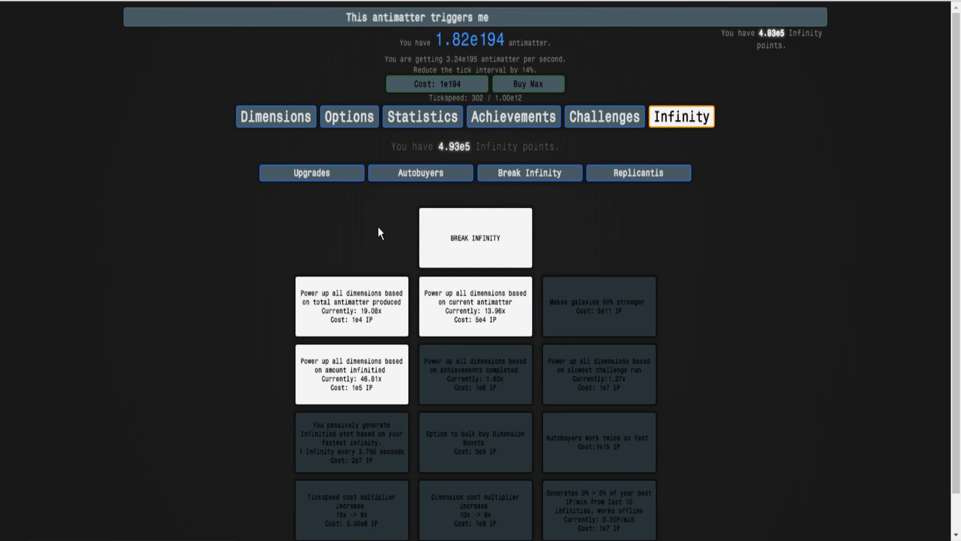
mouse_move(475, 245)
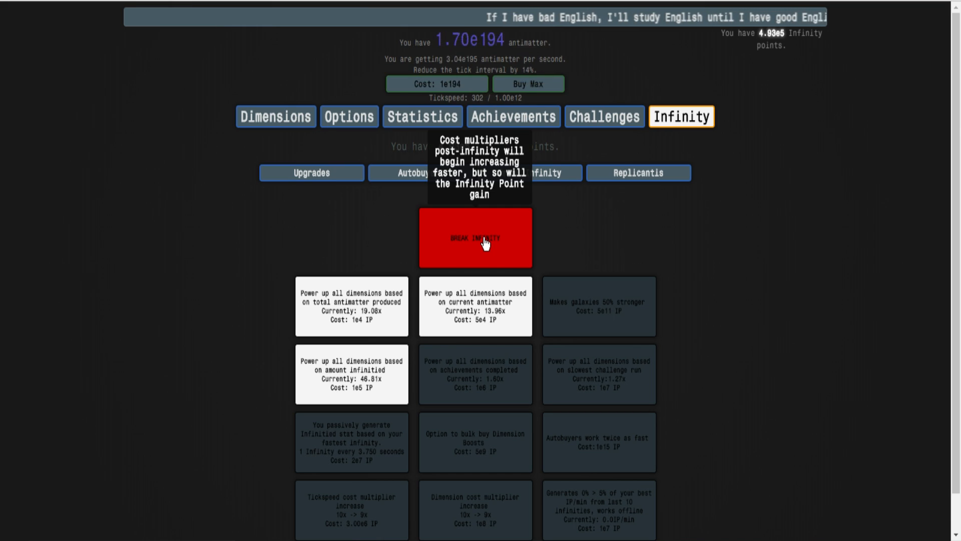
- Export the save to the clipboard from Options, then glance at the challenges list
click(349, 116)
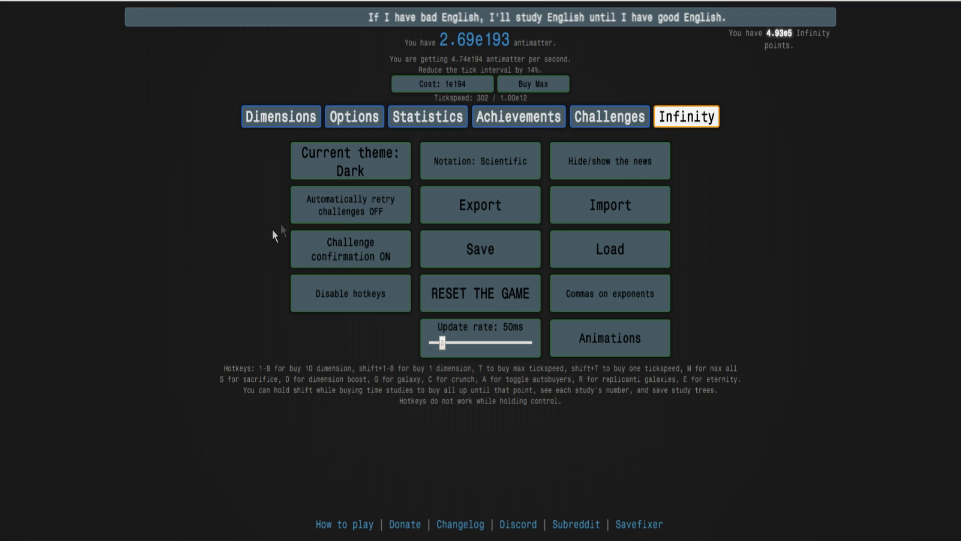
click(480, 249)
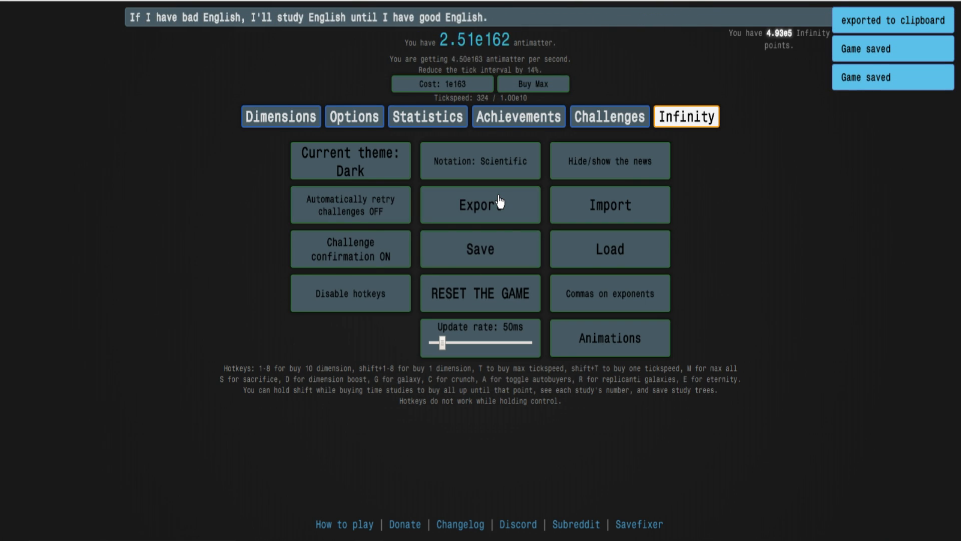
mouse_move(280, 116)
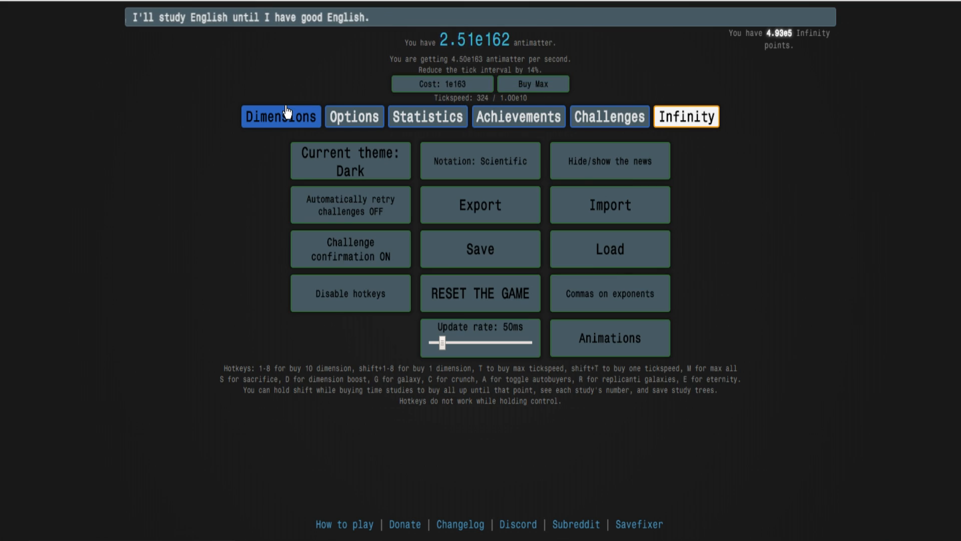
click(607, 116)
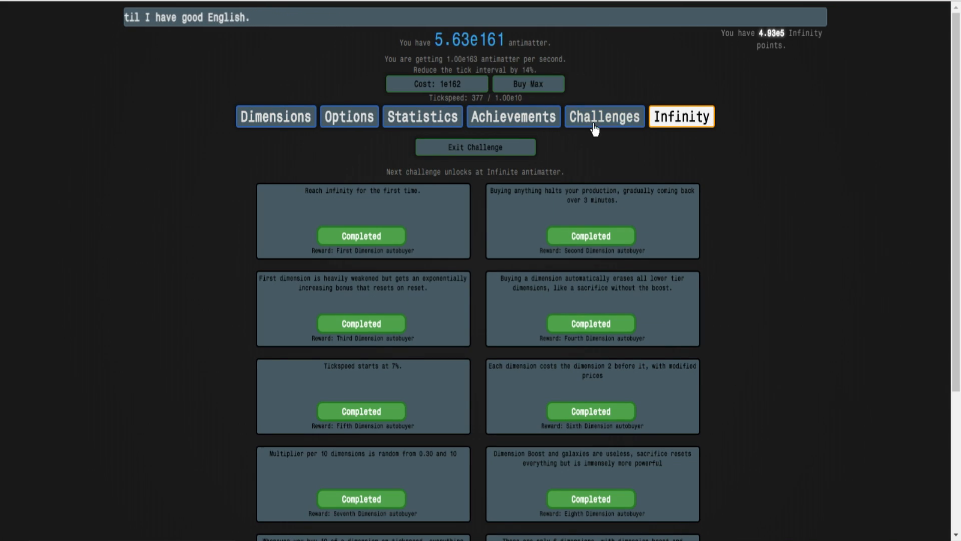
click(680, 116)
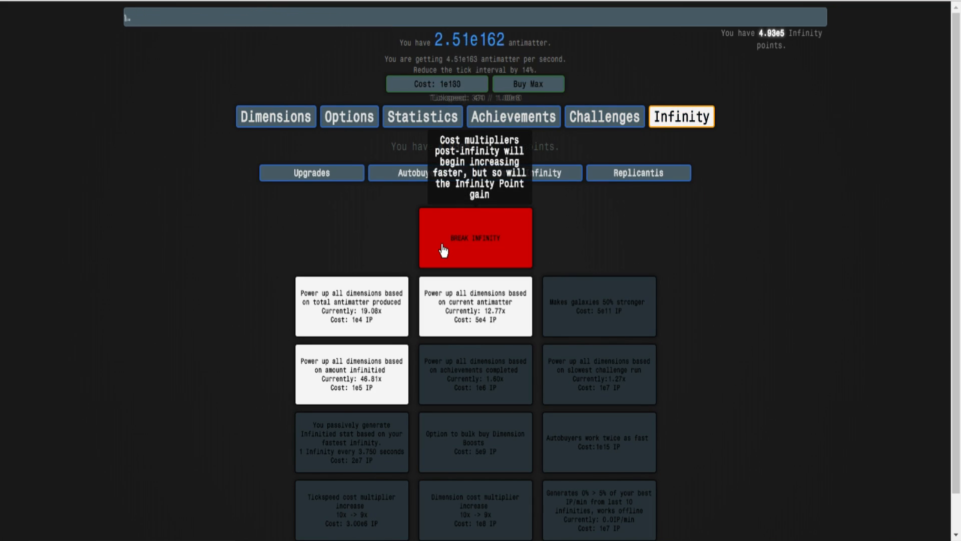
- Break Infinity to lift the antimatter cap, earning Limit Break, and return to its upgrades
click(474, 239)
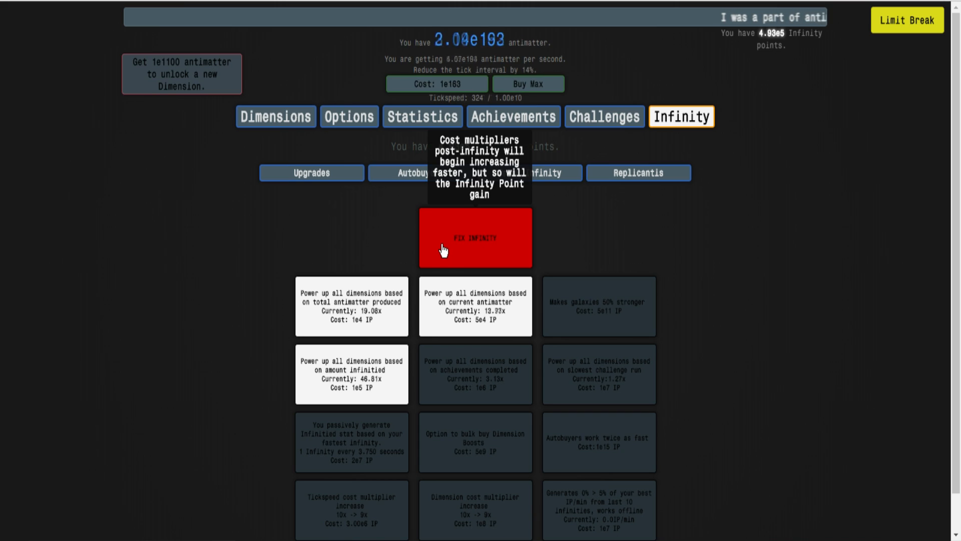
mouse_move(638, 172)
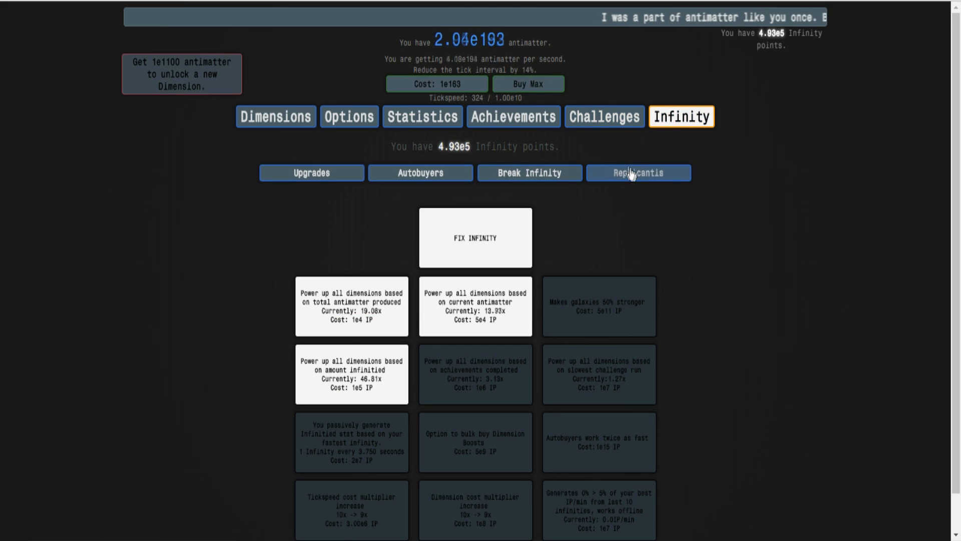
click(420, 172)
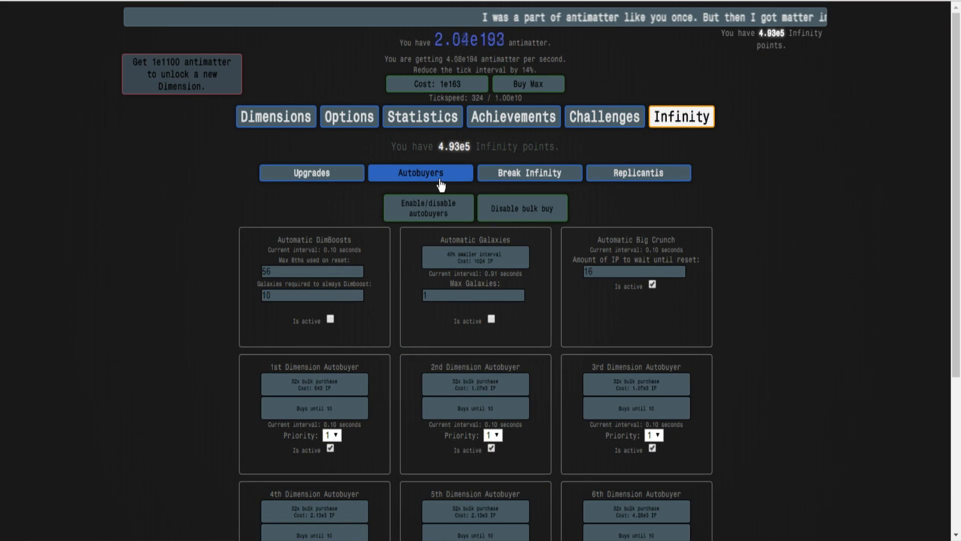
click(280, 116)
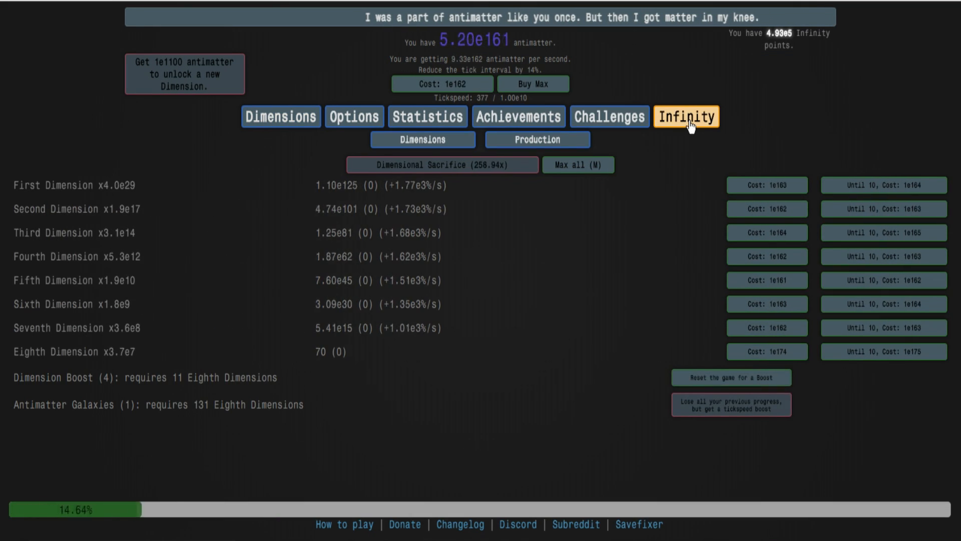
click(684, 116)
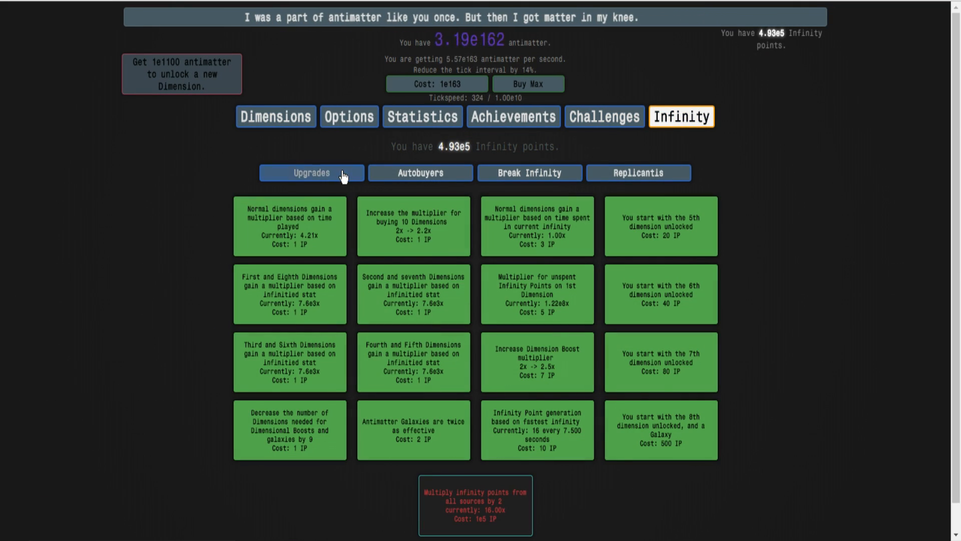
mouse_move(645, 256)
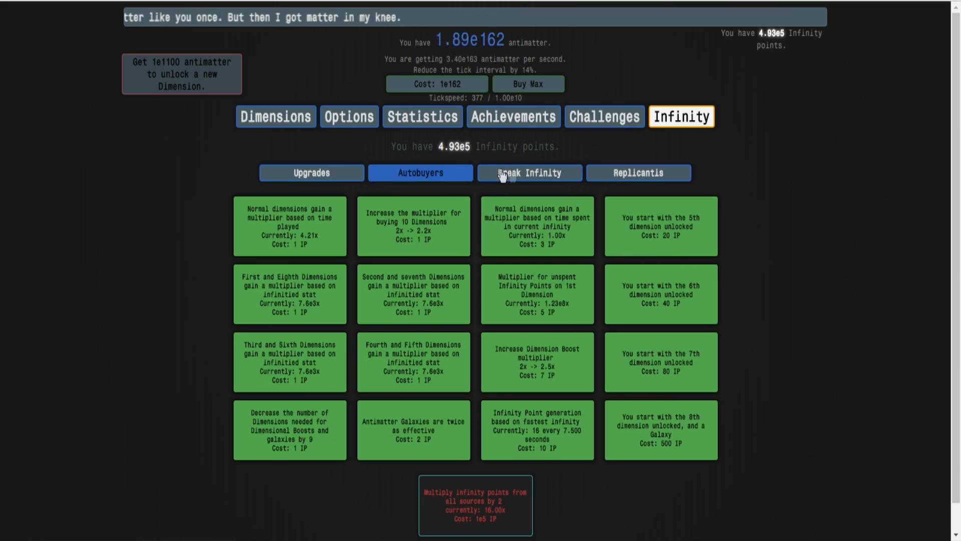
click(529, 172)
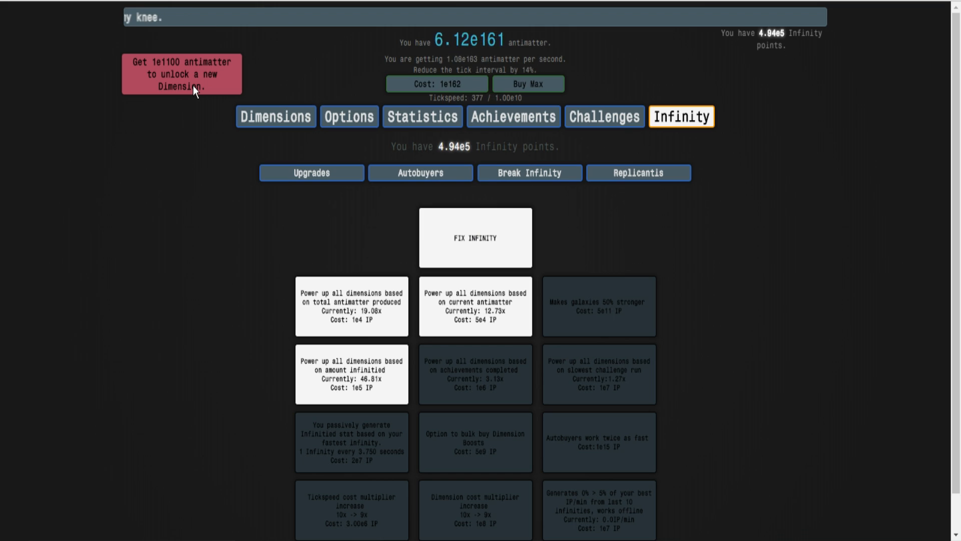
mouse_move(216, 104)
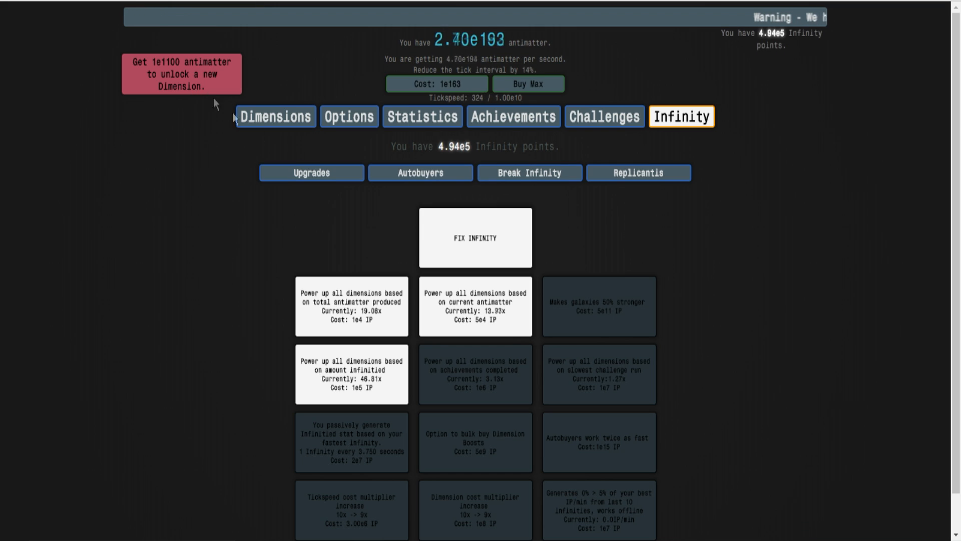
mouse_move(475, 220)
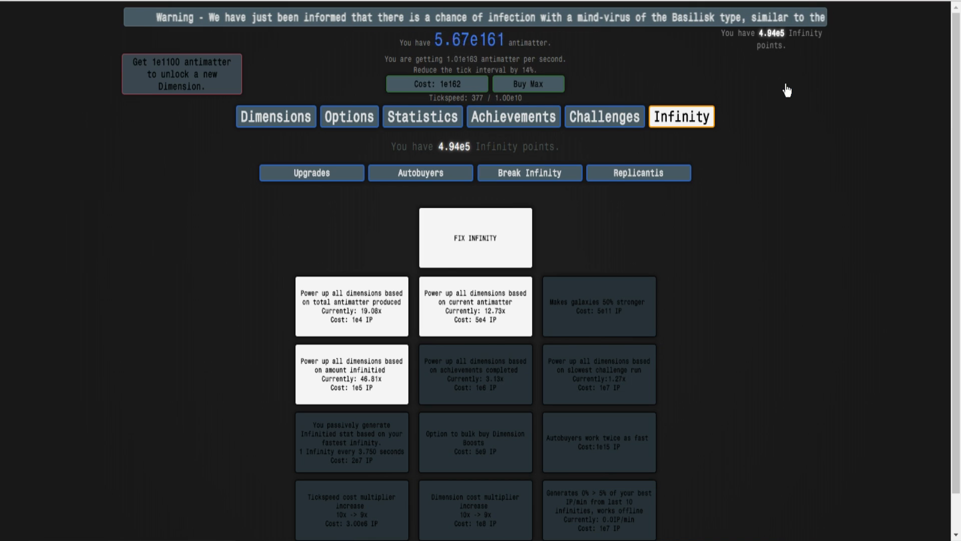
- Check the challenges list, then show the Infinity autobuyer settings
click(603, 116)
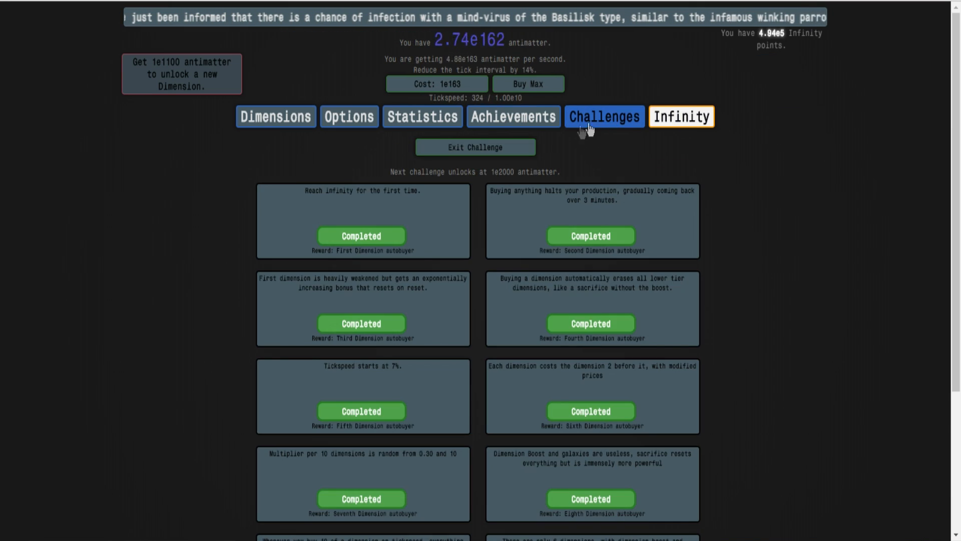
click(678, 116)
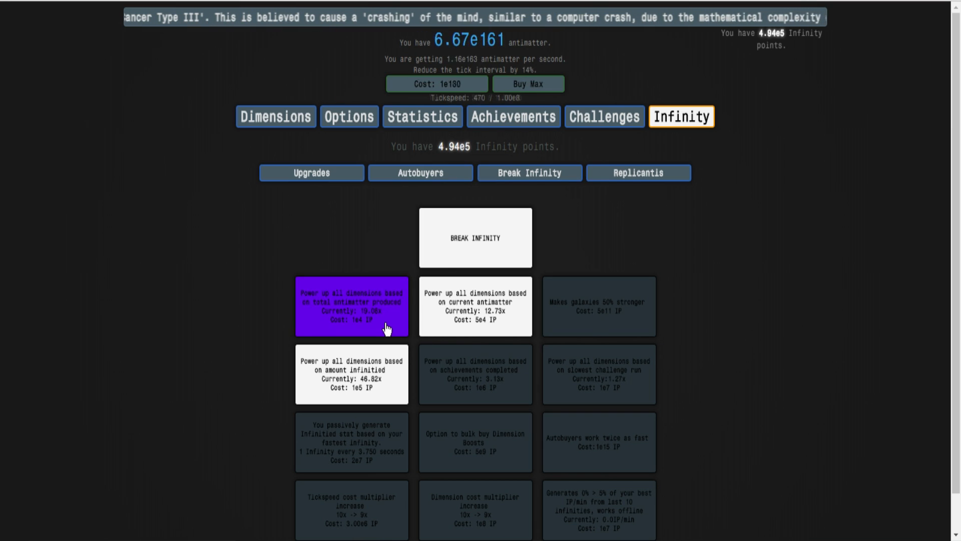
click(351, 306)
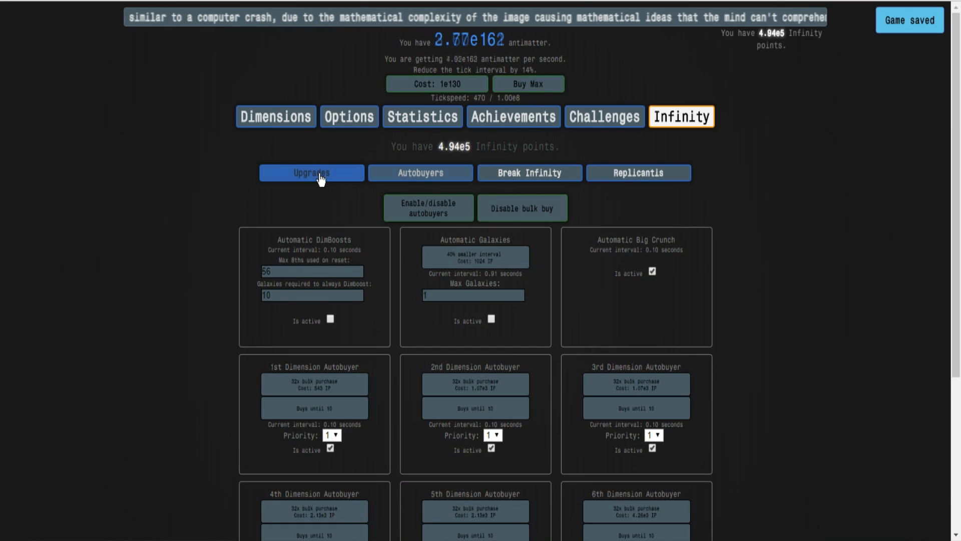
- Buy two galaxy autobuyer 40% interval cuts and bulk upgrades for the 1st and 8th Dimension autobuyers
click(473, 256)
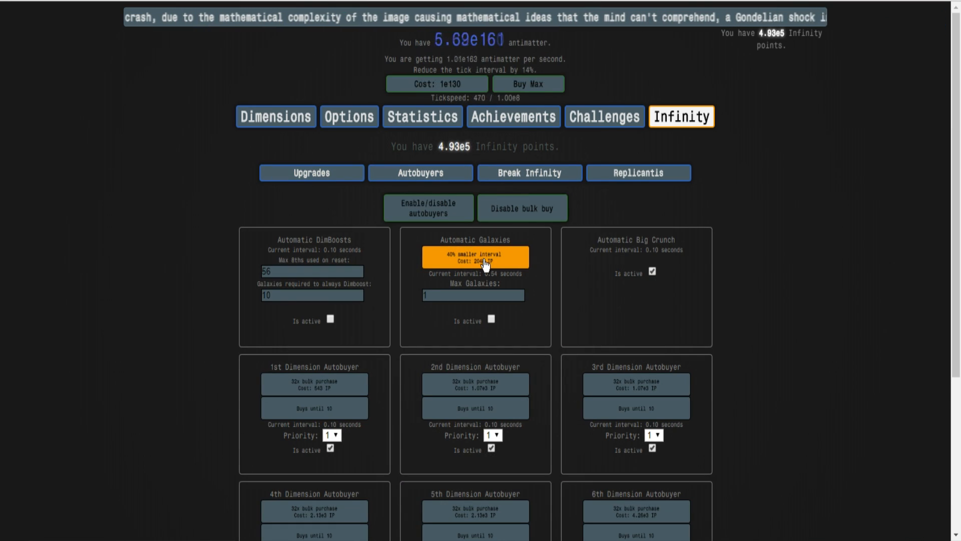
click(472, 257)
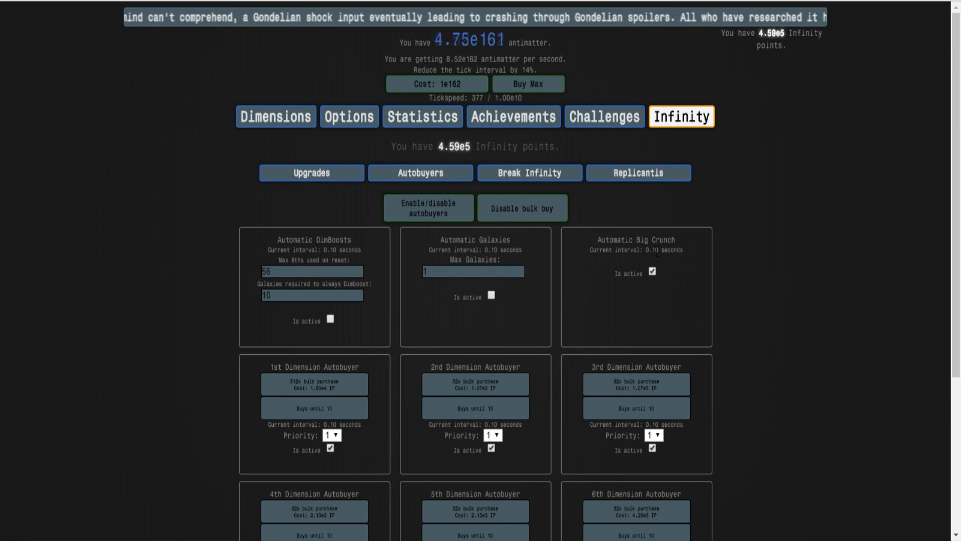
mouse_move(644, 260)
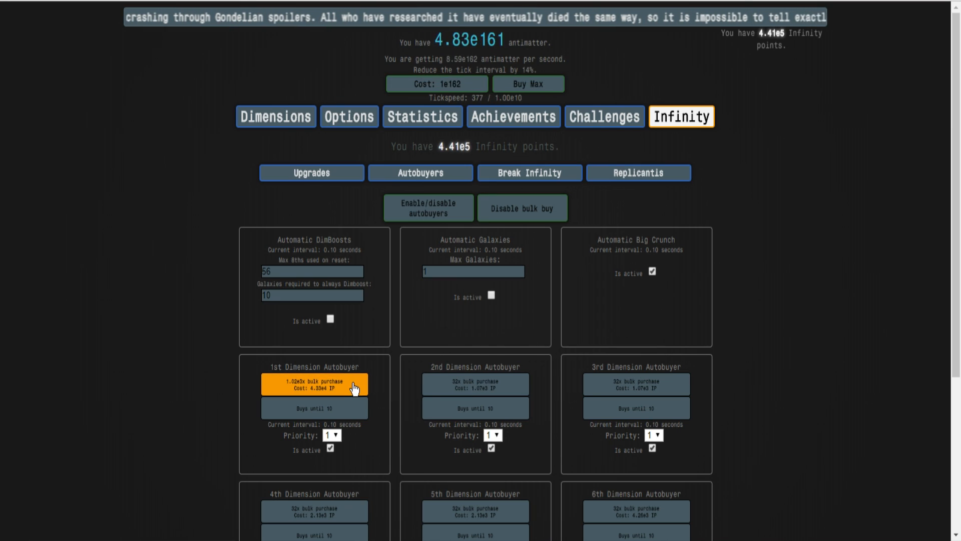
click(313, 384)
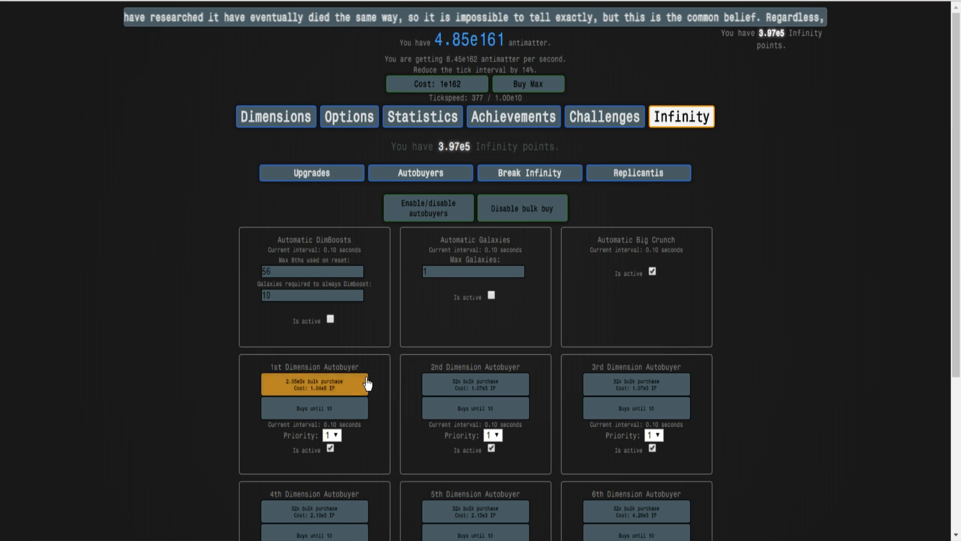
mouse_move(393, 400)
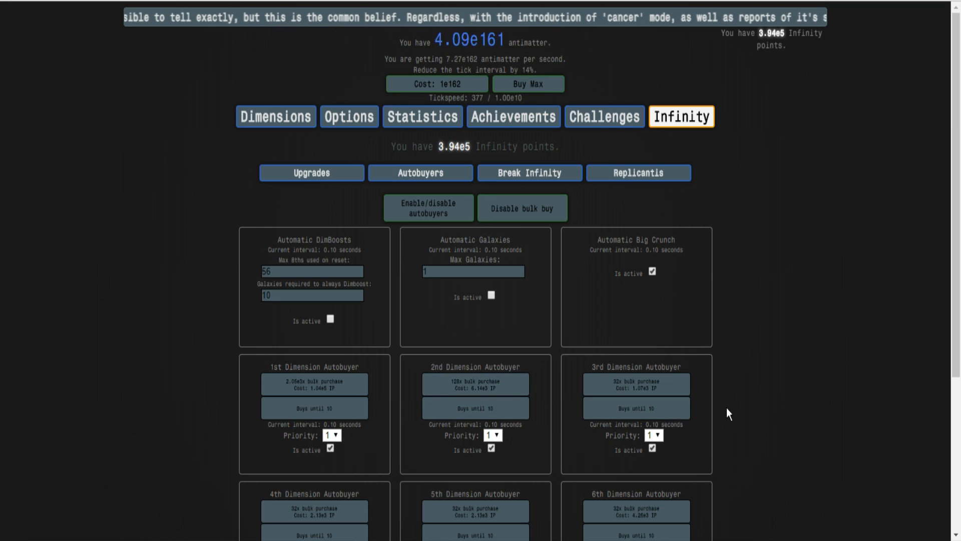
scroll(down, 3)
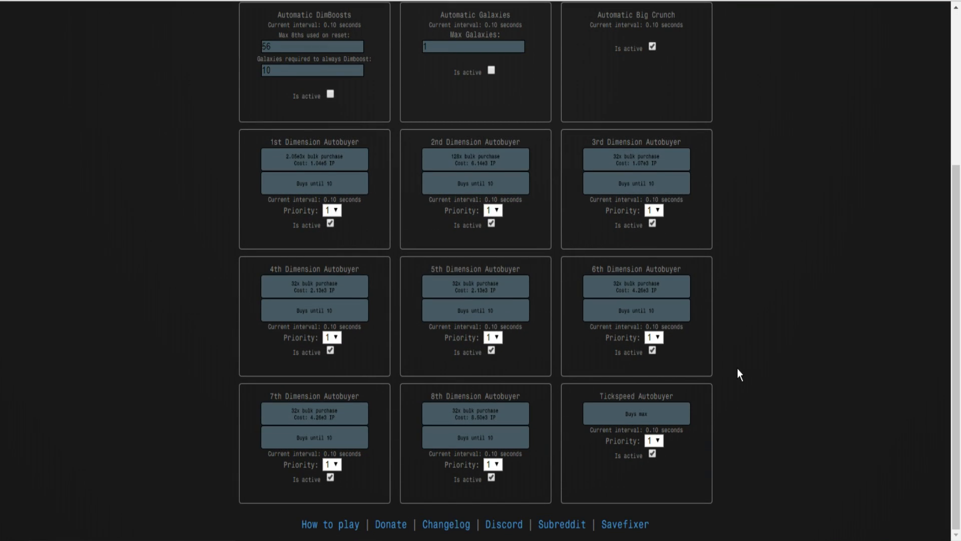
click(636, 414)
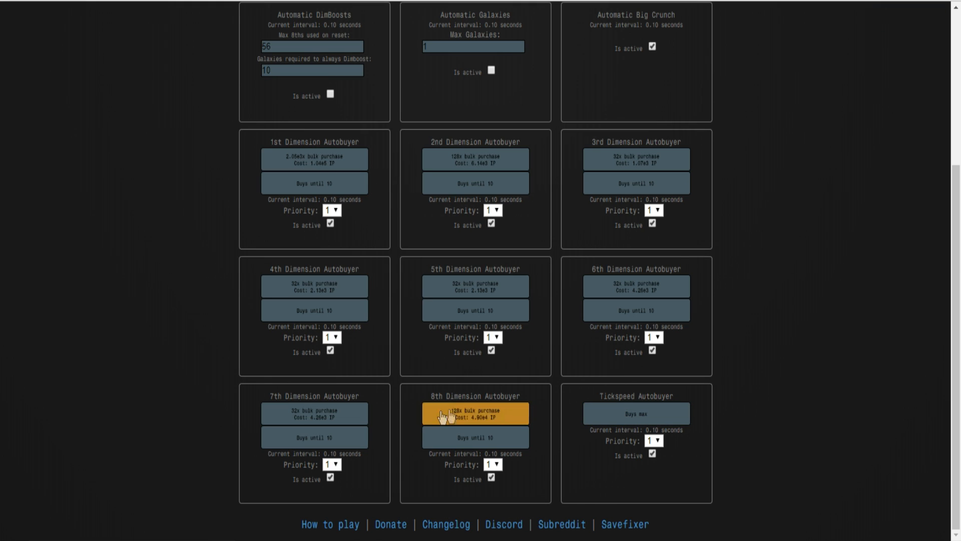
scroll(up, 3)
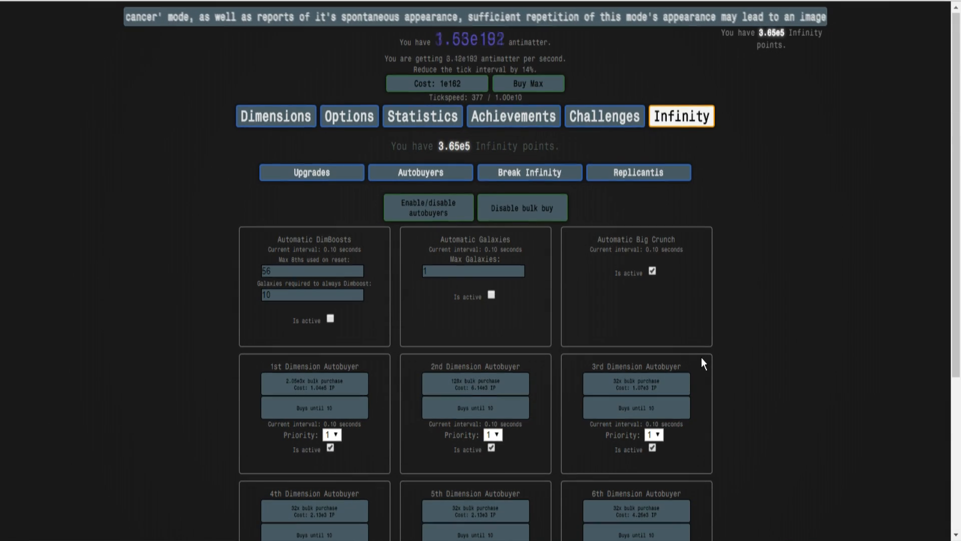
scroll(down, 3)
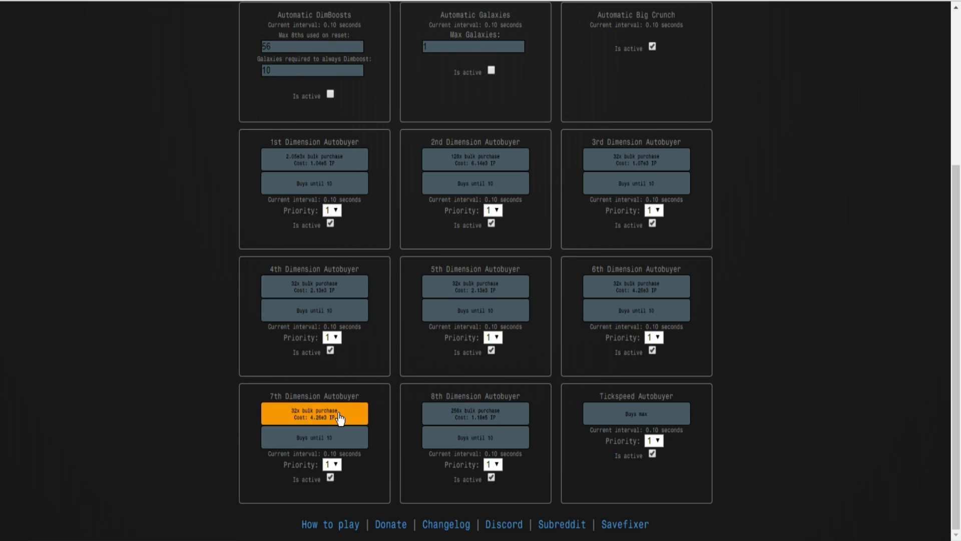
scroll(up, 3)
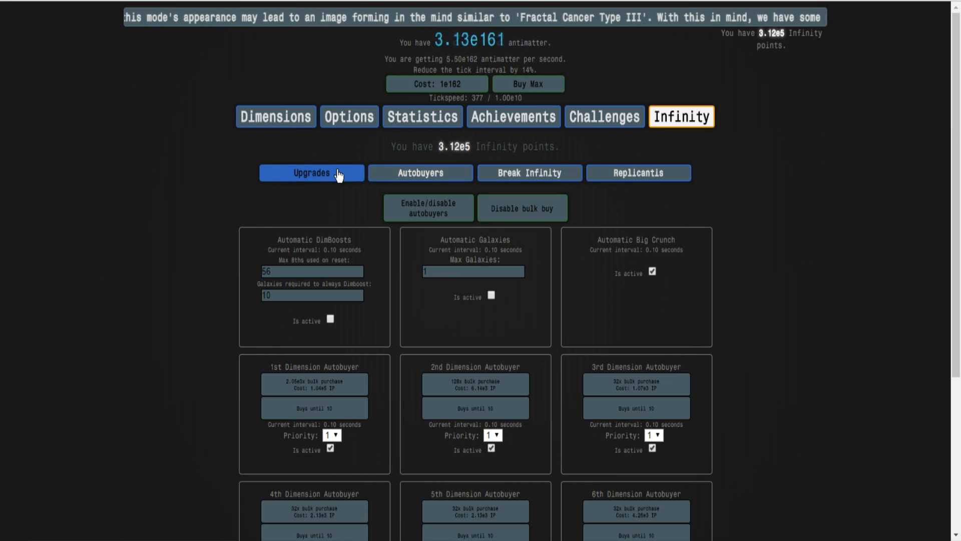
- Double Infinity point gain again, then raise the 3rd Dimension autobuyer's bulk amount
click(311, 173)
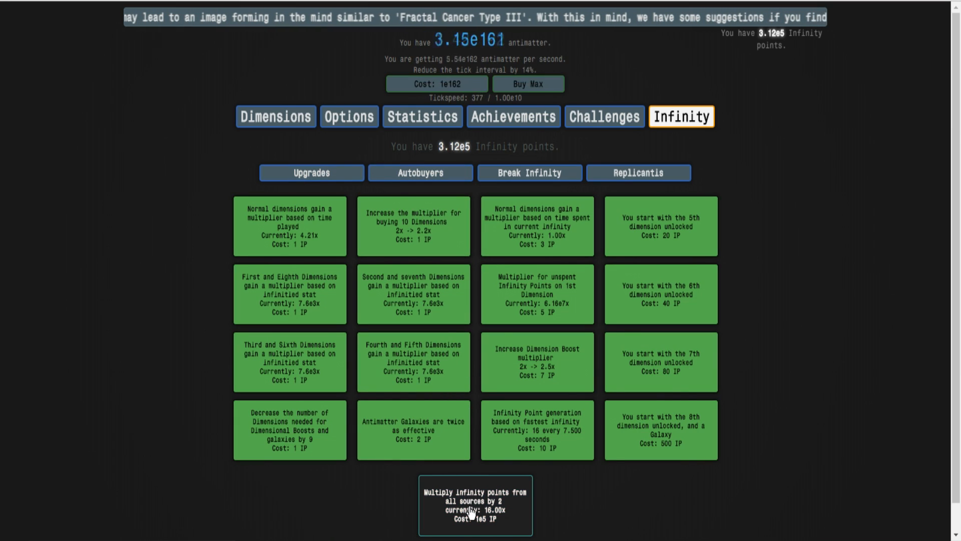
click(474, 503)
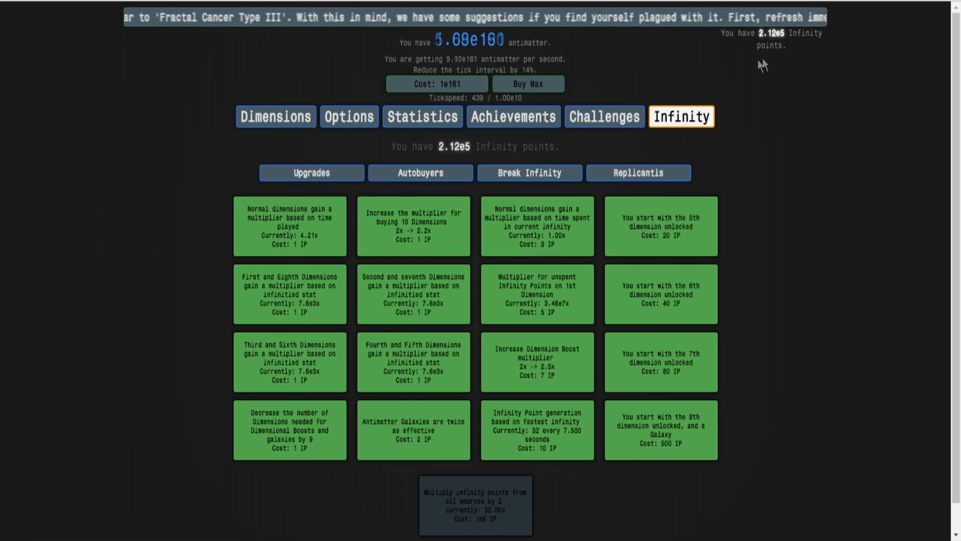
click(419, 172)
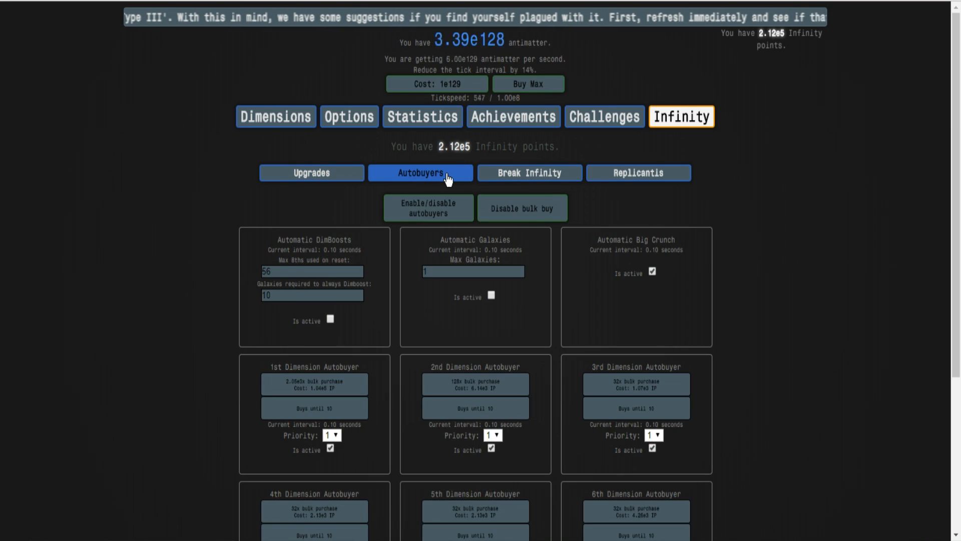
scroll(down, 3)
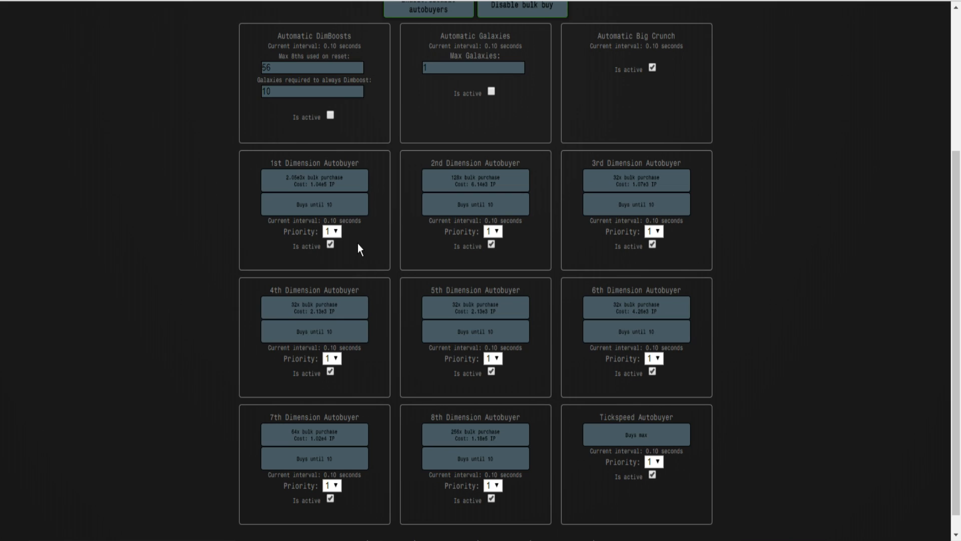
mouse_move(636, 180)
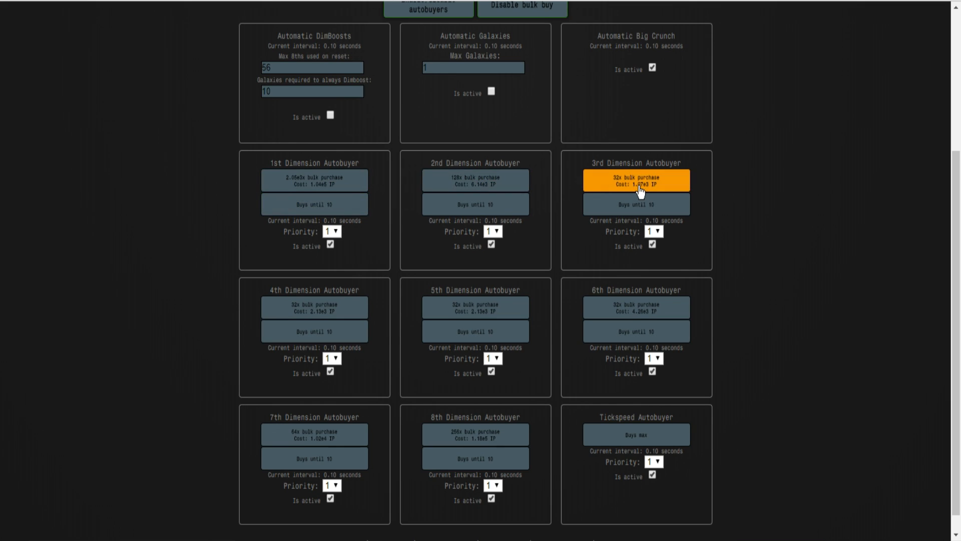
mouse_move(654, 189)
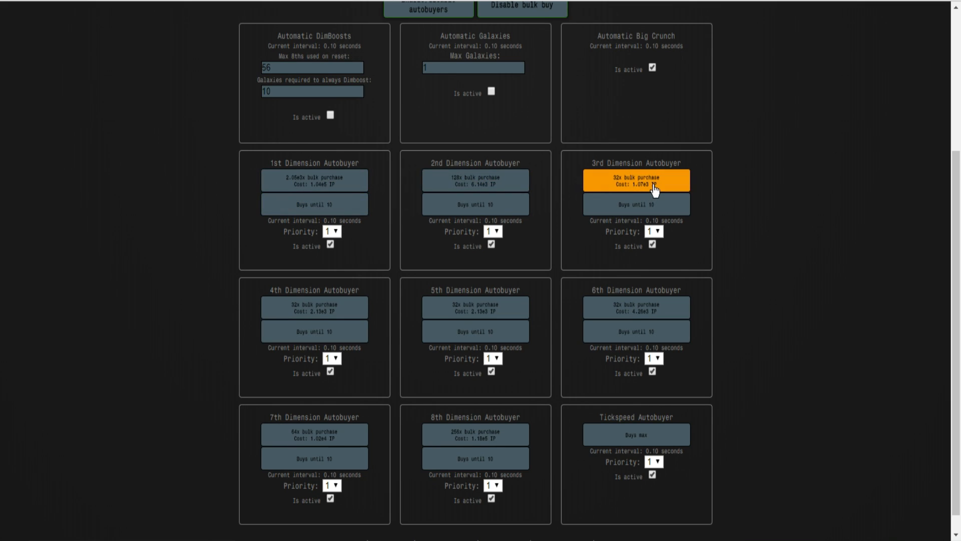
scroll(up, 3)
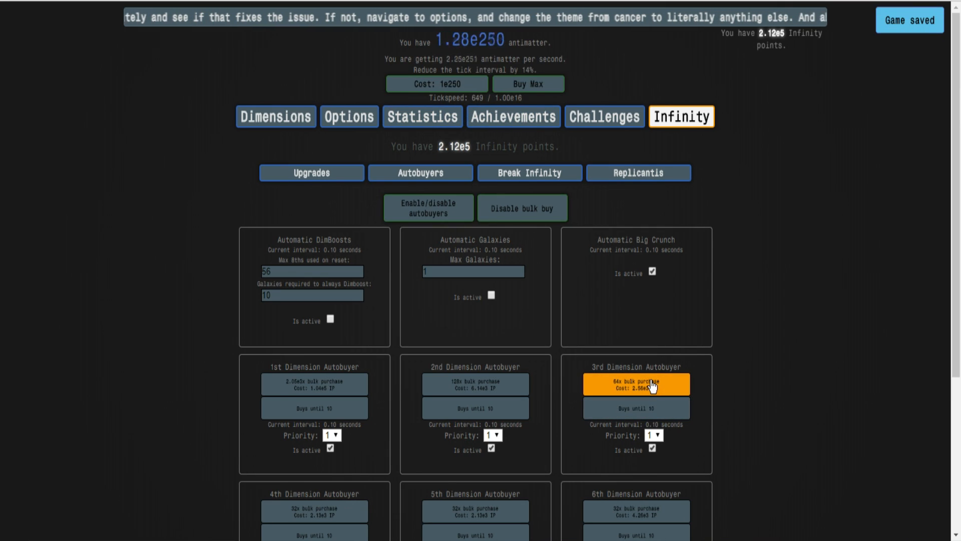
click(636, 383)
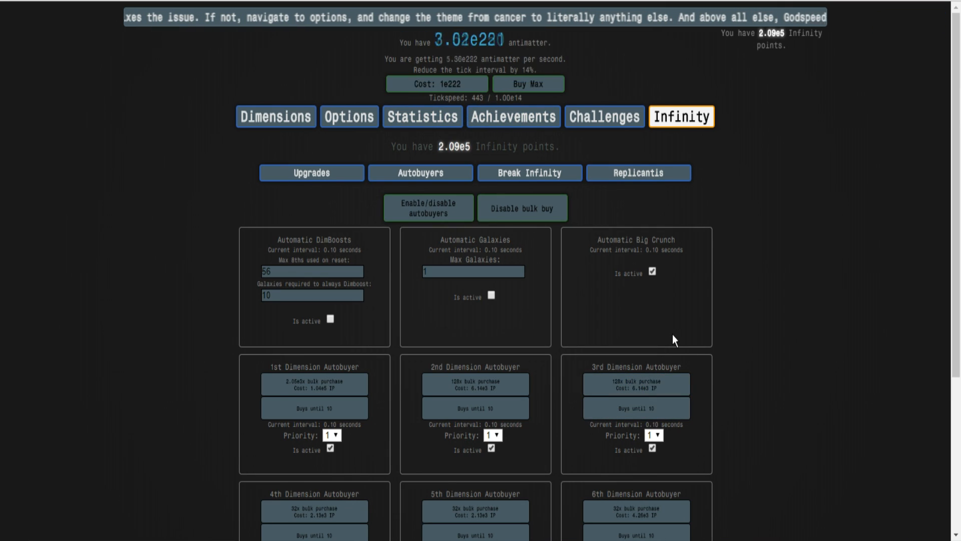
scroll(down, 3)
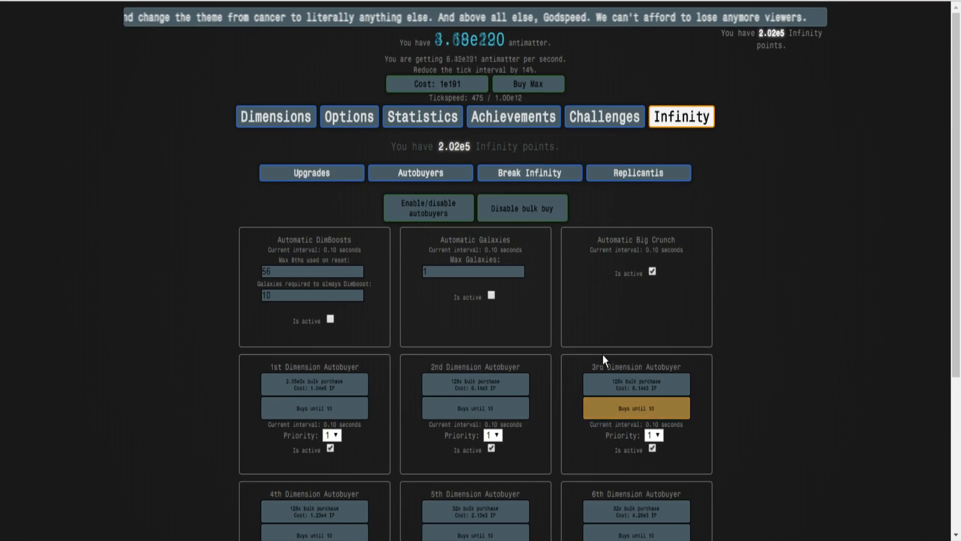
scroll(down, 3)
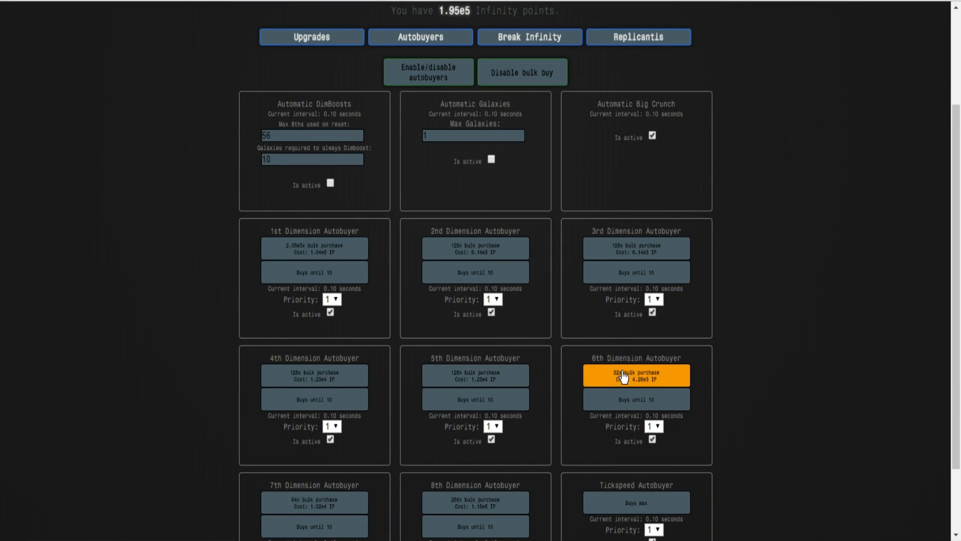
scroll(down, 3)
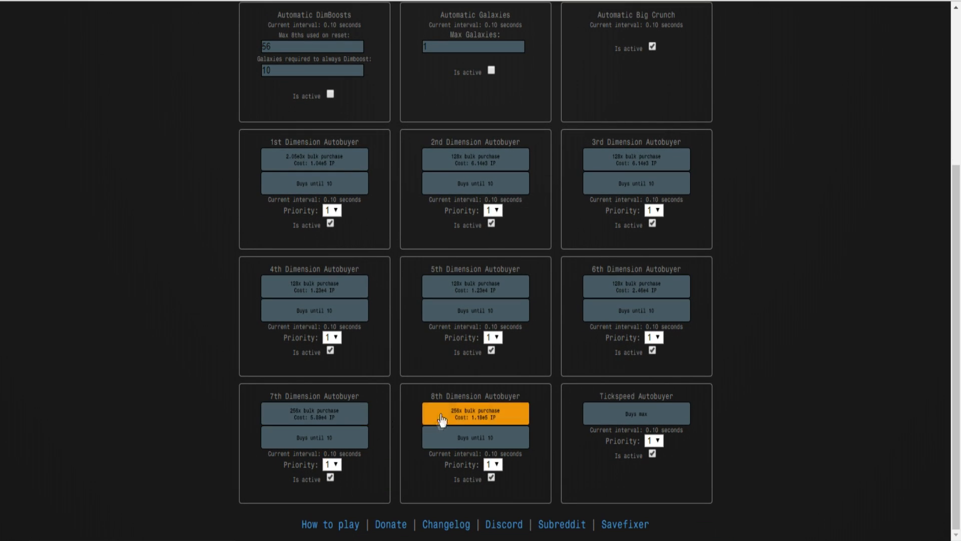
scroll(up, 3)
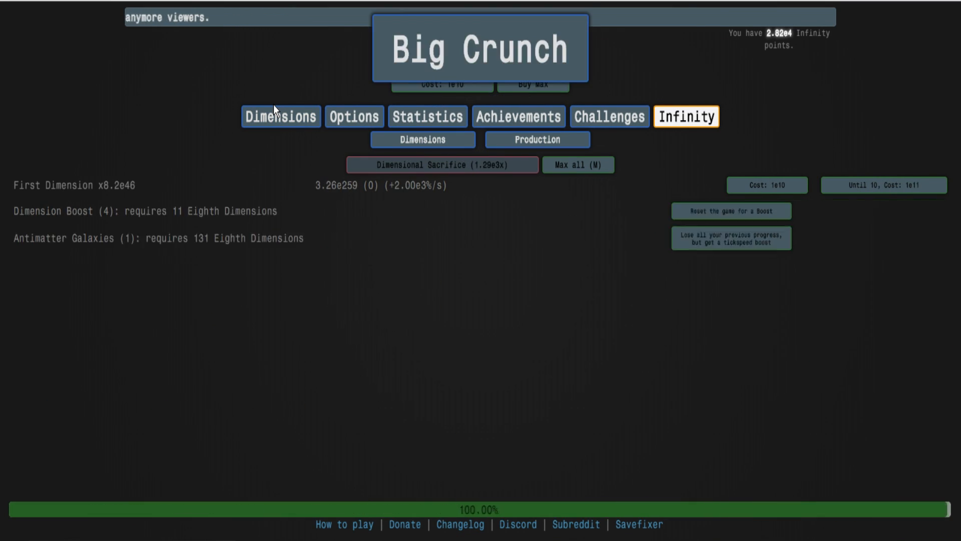
- Buy the Break Infinity upgrade powering dimensions by total antimatter (19.08x), then view the Dimensions list
click(603, 116)
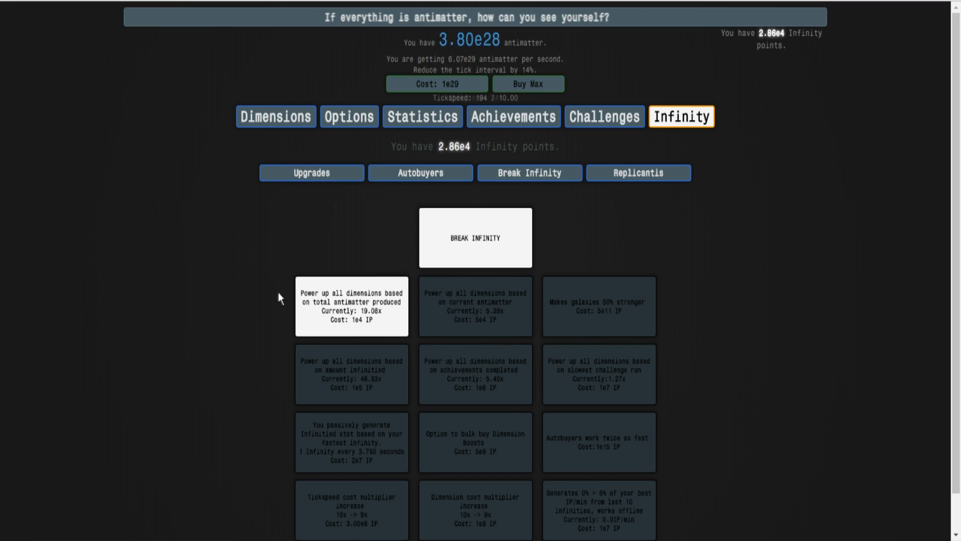
click(351, 307)
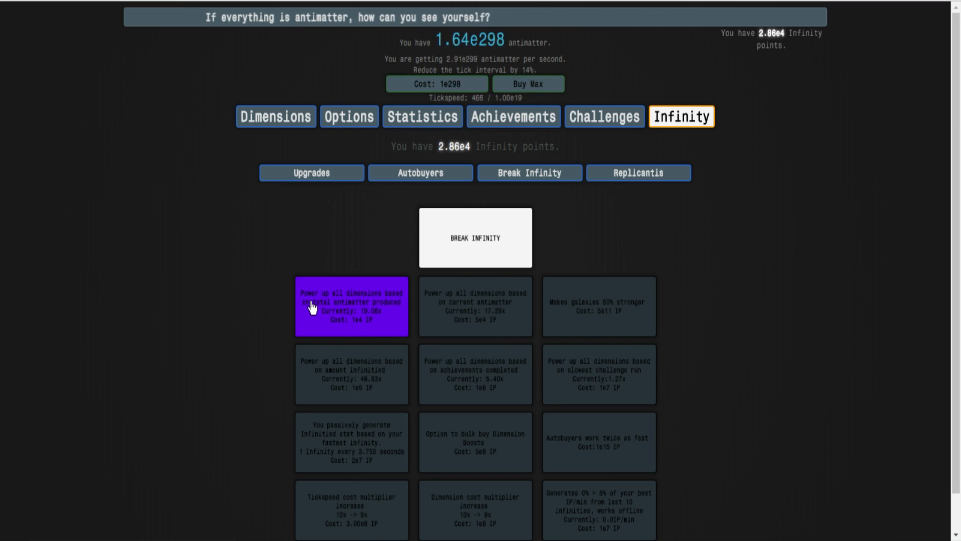
click(351, 307)
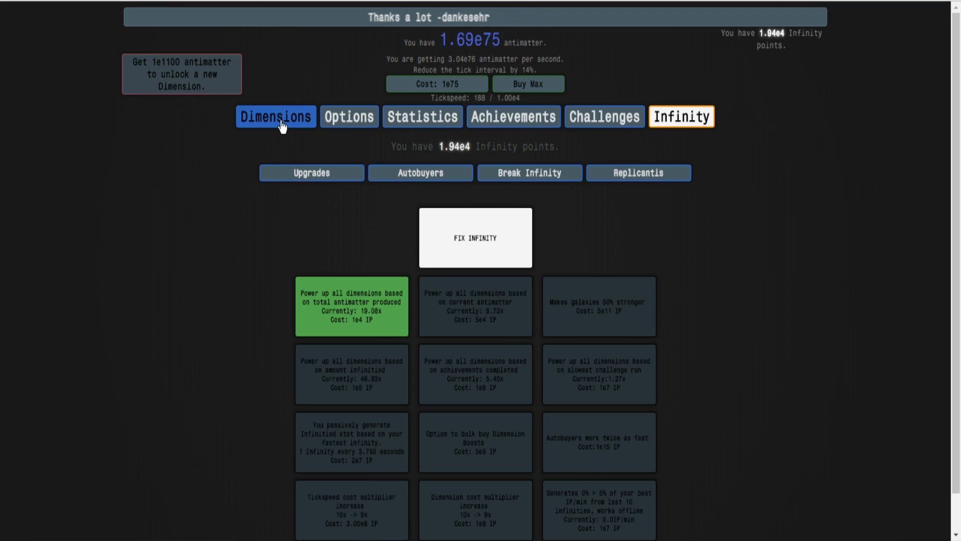
click(276, 116)
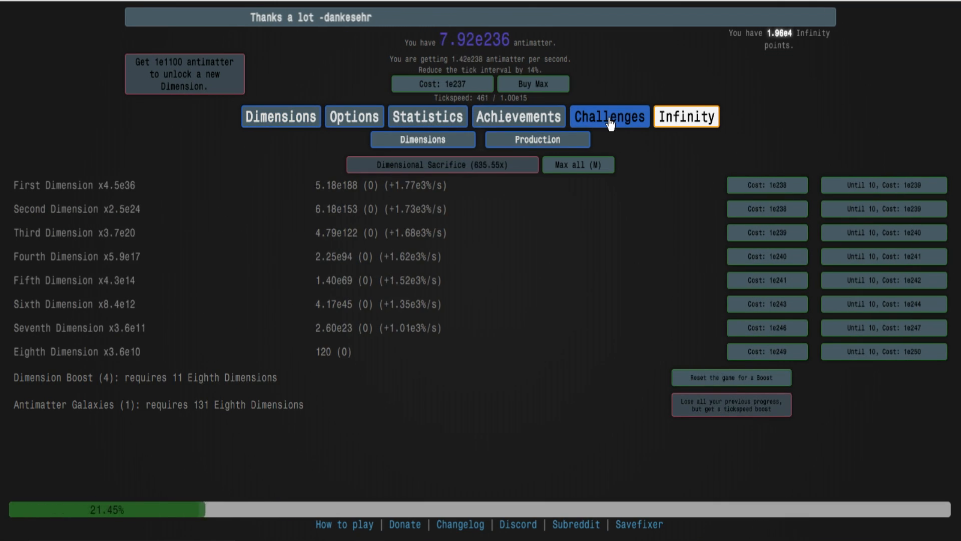
- Show the Infinity autobuyer settings holding the Big Crunch IP threshold
click(686, 116)
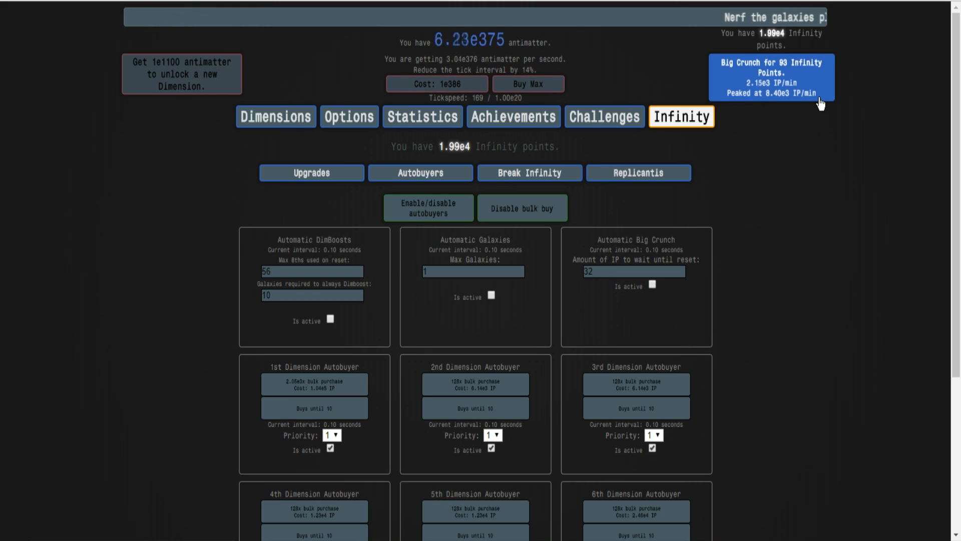
mouse_move(782, 224)
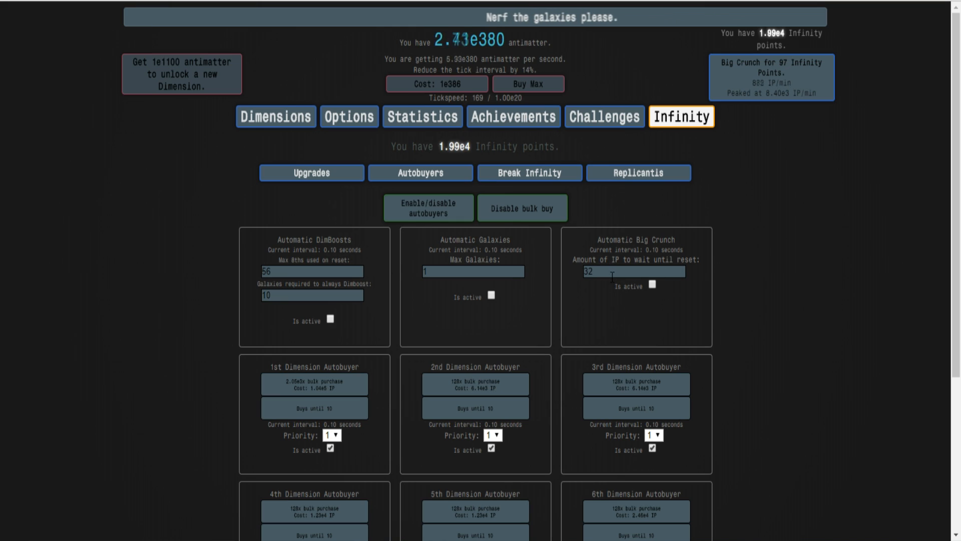
mouse_move(582, 278)
text(100)
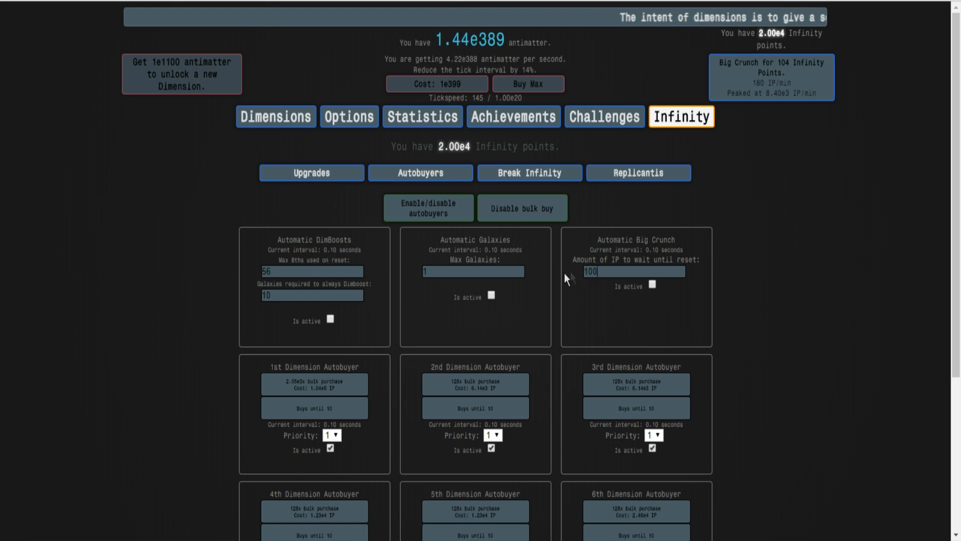
- Activate the Big Crunch autobuyer at the lower 86 IP threshold and crunch manually once
click(651, 285)
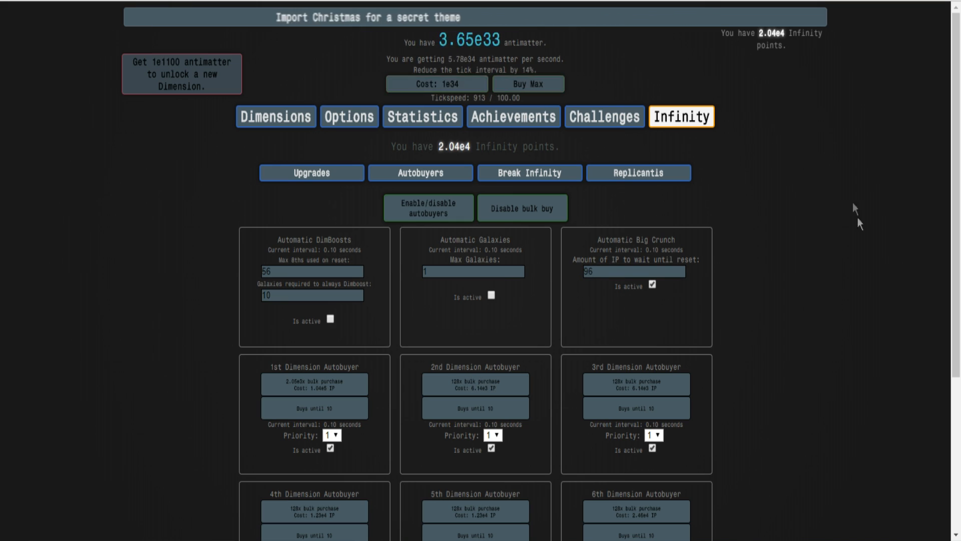
mouse_move(815, 115)
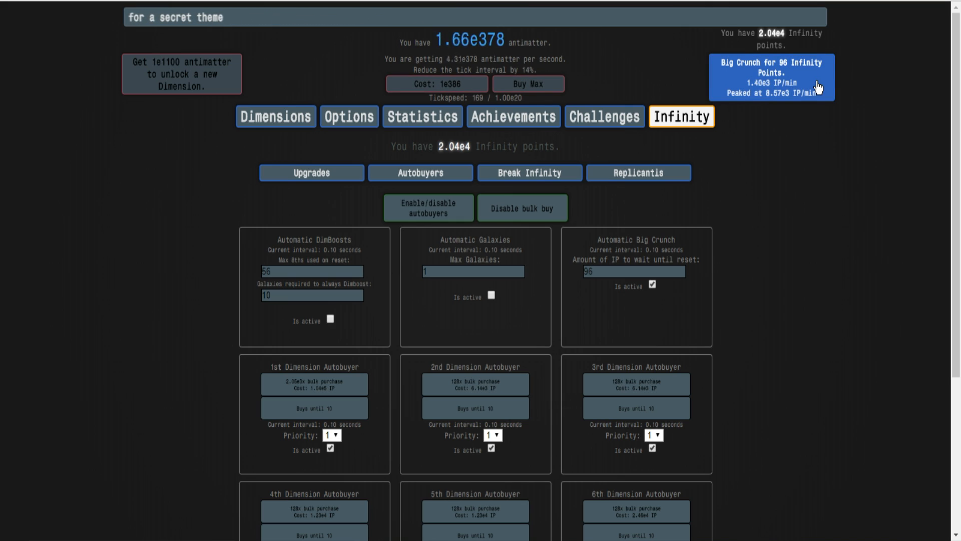
click(770, 77)
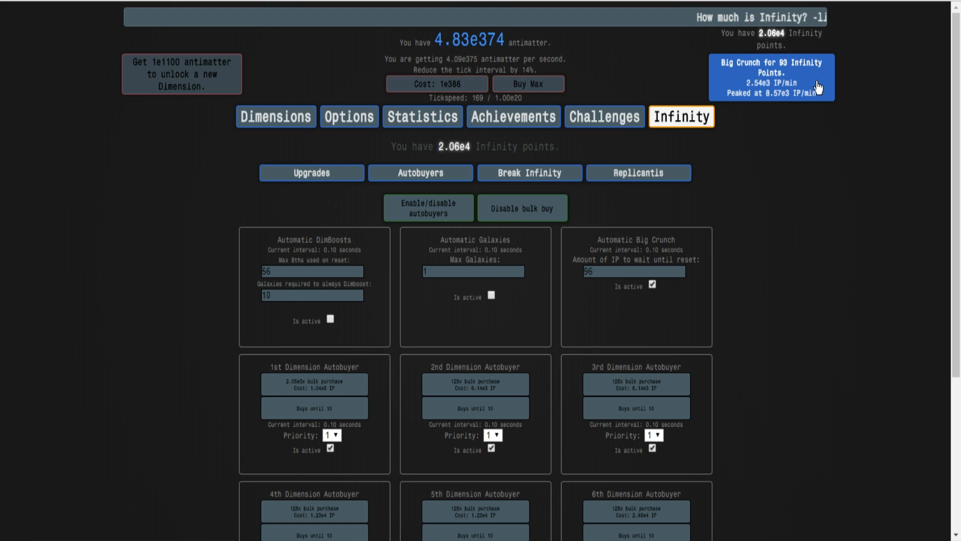
mouse_move(817, 122)
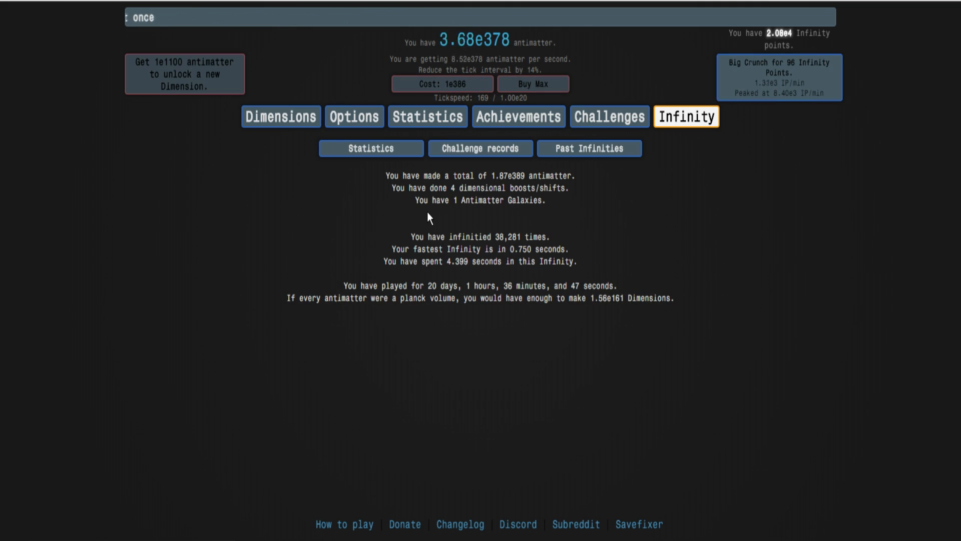
- Show the Past Infinities record of 5.9-second, 97 IP crunches, crunching manually in between
click(778, 77)
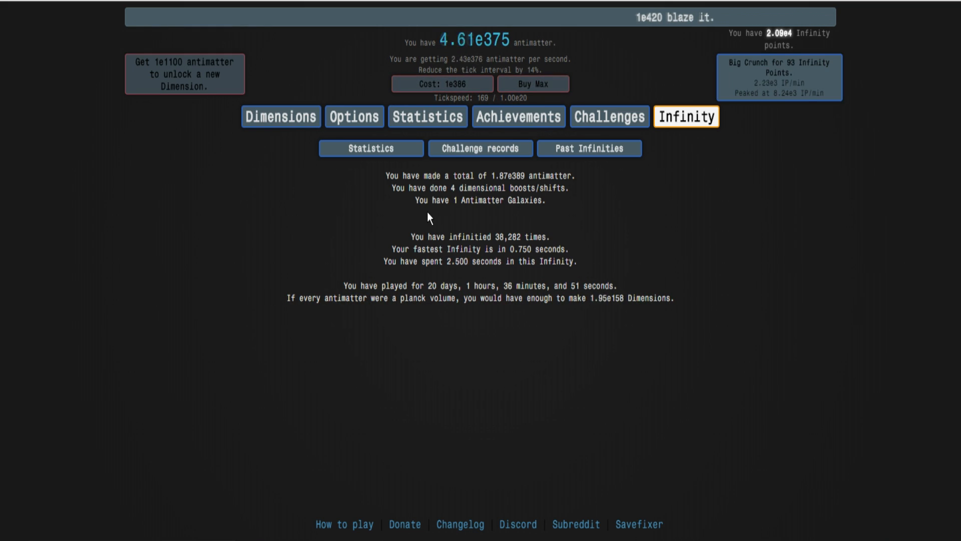
click(589, 148)
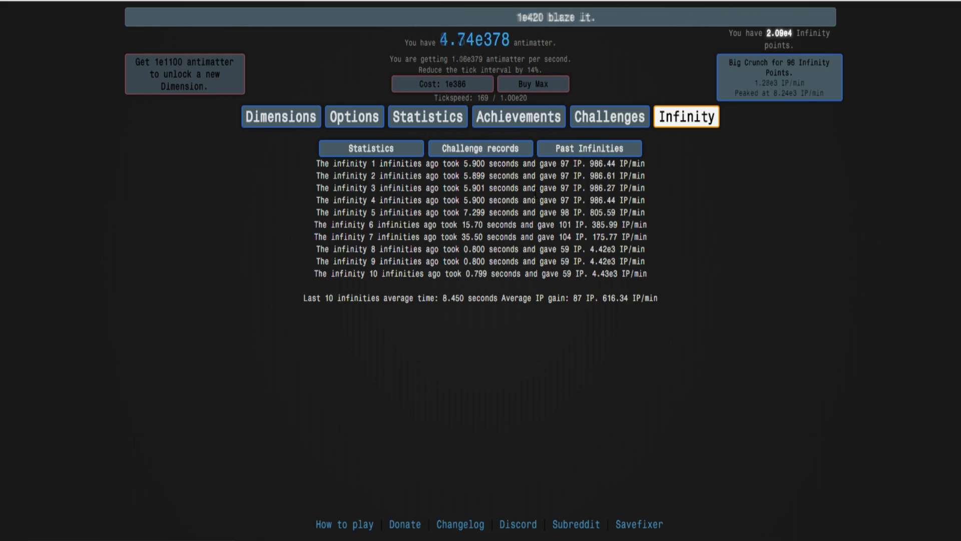
click(778, 78)
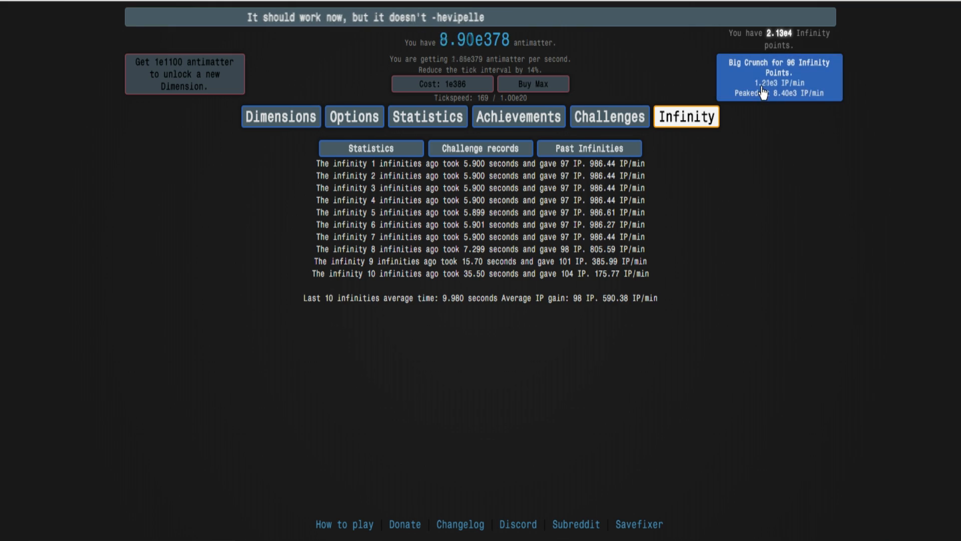
click(778, 77)
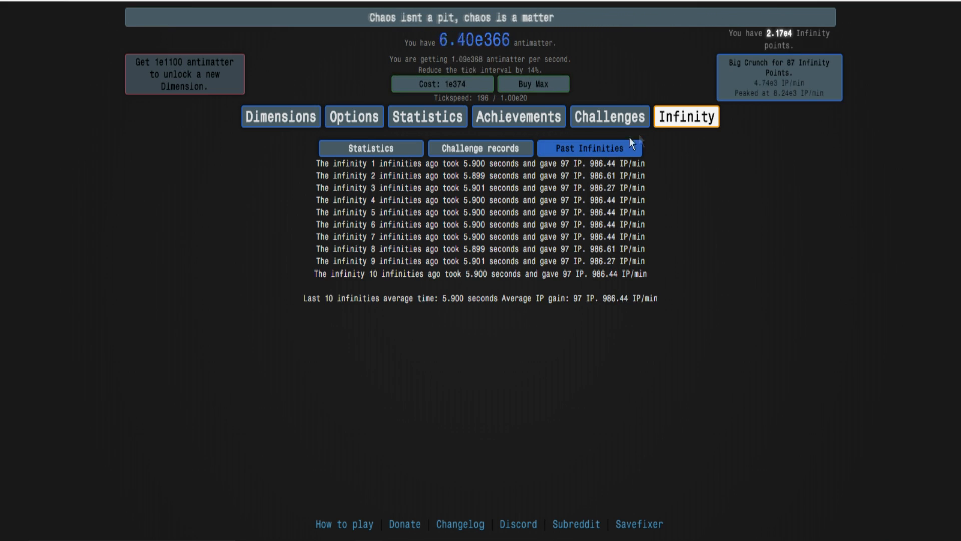
- Toggle Break Infinity off so runs give 32 IP, break it again, and return to Challenges
click(604, 116)
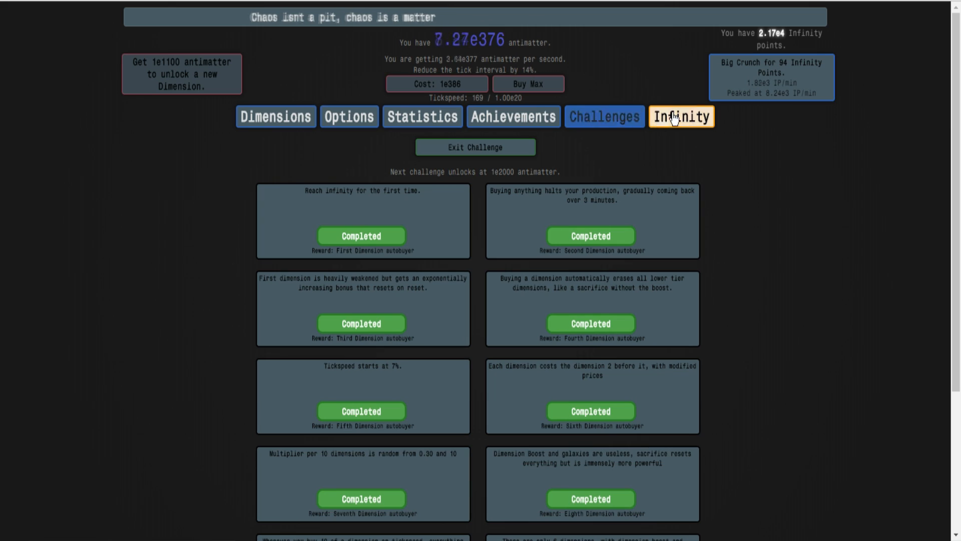
click(680, 116)
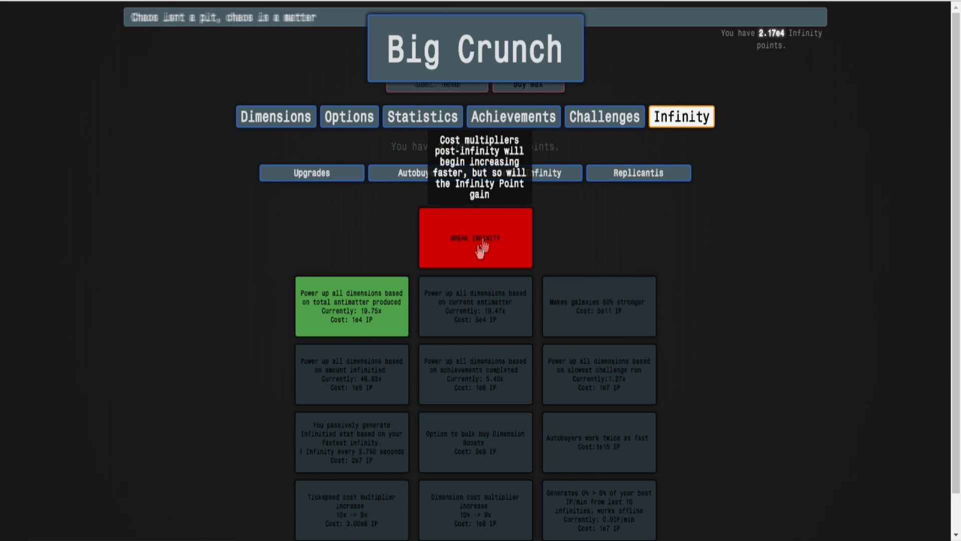
click(604, 116)
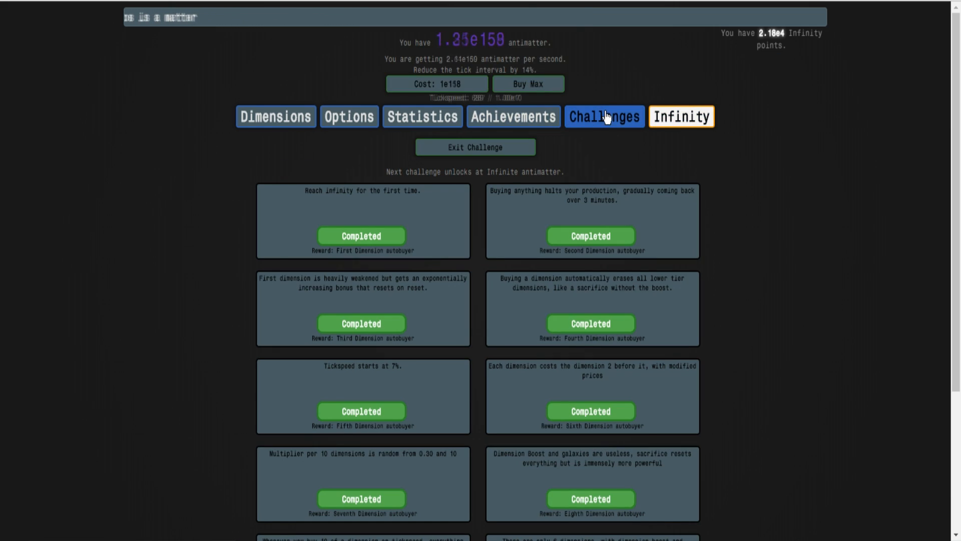
click(680, 116)
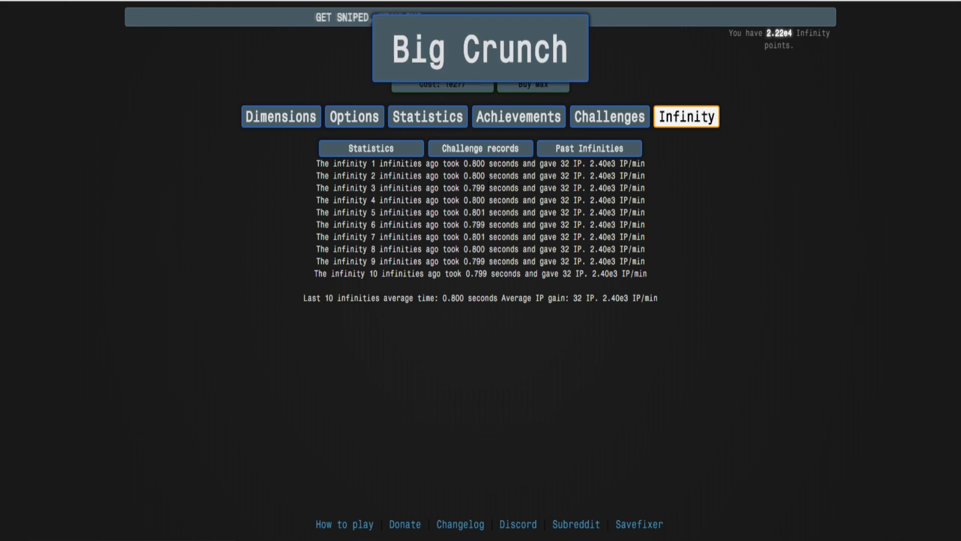
click(681, 117)
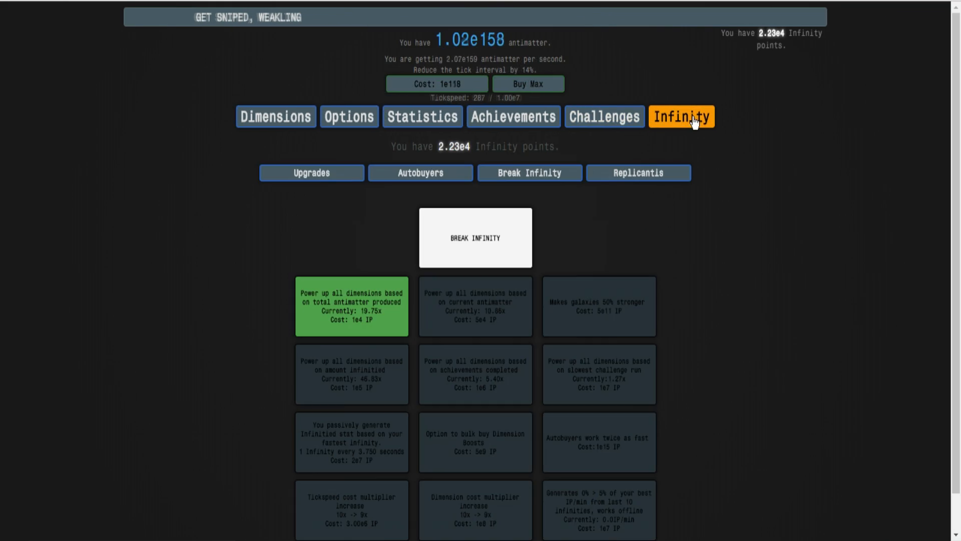
click(602, 116)
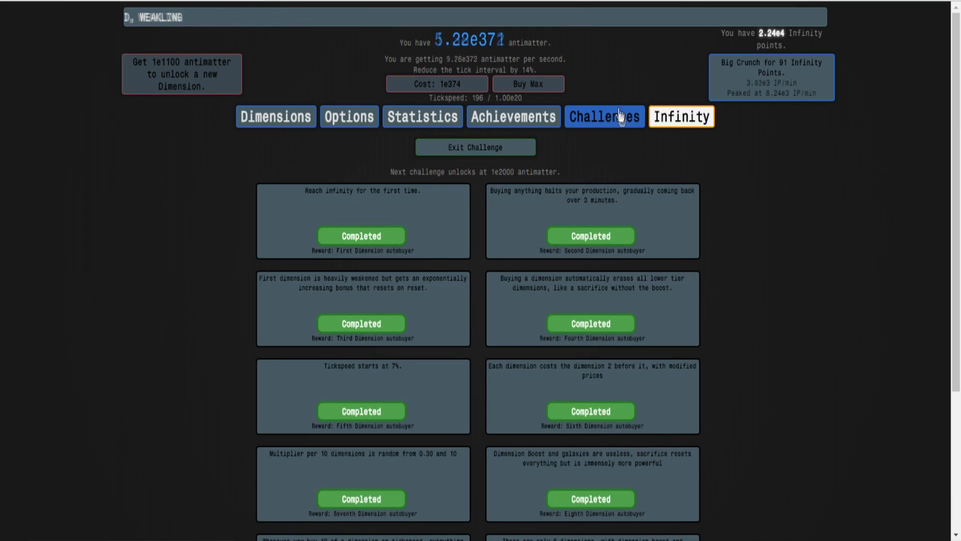
- Lower the Big Crunch autobuyer's IP threshold from 96 to 80 and return to the Challenges list
click(680, 117)
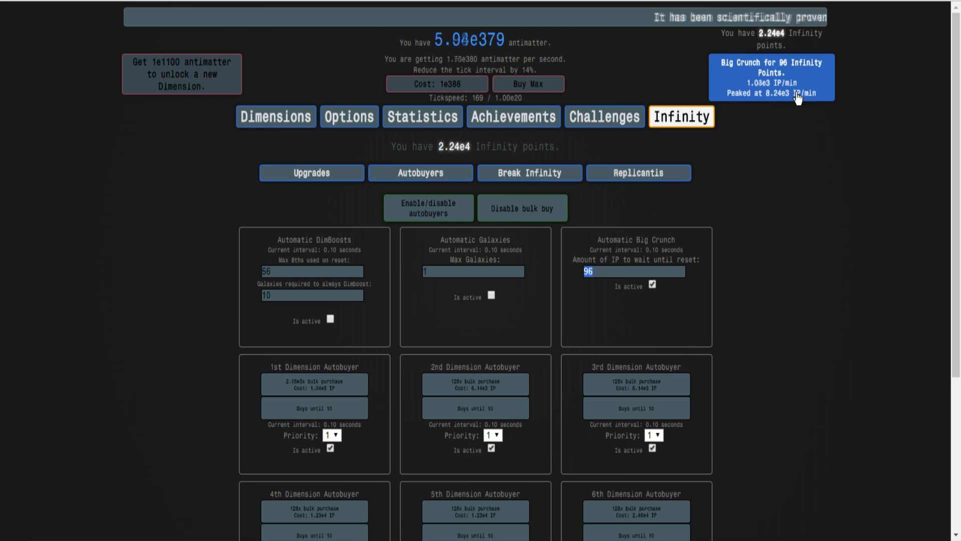
mouse_move(790, 131)
text(90)
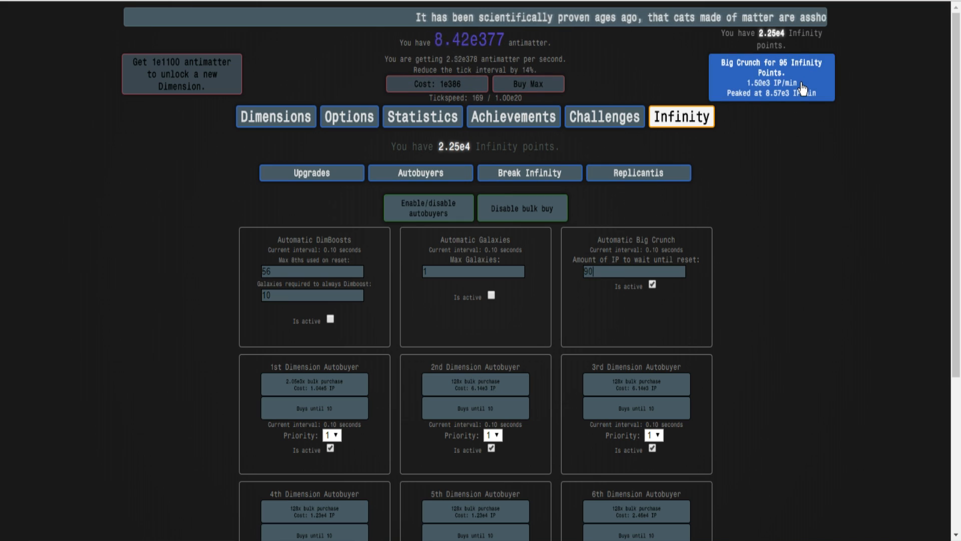
mouse_move(888, 246)
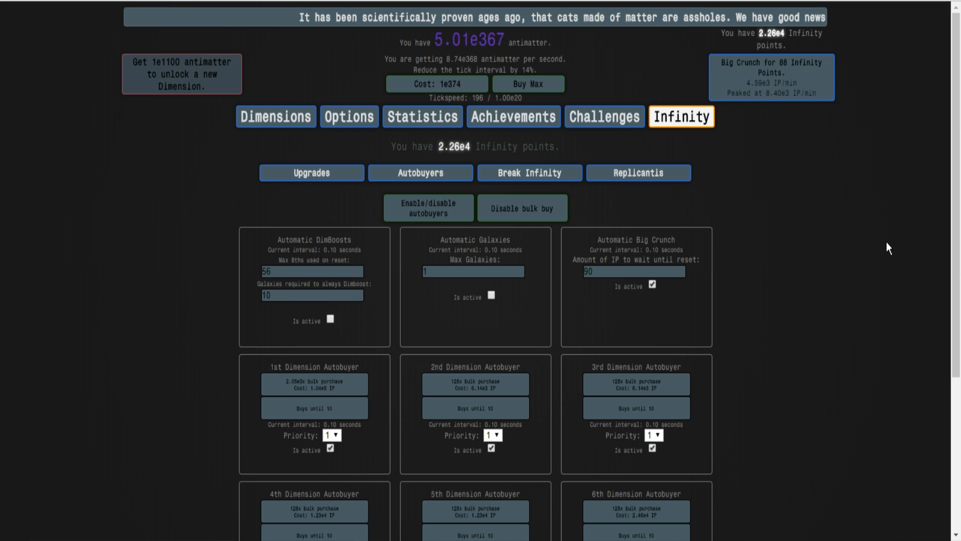
mouse_move(564, 154)
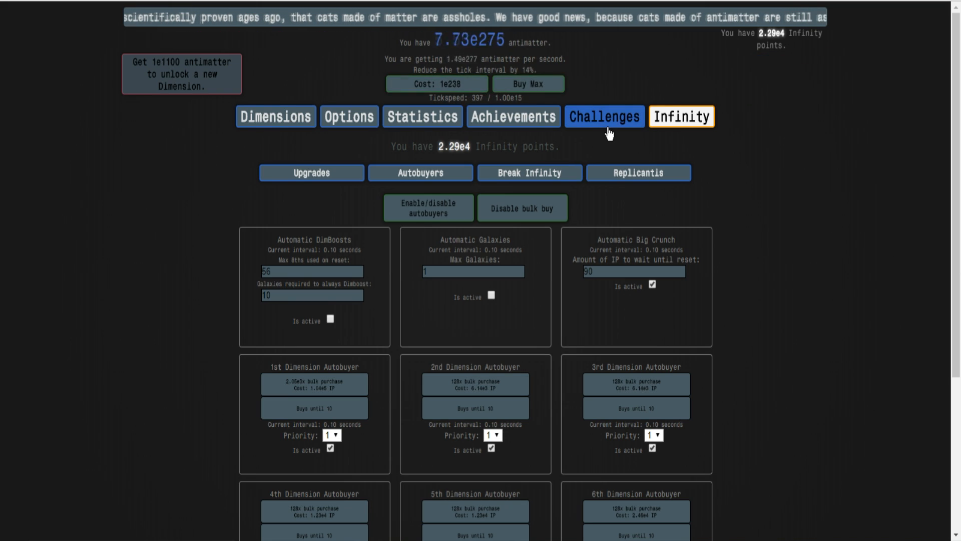
click(605, 116)
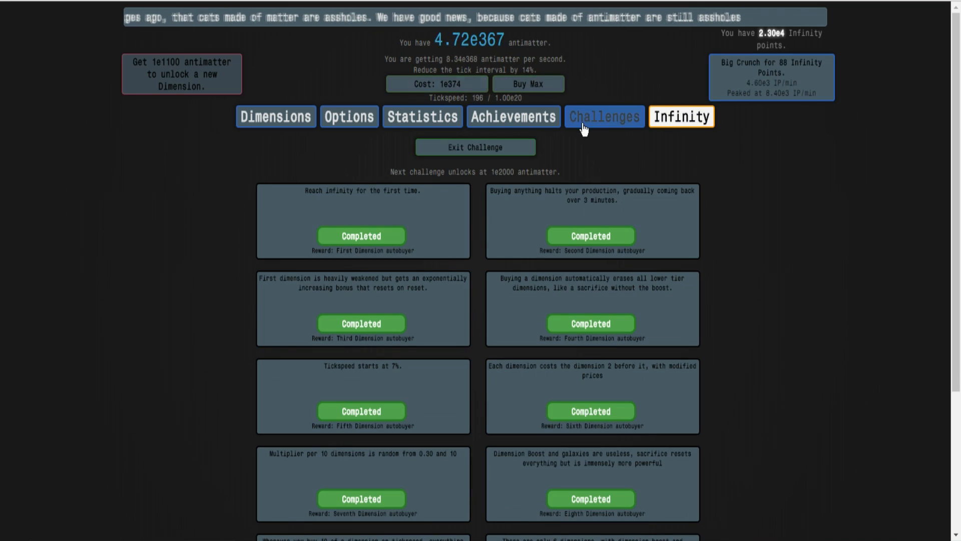
mouse_move(421, 116)
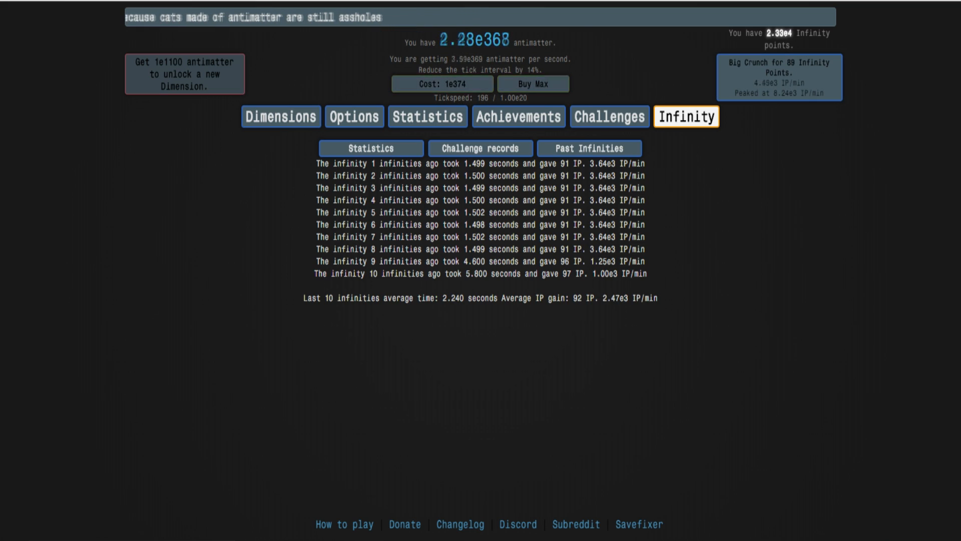
- Check Past Infinities showing ten runs of about 1.5 s for 91 IP each, then go back to Dimensions
click(779, 77)
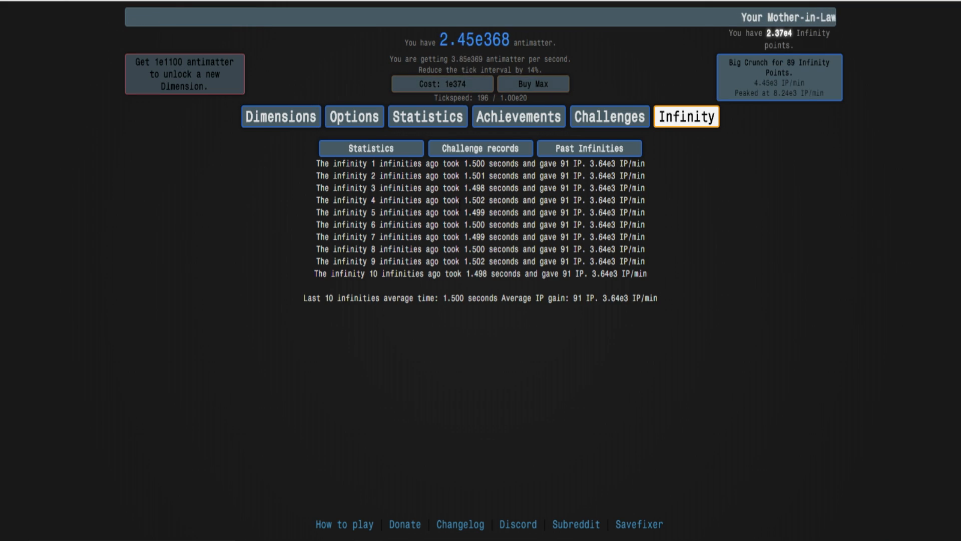
click(779, 76)
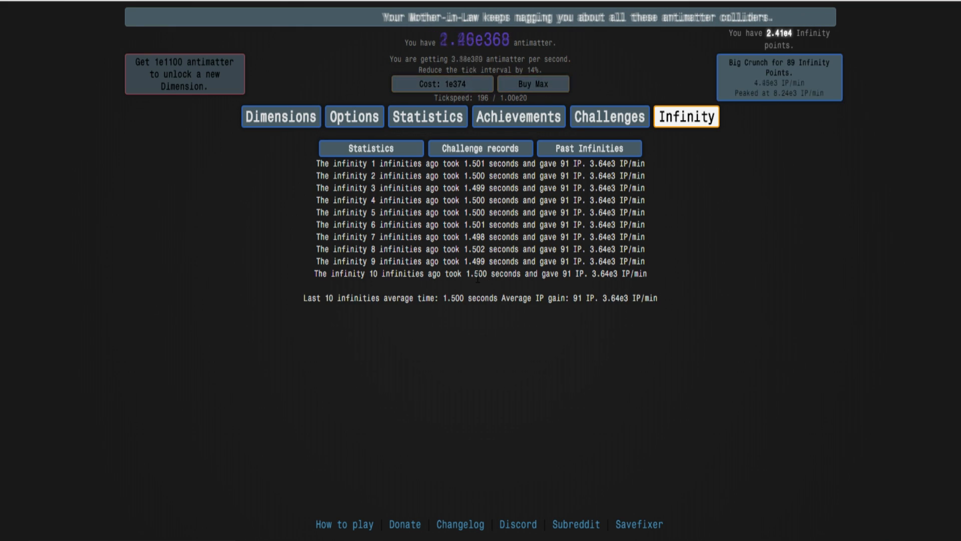
click(778, 74)
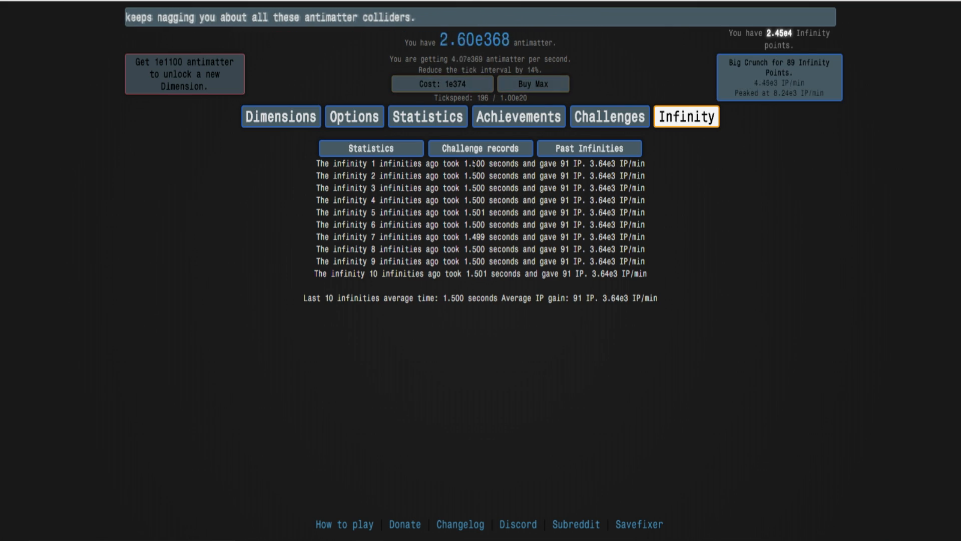
click(779, 77)
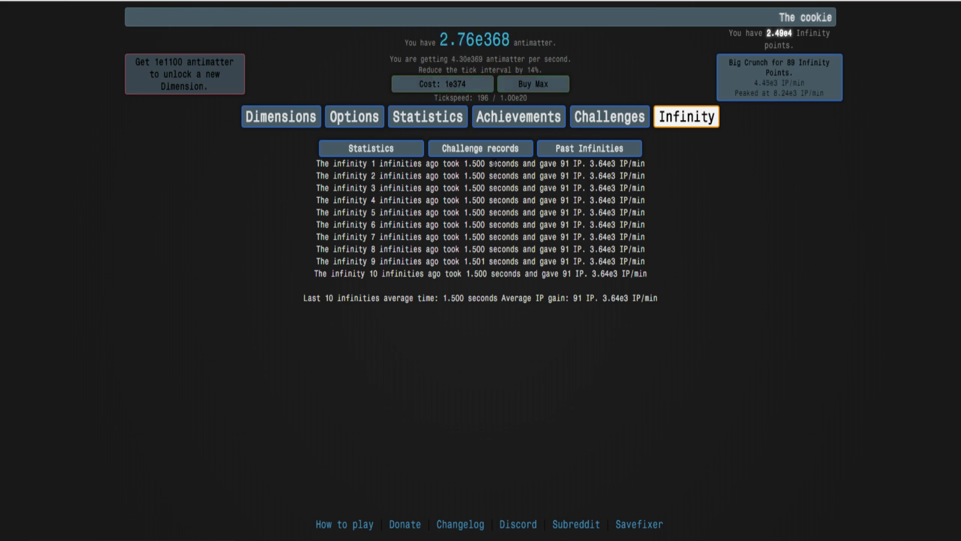
click(779, 77)
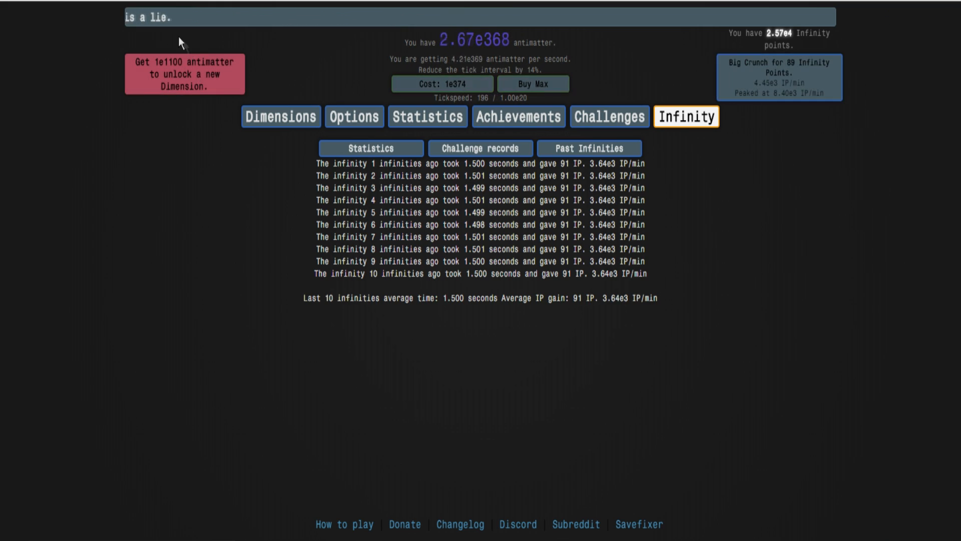
click(779, 77)
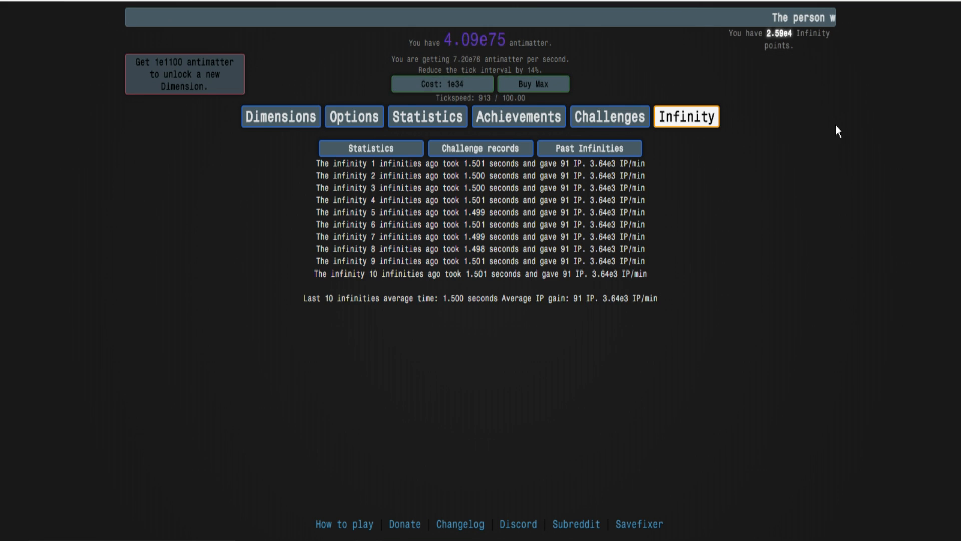
click(280, 116)
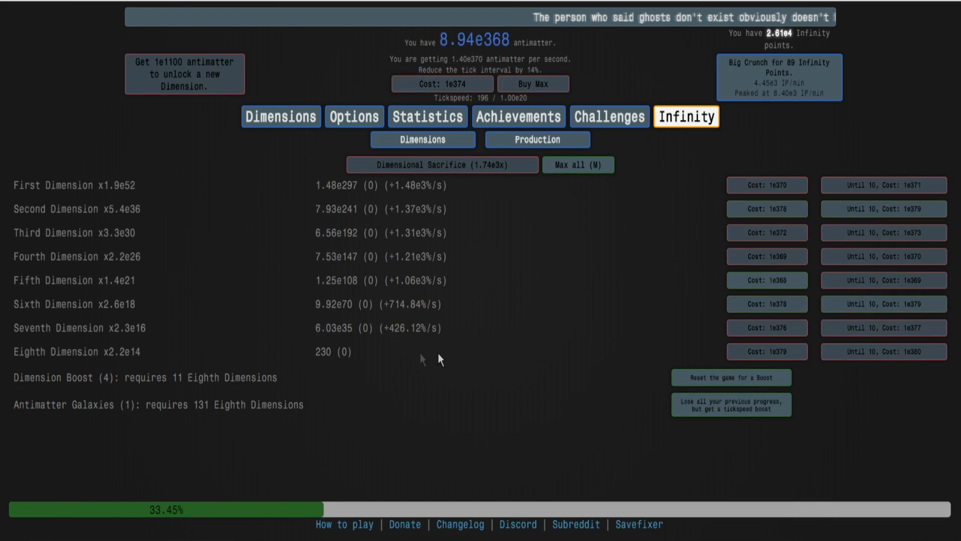
- Browse the Achievements grid for locked achievements, with the bonus at 3.4x on every dimension
click(517, 116)
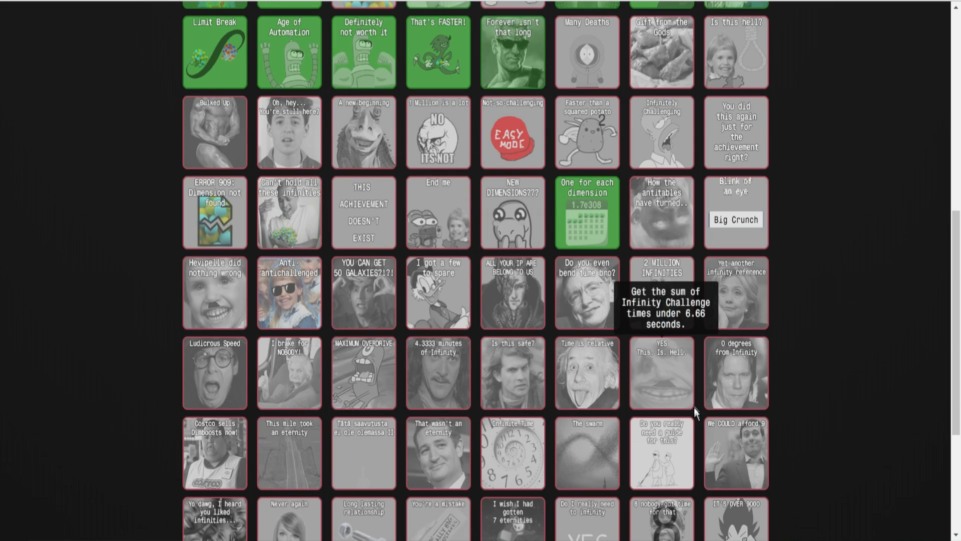
mouse_move(648, 460)
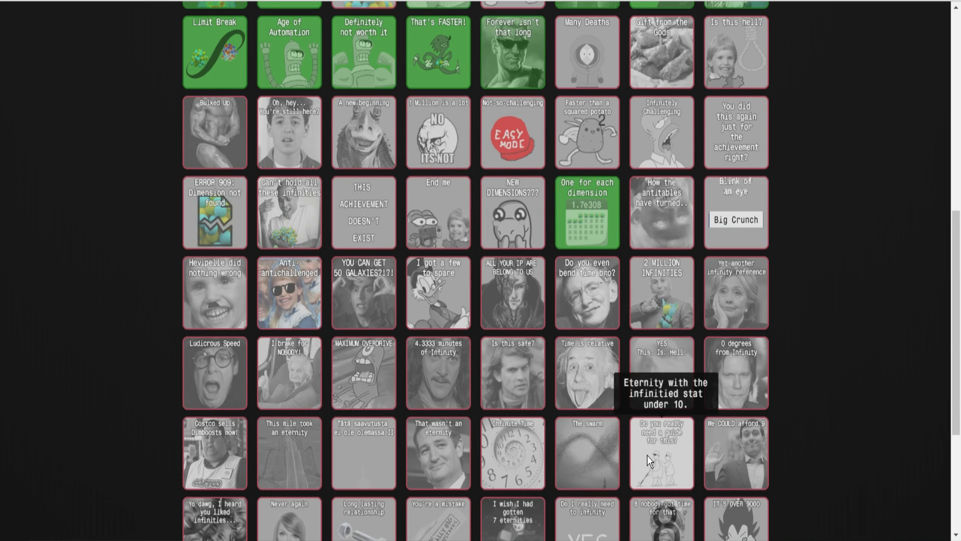
scroll(down, 3)
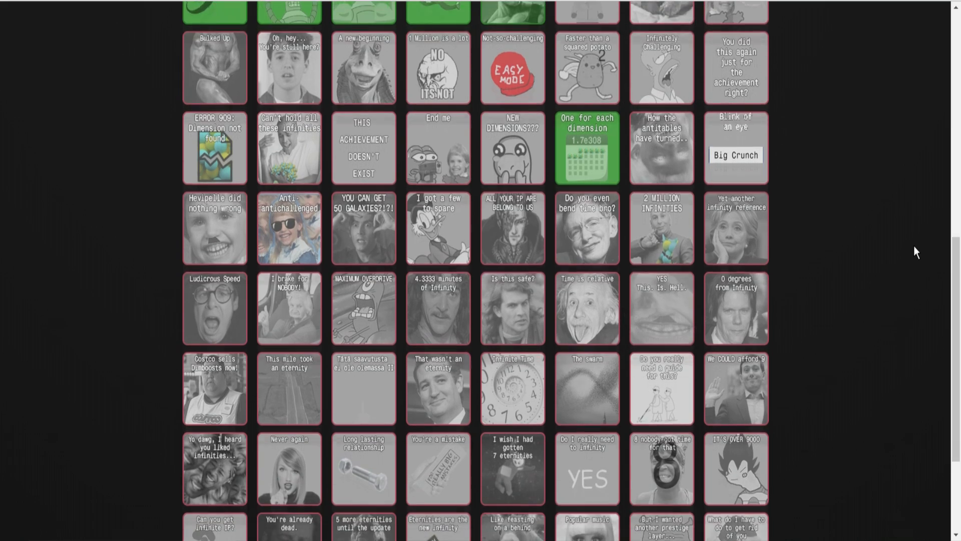
scroll(up, 3)
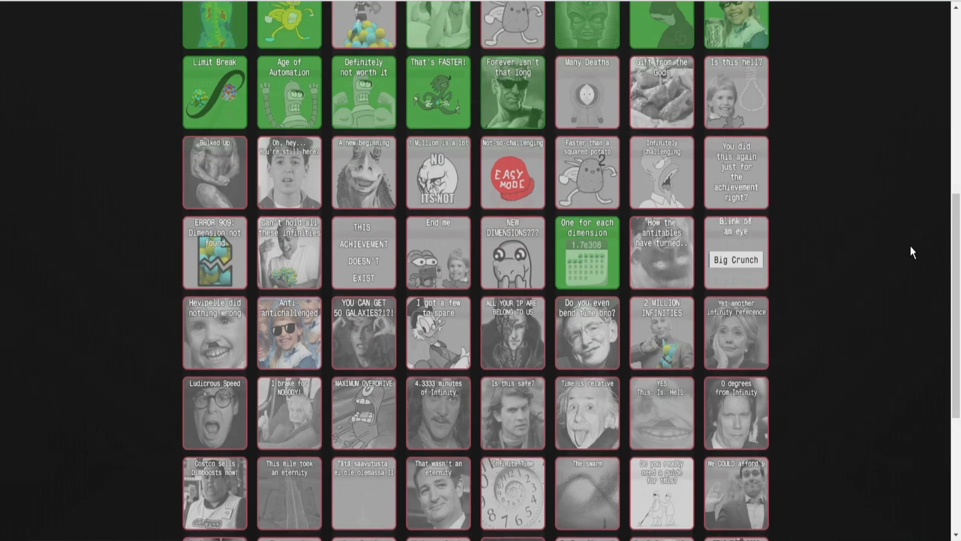
scroll(down, 3)
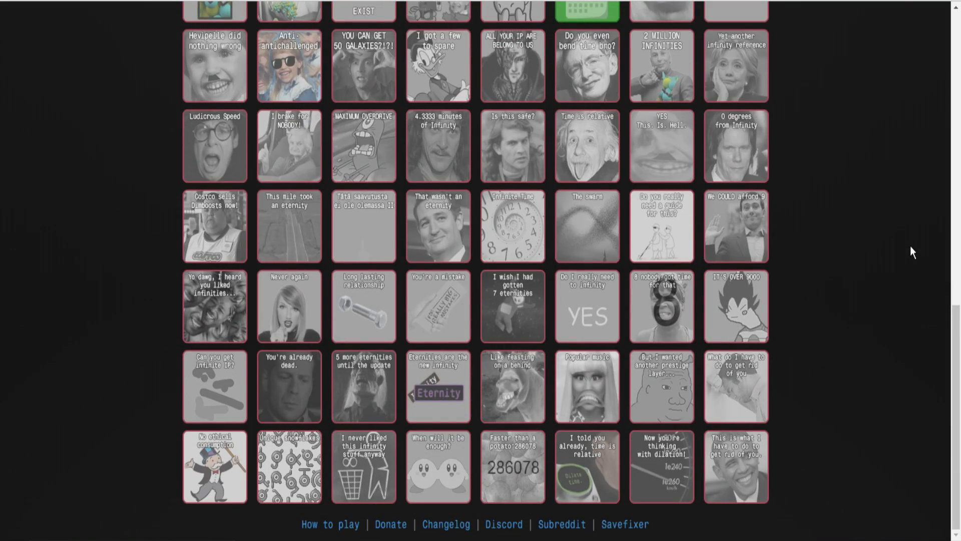
scroll(up, 3)
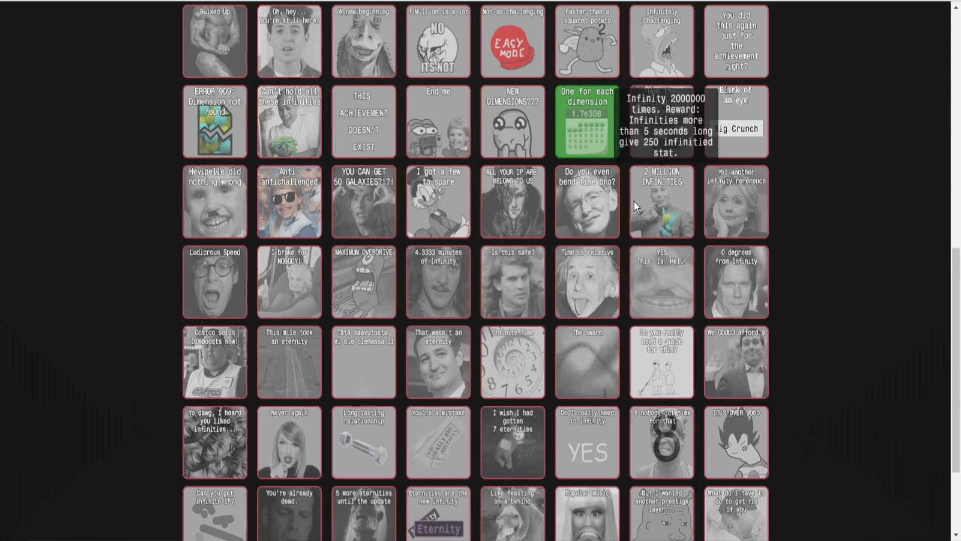
scroll(up, 3)
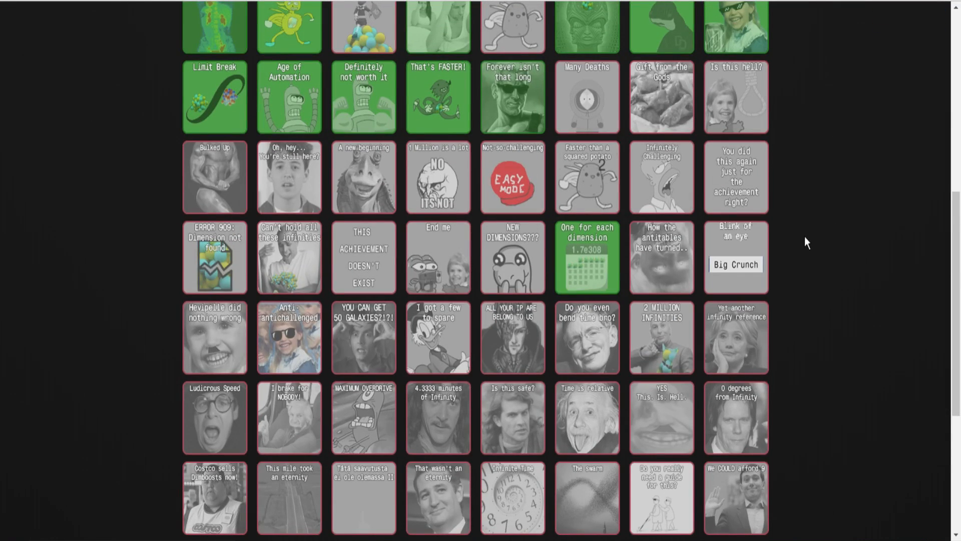
scroll(up, 3)
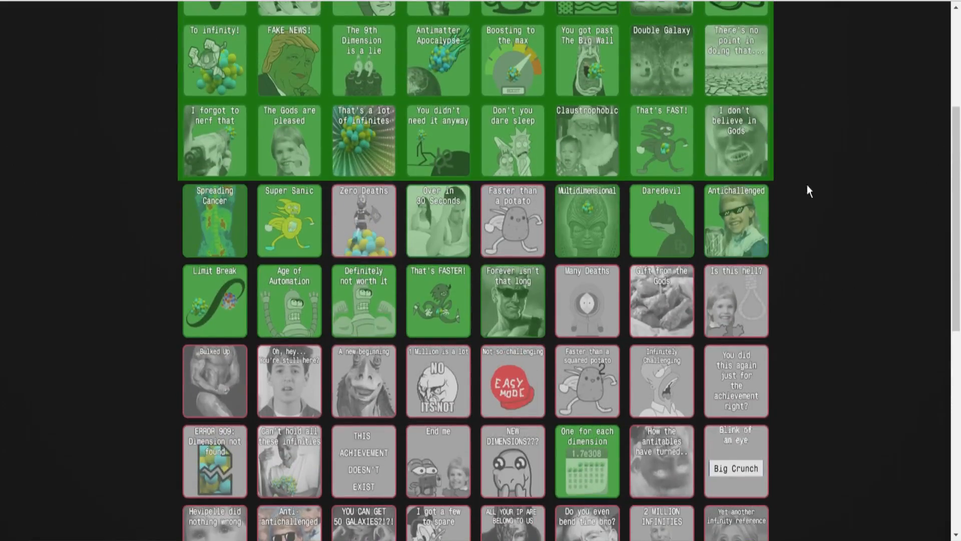
scroll(up, 3)
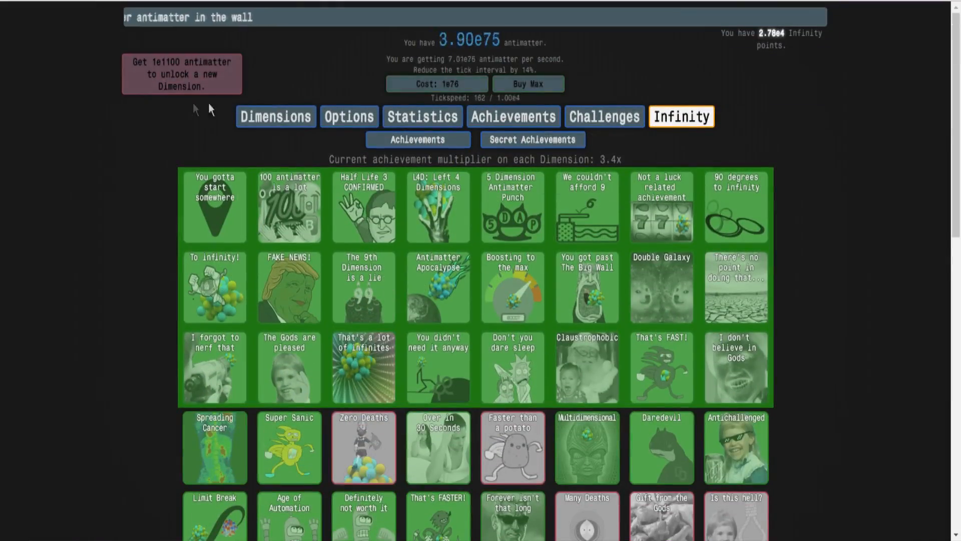
- Watch dimension production on the Dimensions list as antimatter nears 2.06e369
click(281, 116)
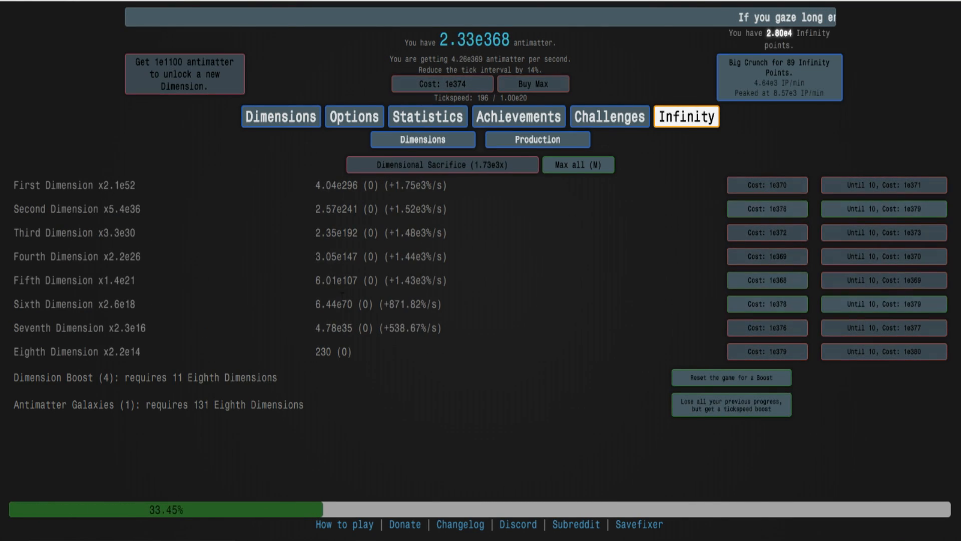
click(442, 164)
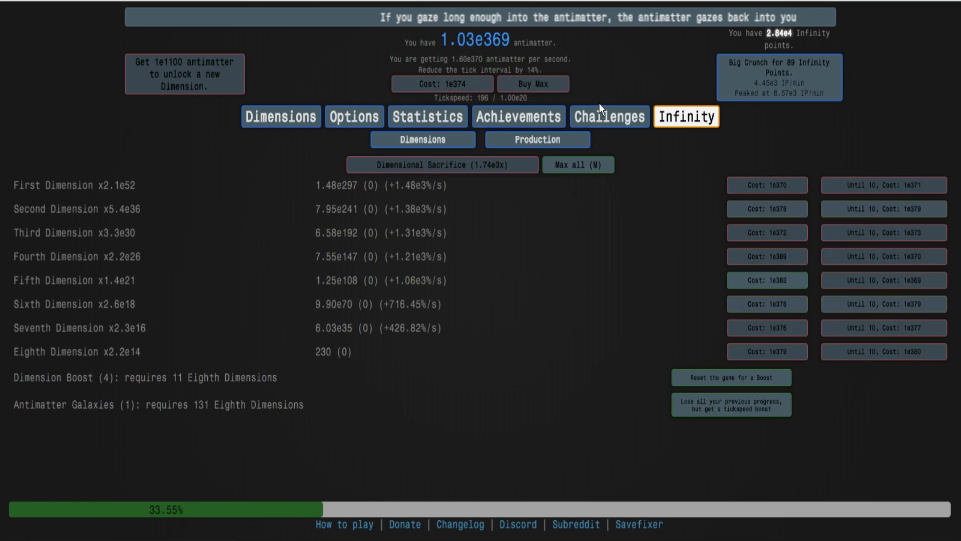
click(779, 77)
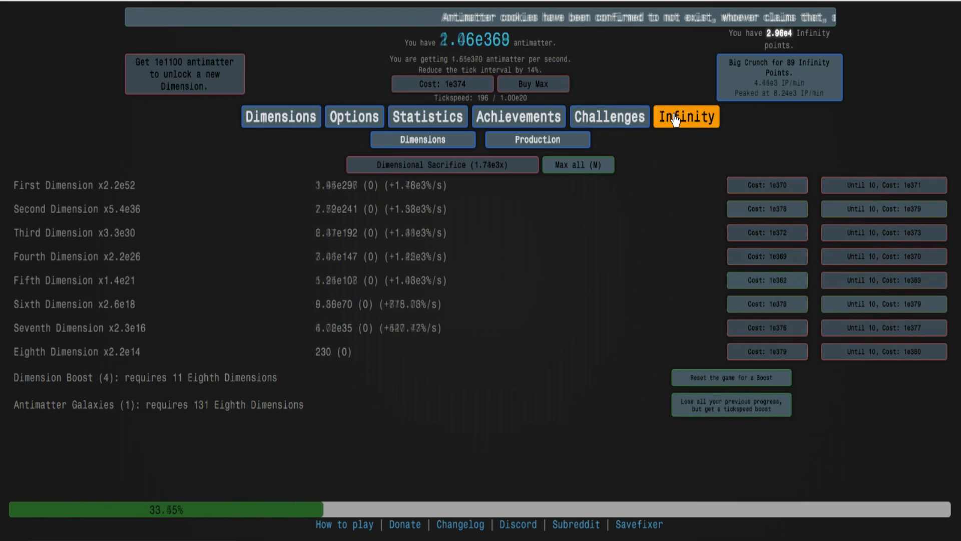
- Set the Big Crunch autobuyer's IP-to-wait amount to 88, keeping it active
click(685, 116)
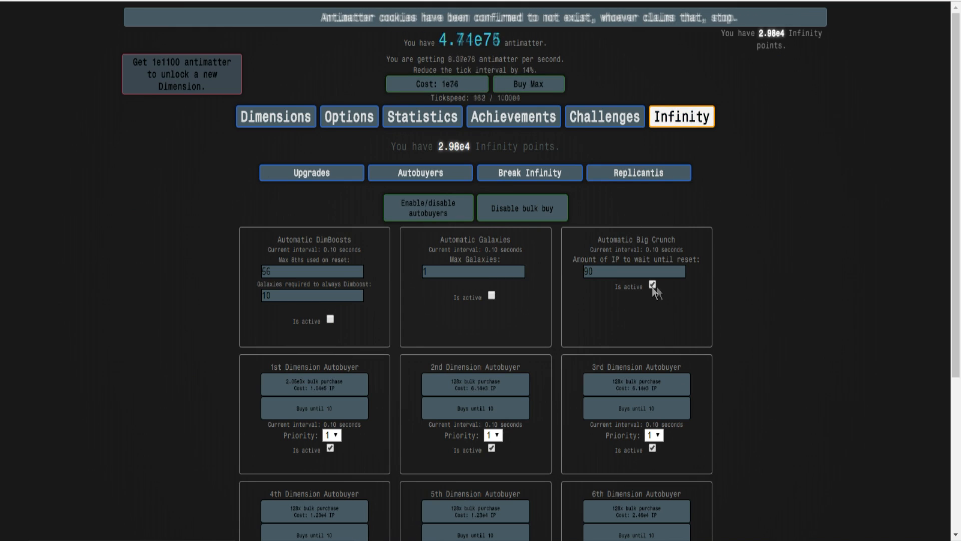
click(652, 286)
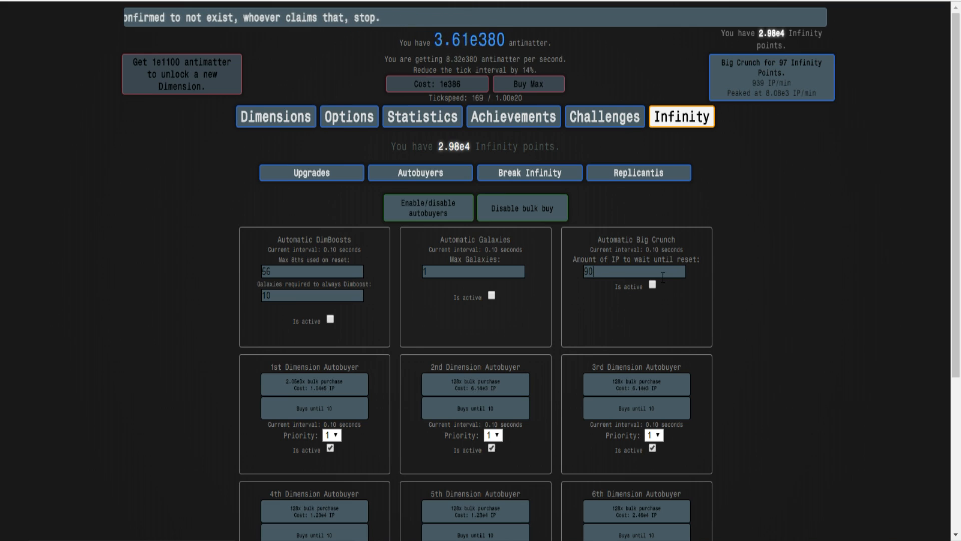
click(652, 285)
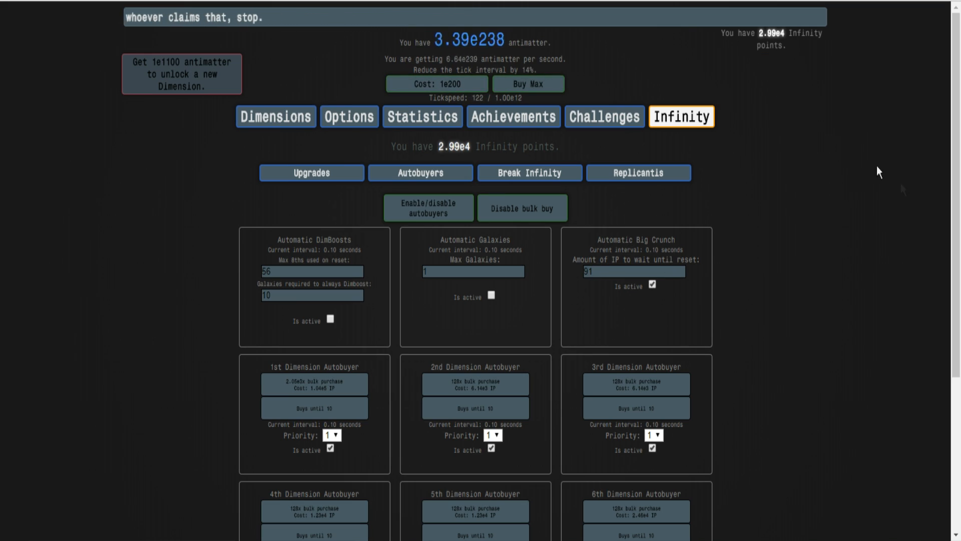
- Verify in Past Infinities that runs now finish in about 1.2 s for 89 IP
click(512, 116)
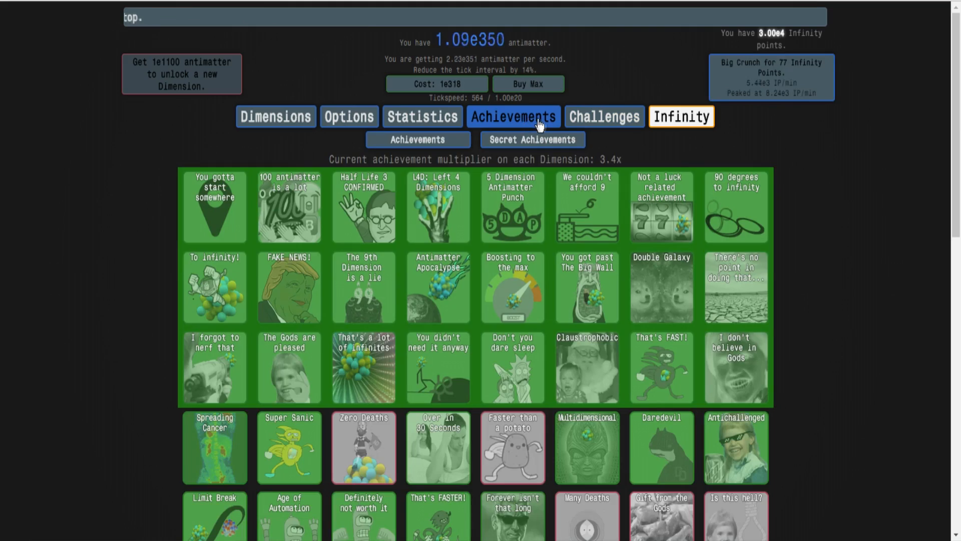
click(680, 116)
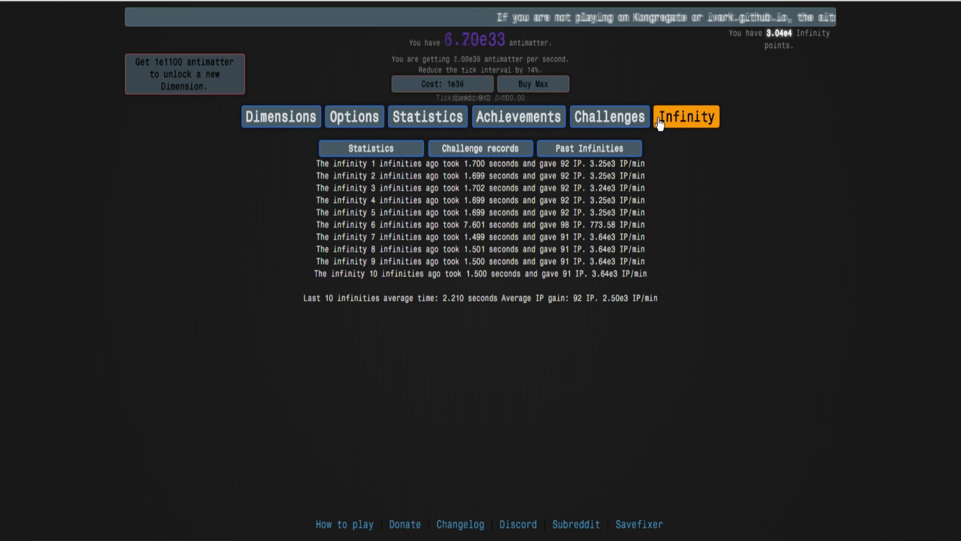
click(419, 172)
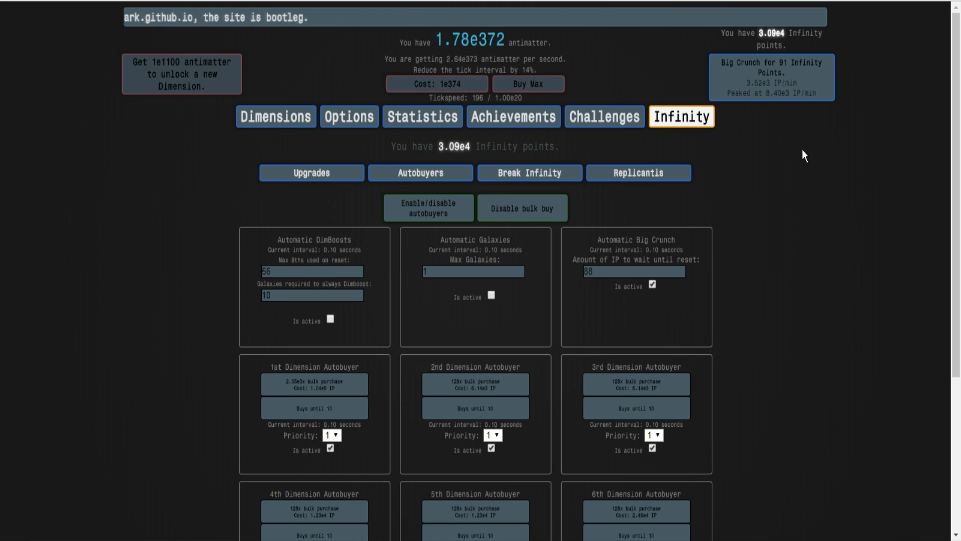
mouse_move(603, 116)
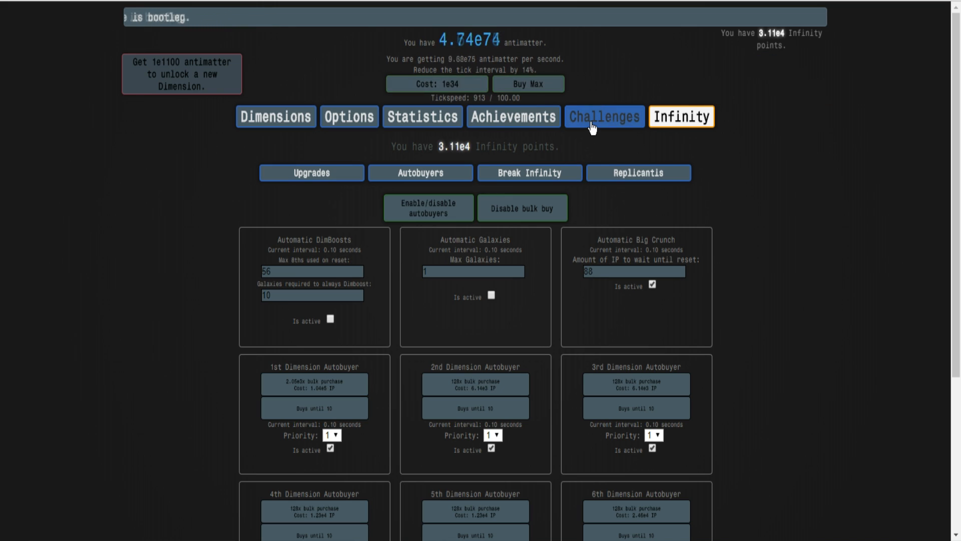
click(687, 117)
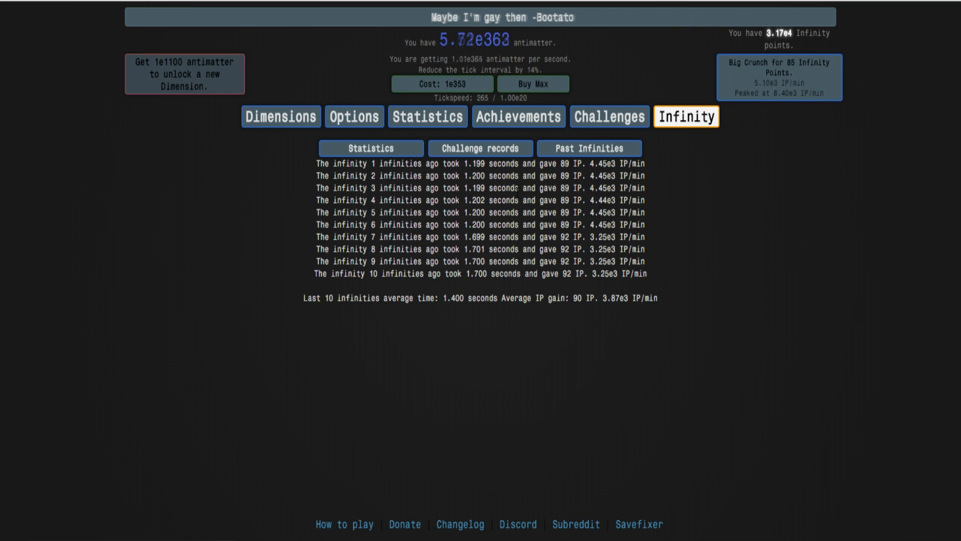
- Revisit the Infinity autobuyers, then show the Challenges list with every challenge completed
click(778, 77)
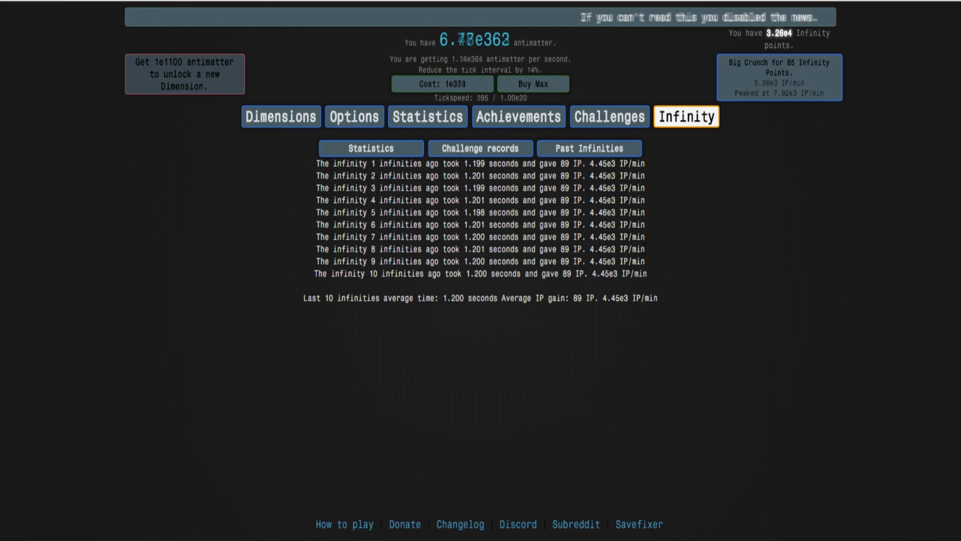
click(421, 172)
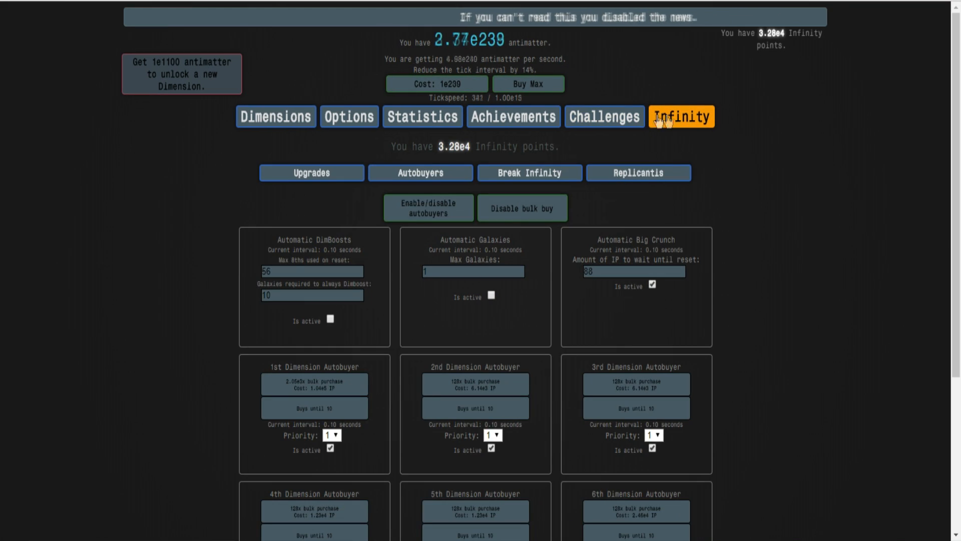
mouse_move(541, 163)
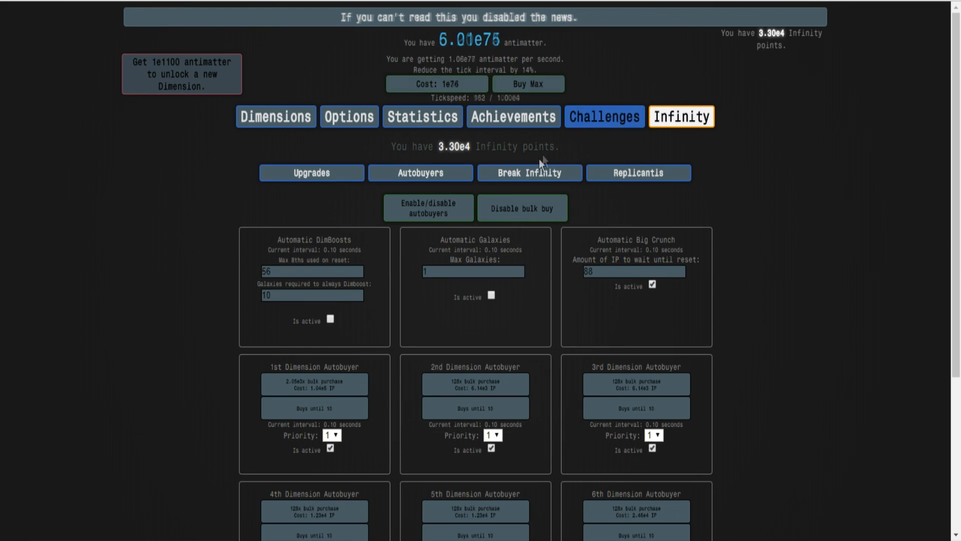
click(427, 116)
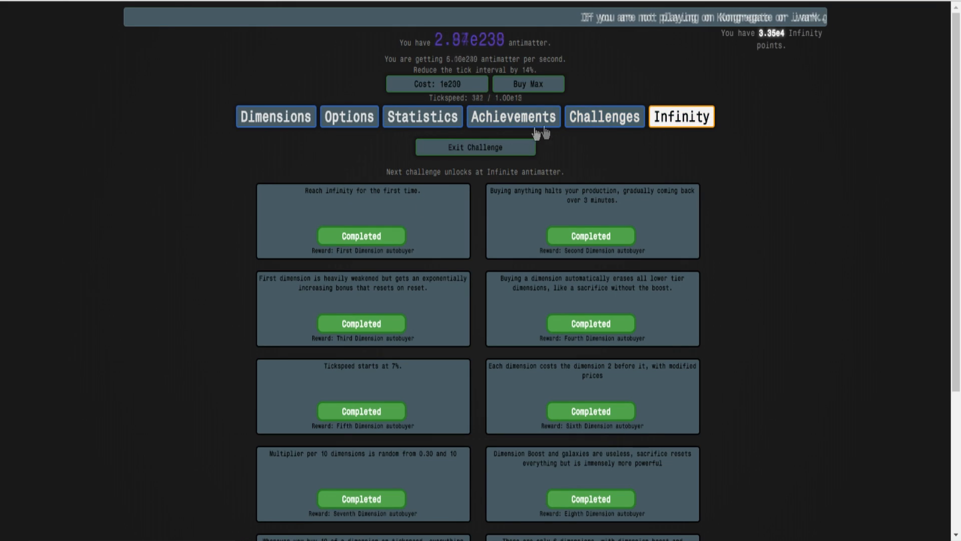
- Lower the Big Crunch autobuyer's IP-to-wait amount again in Infinity > Autobuyers
click(680, 116)
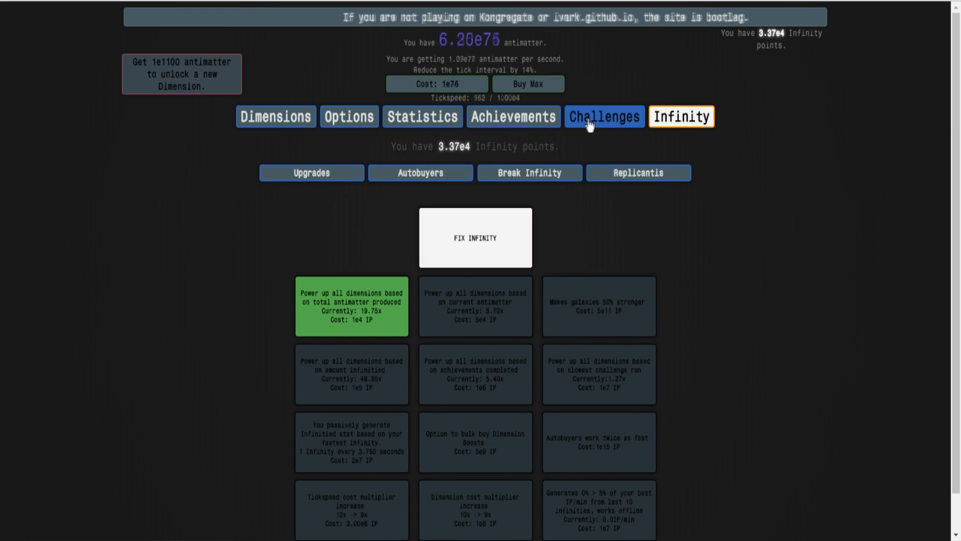
click(512, 116)
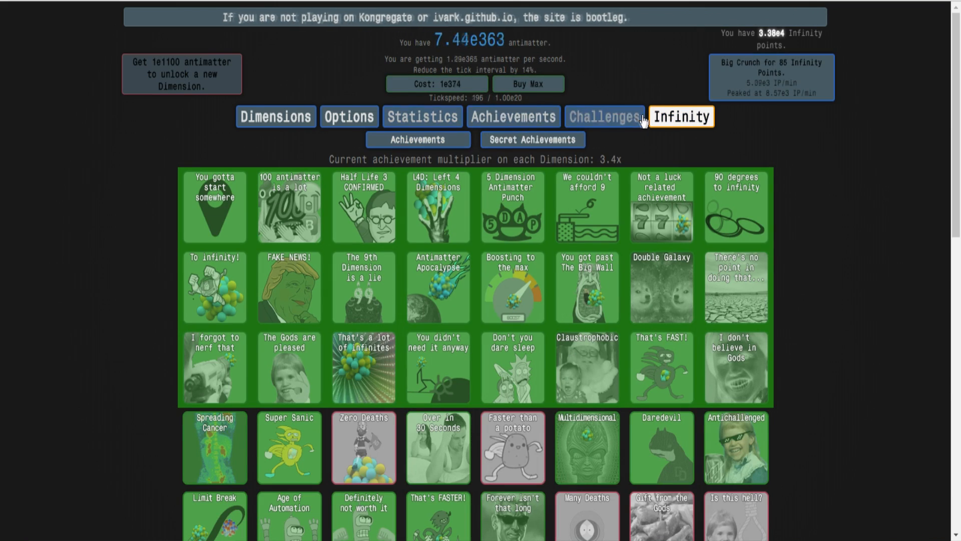
click(680, 116)
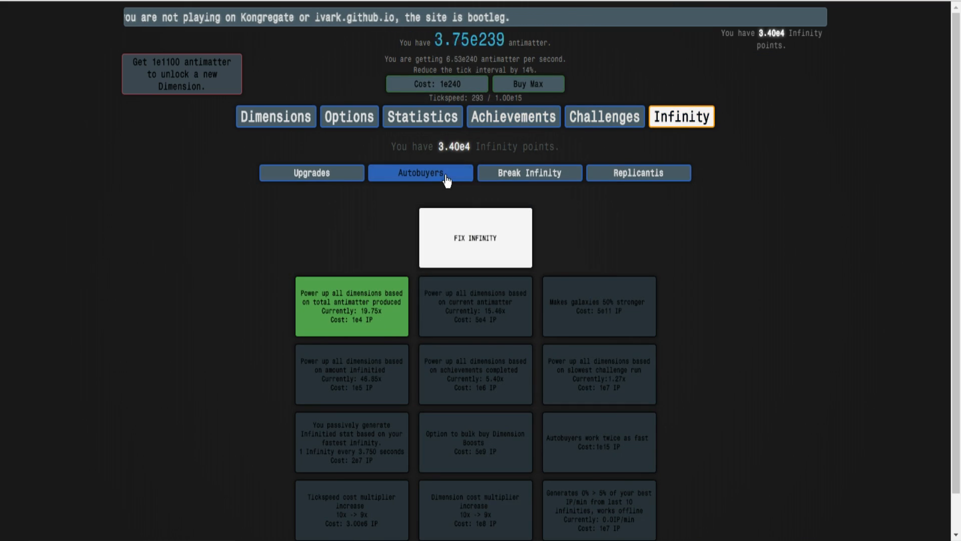
click(420, 172)
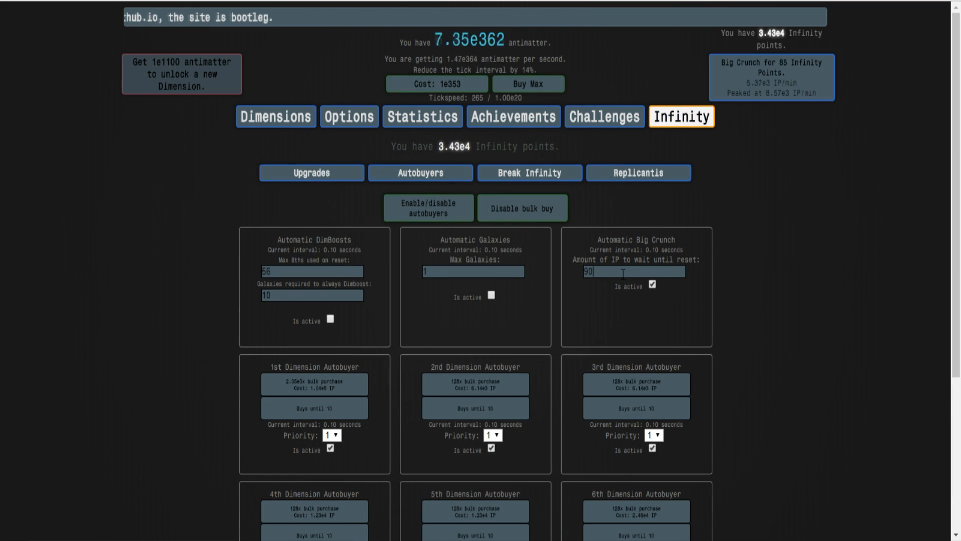
- Confirm in Past Infinities that runs take about 1.0 s for 85 IP each
click(421, 117)
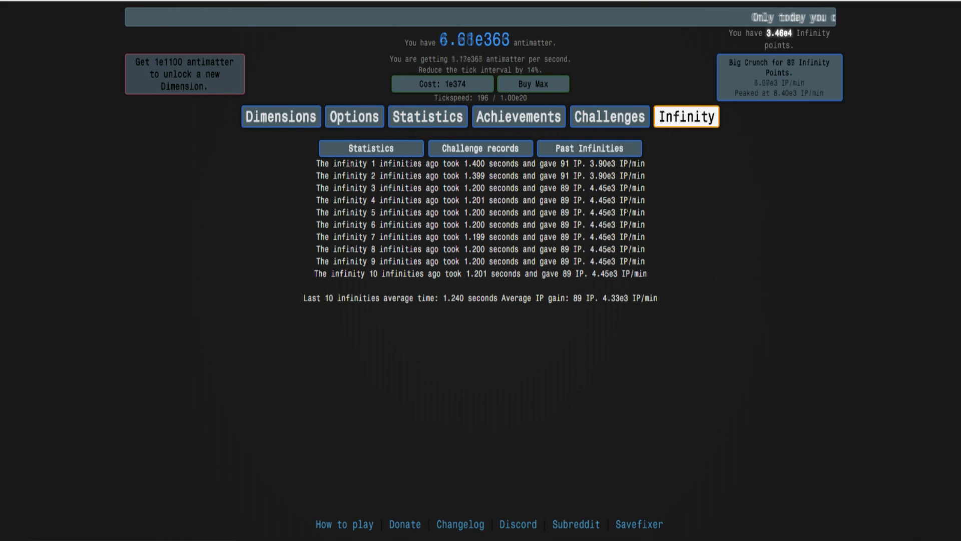
click(609, 116)
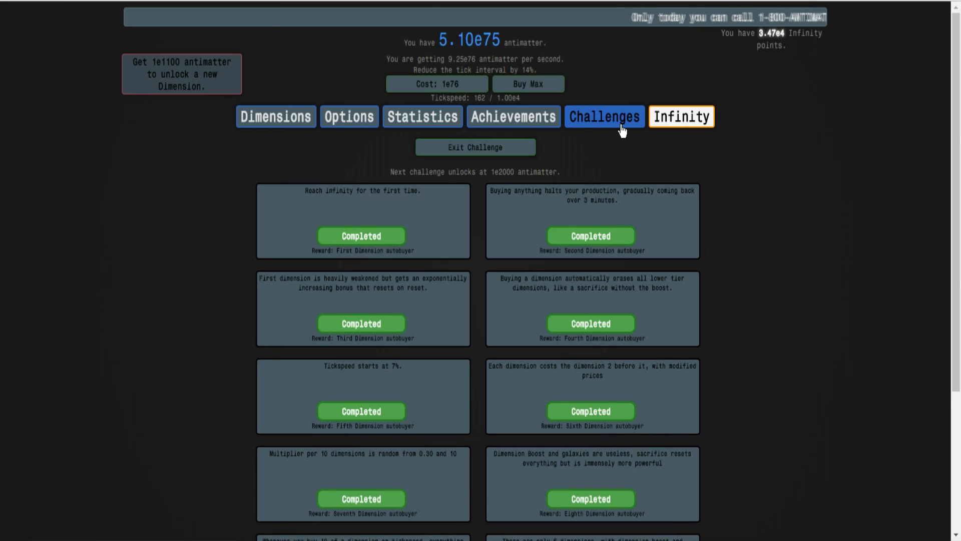
click(680, 116)
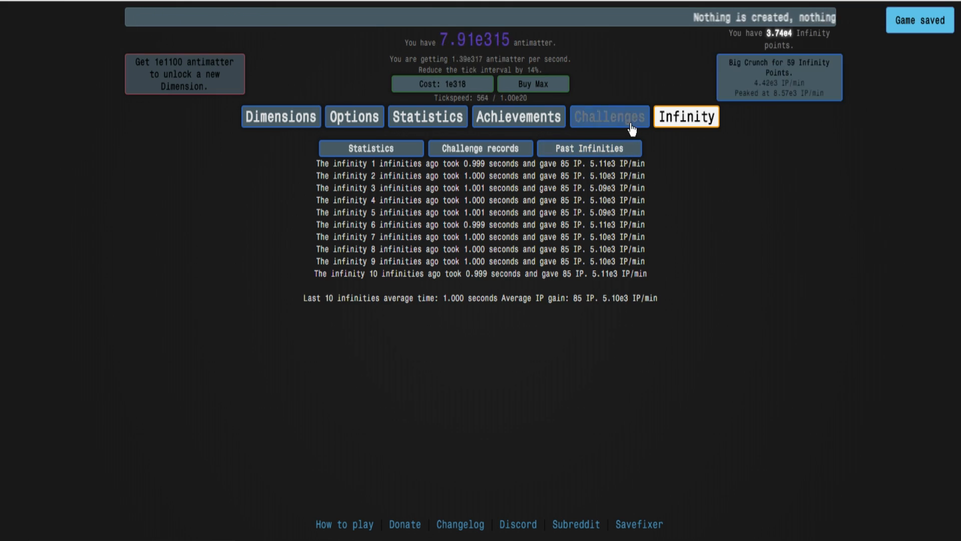
- Cut the Big Crunch threshold further so Past Infinities shows about 0.9 s runs for 77 IP
click(422, 172)
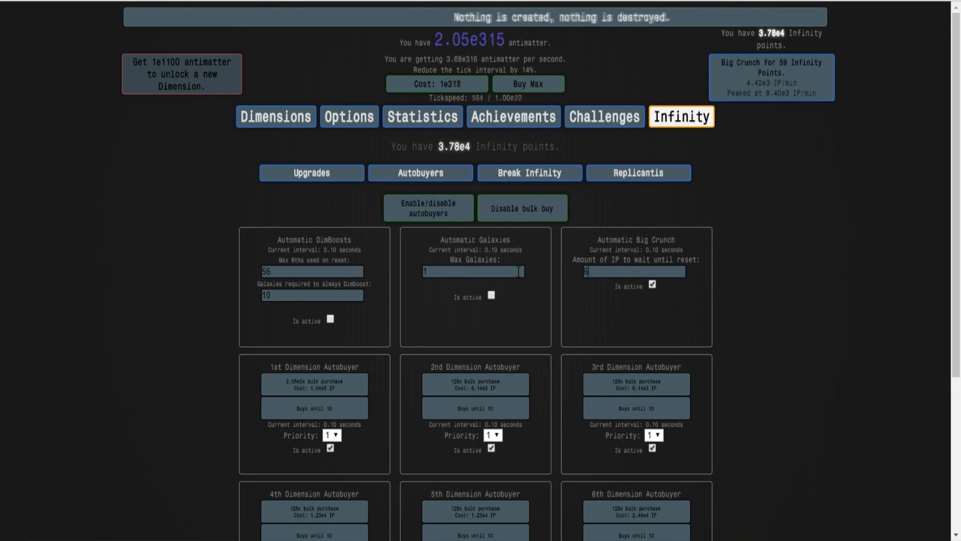
click(427, 116)
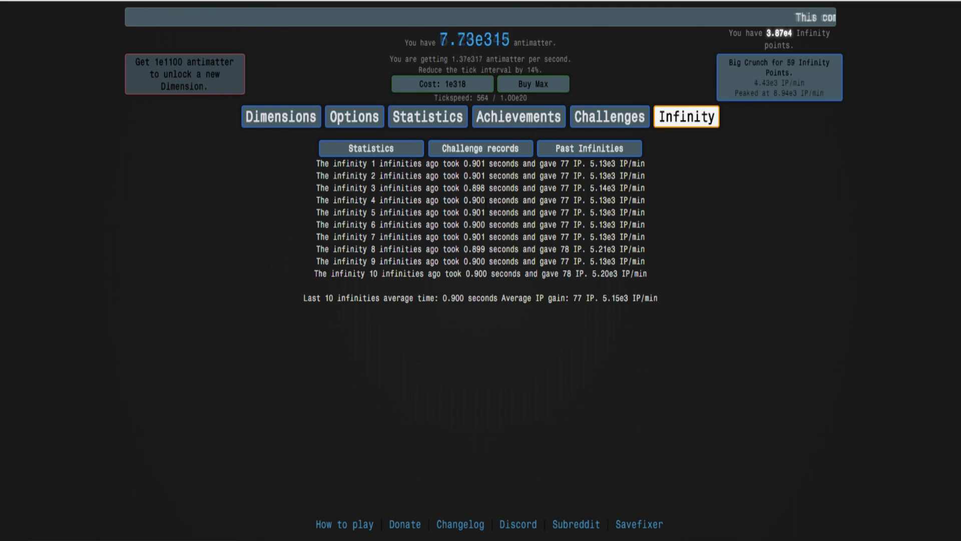
click(779, 76)
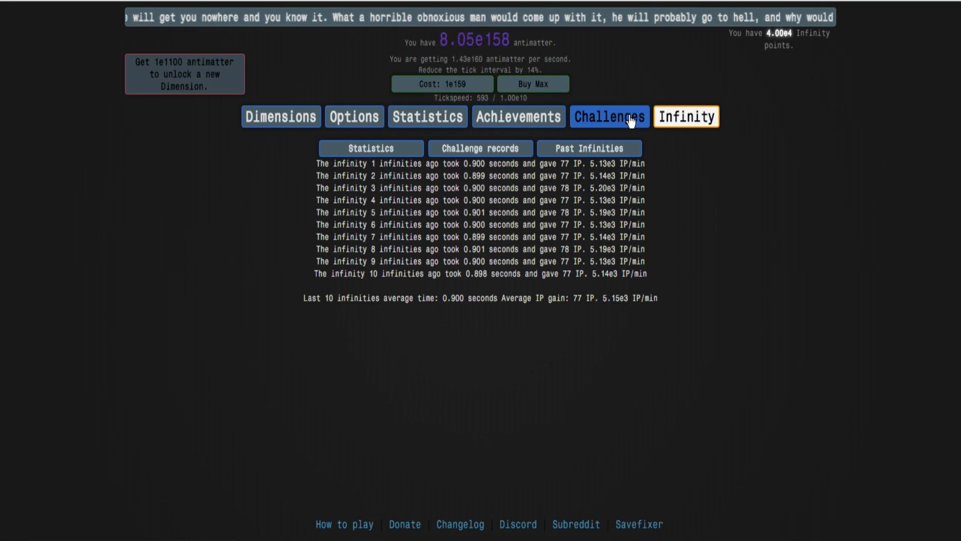
click(685, 116)
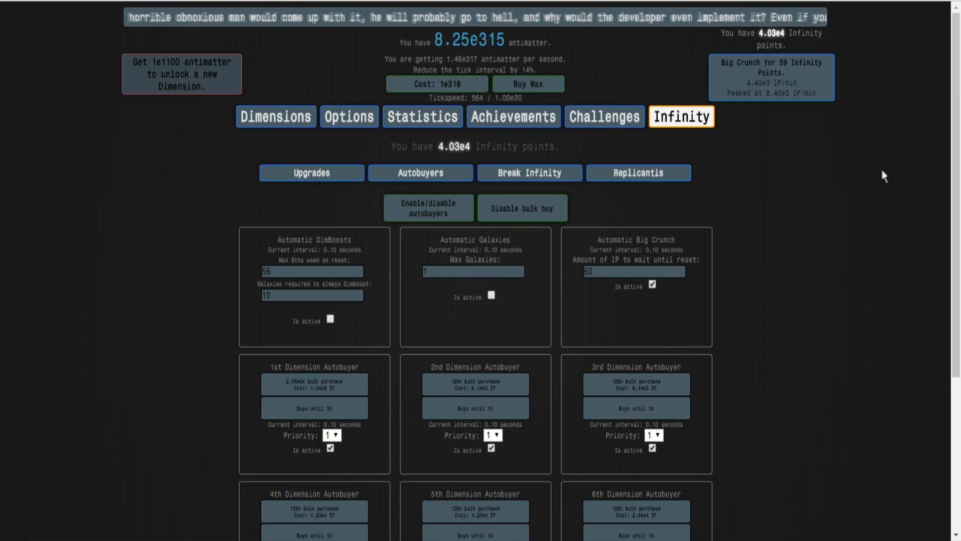
click(604, 116)
text(60)
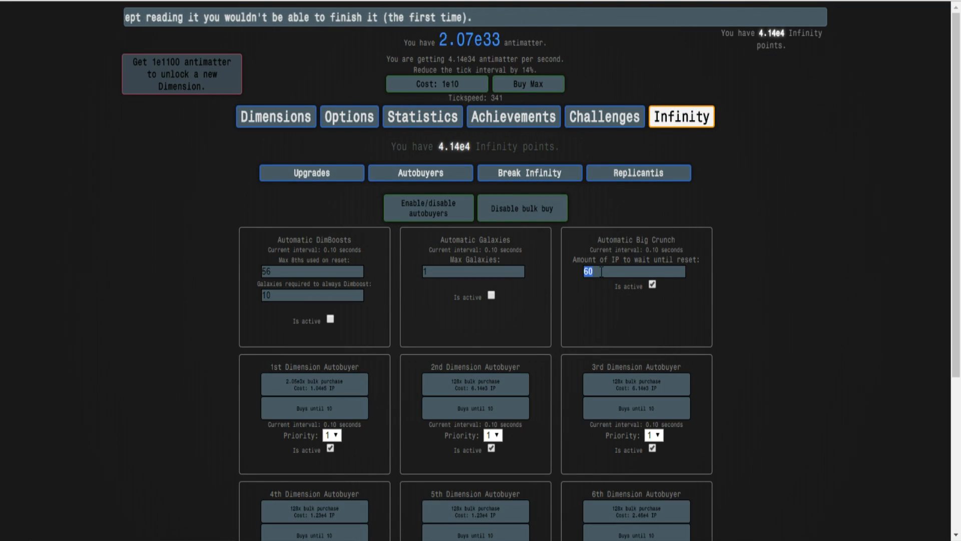
- Try different Big Crunch IP thresholds, comparing run times in Past Infinities after each
click(427, 116)
text(7)
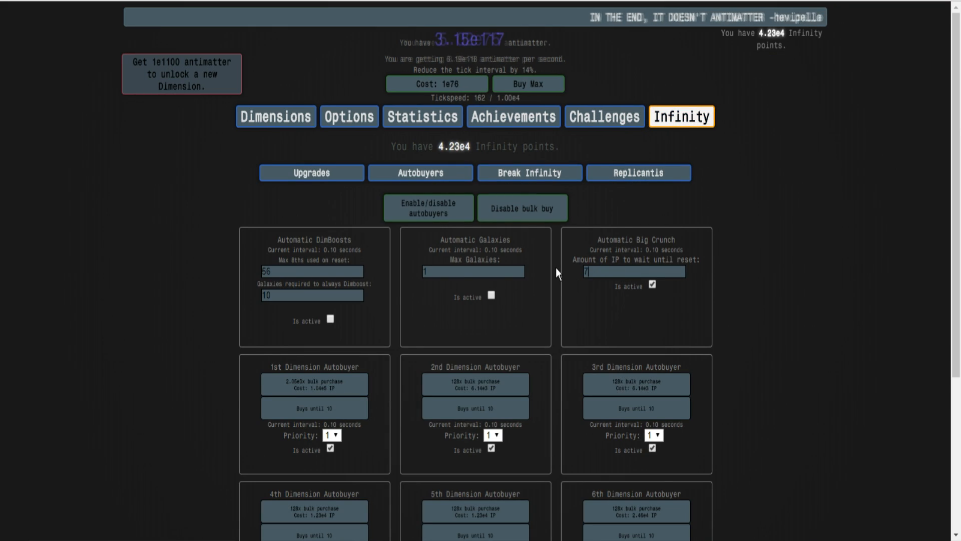
click(427, 116)
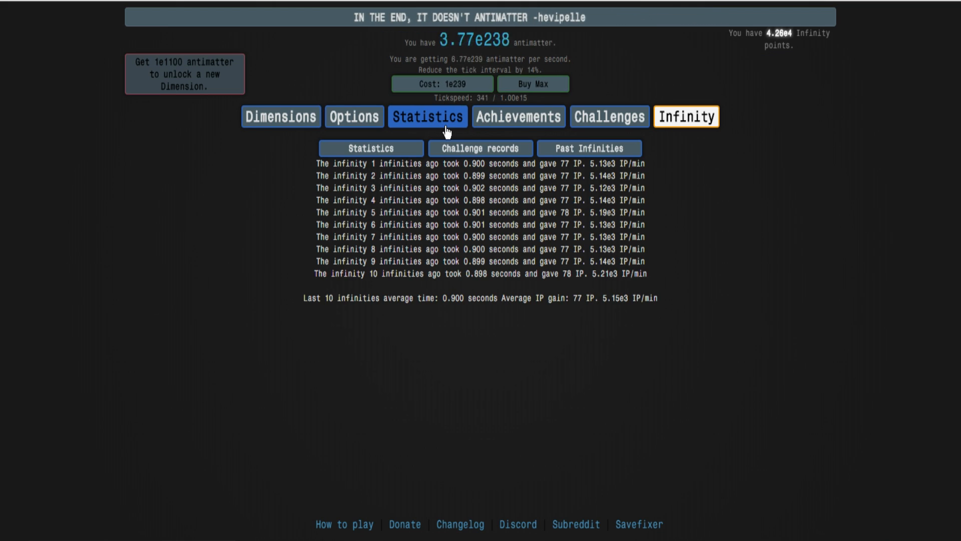
click(685, 116)
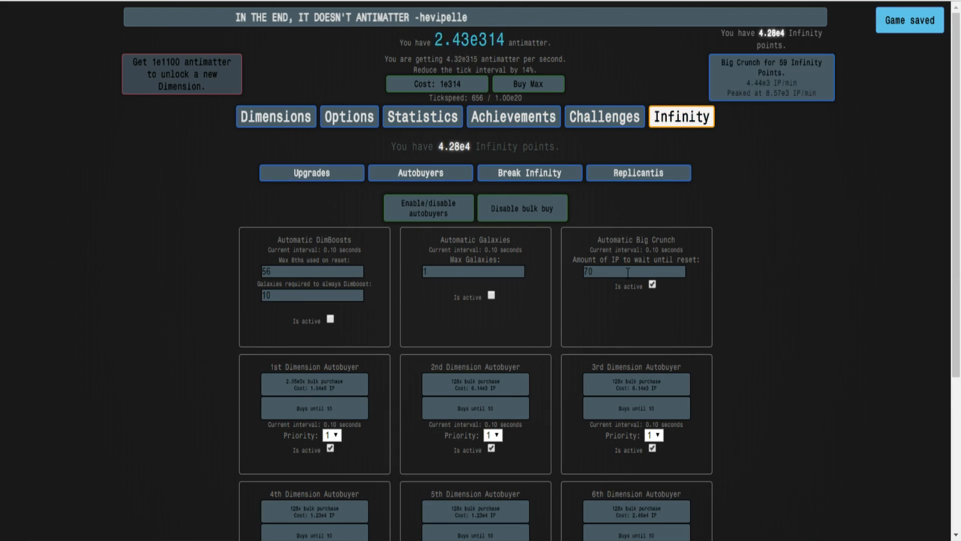
click(589, 149)
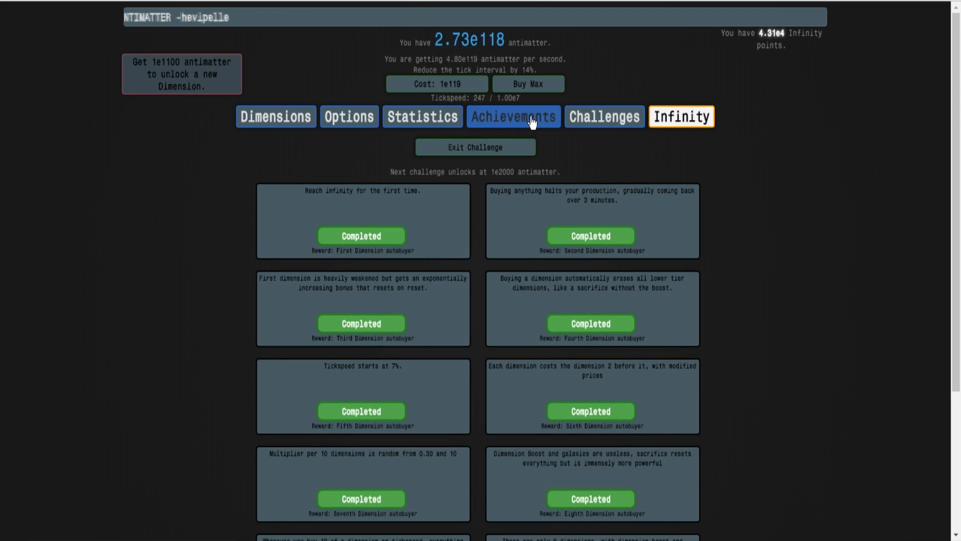
click(679, 116)
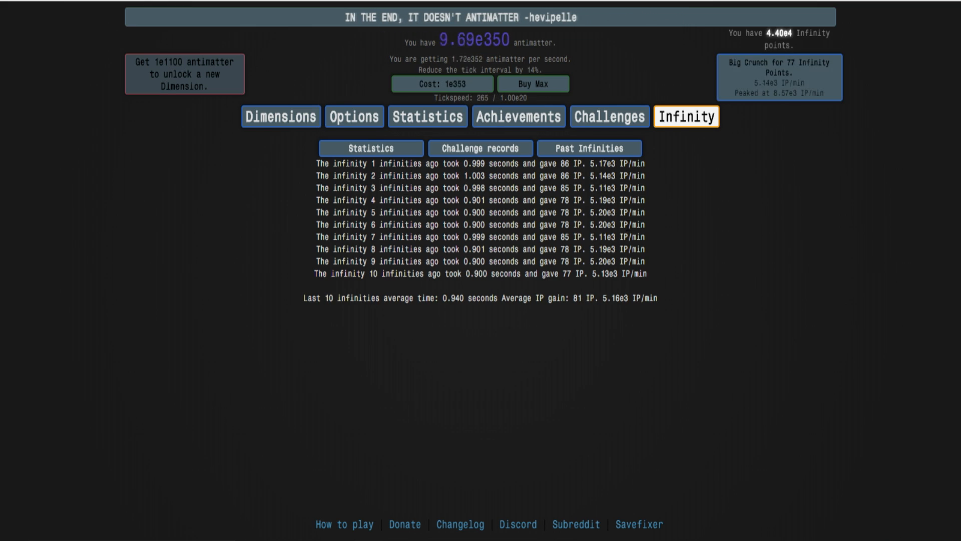
click(779, 77)
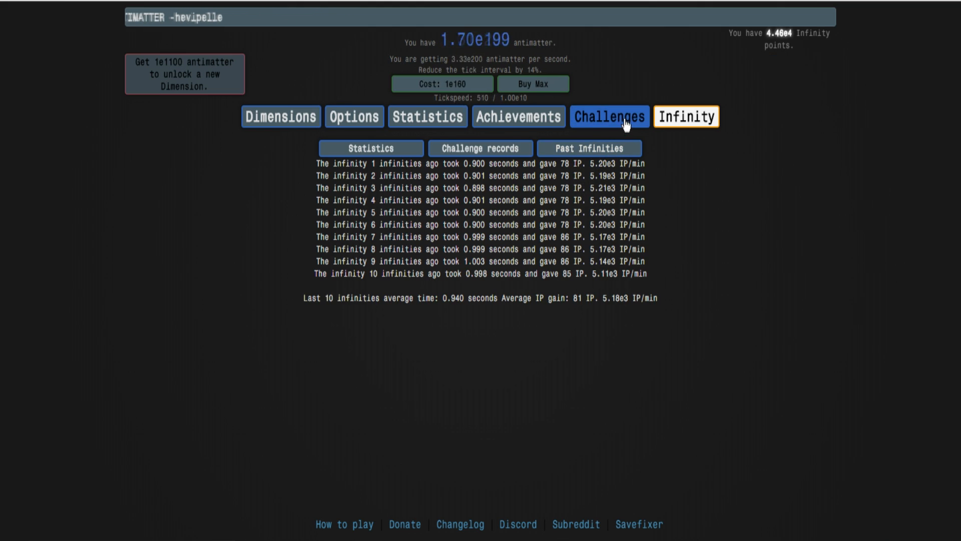
- Leave the Big Crunch threshold at 78 IP and bring up the Infinity upgrades page
click(686, 117)
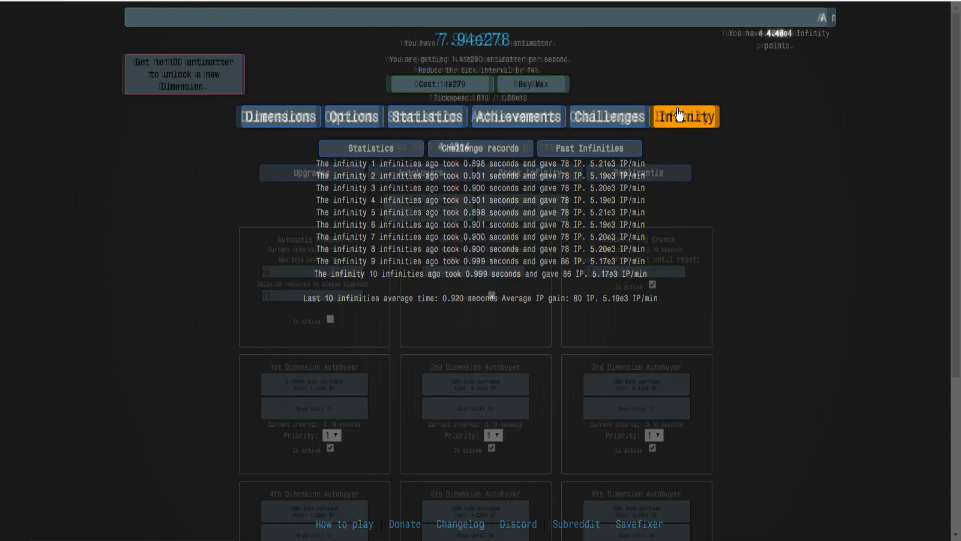
click(421, 172)
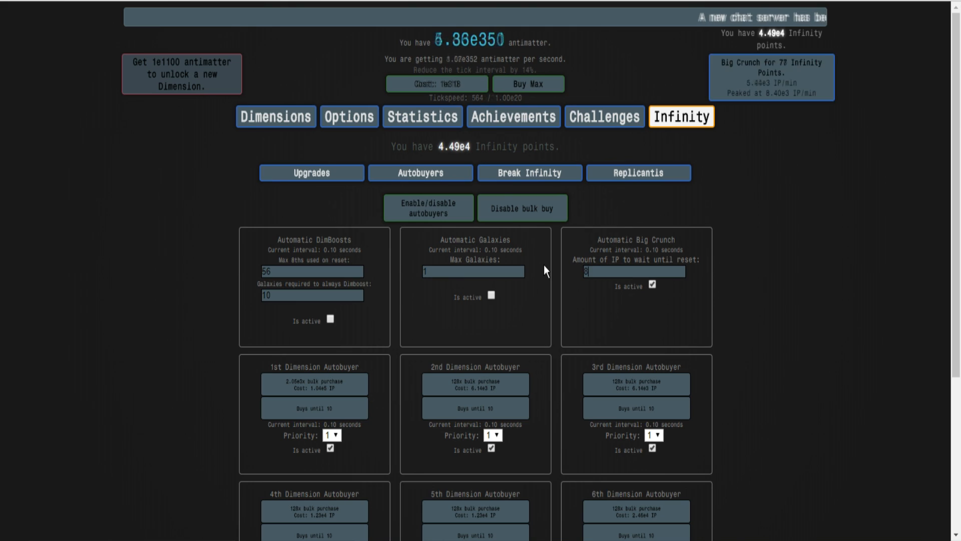
click(426, 116)
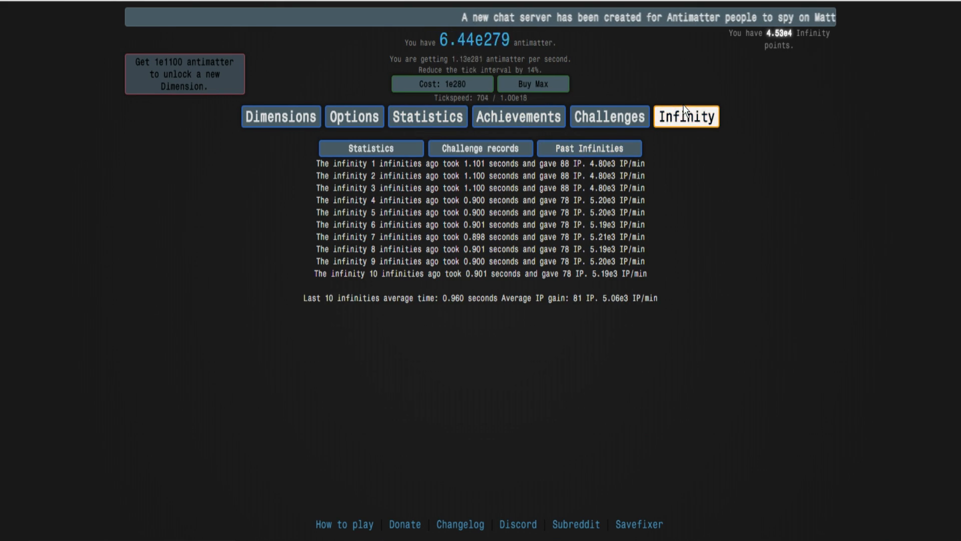
click(422, 172)
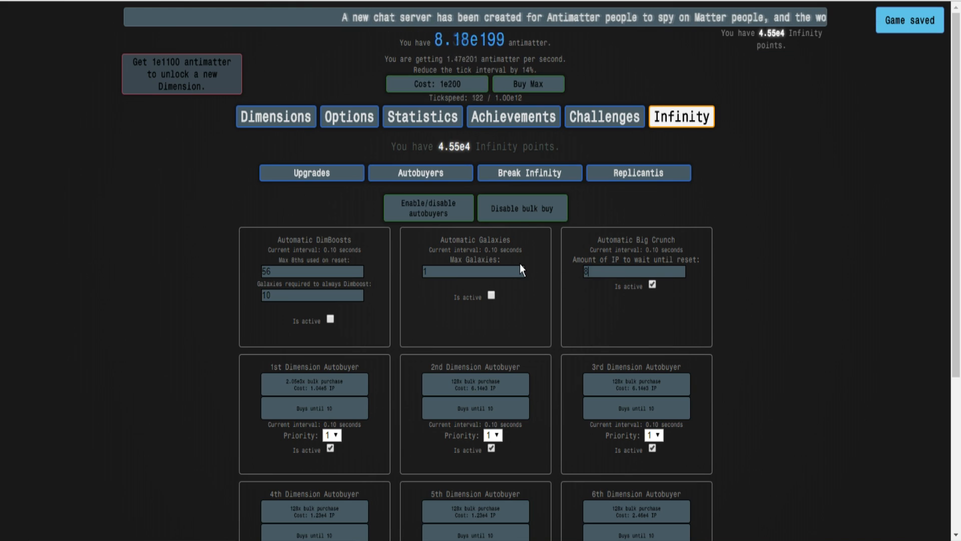
click(427, 117)
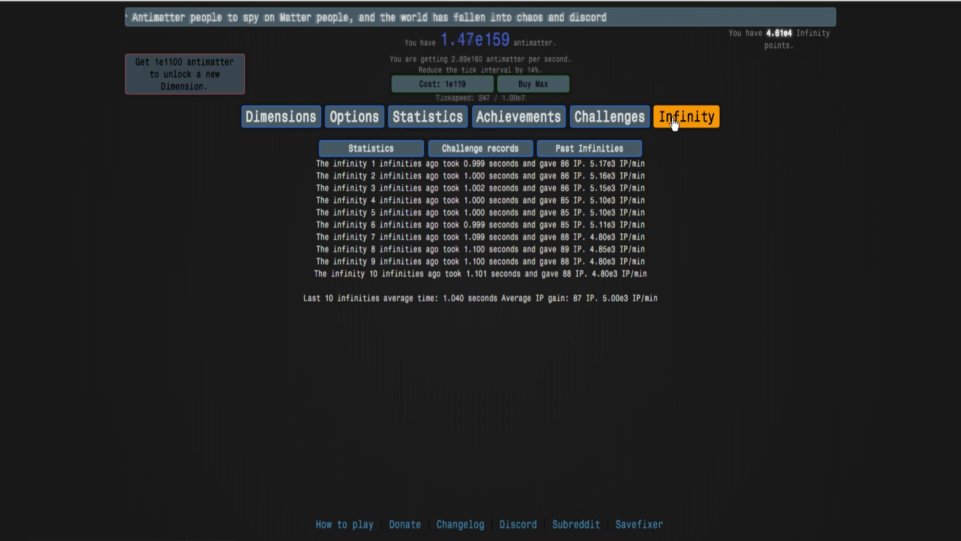
click(421, 172)
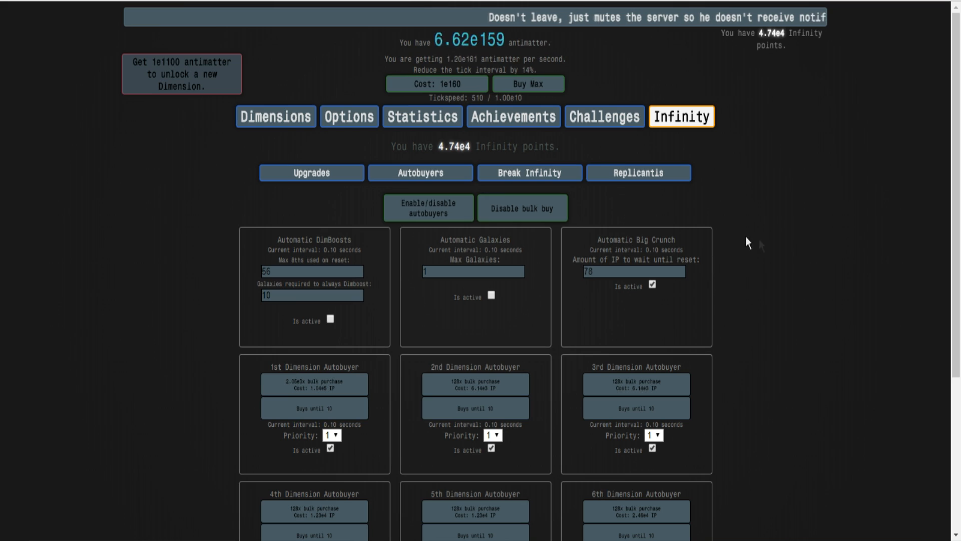
click(427, 116)
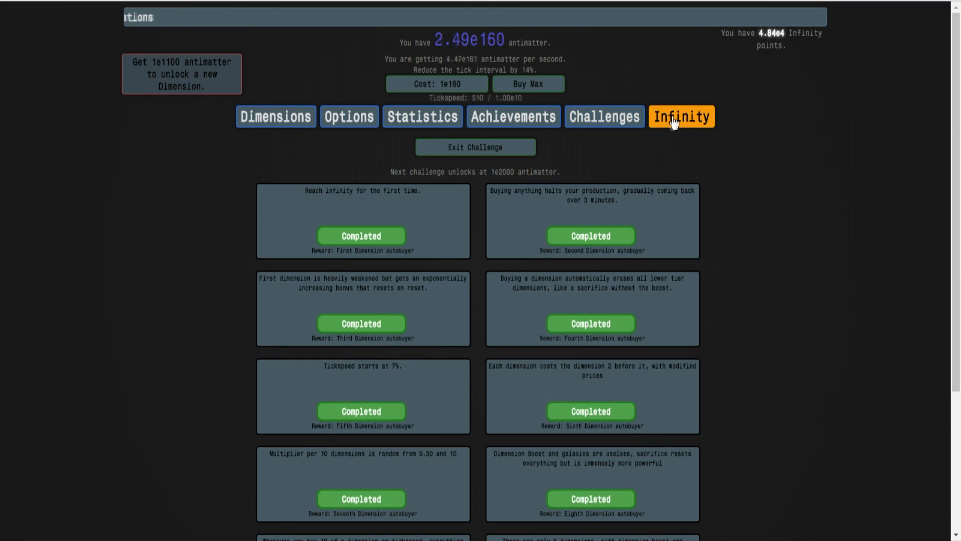
click(681, 116)
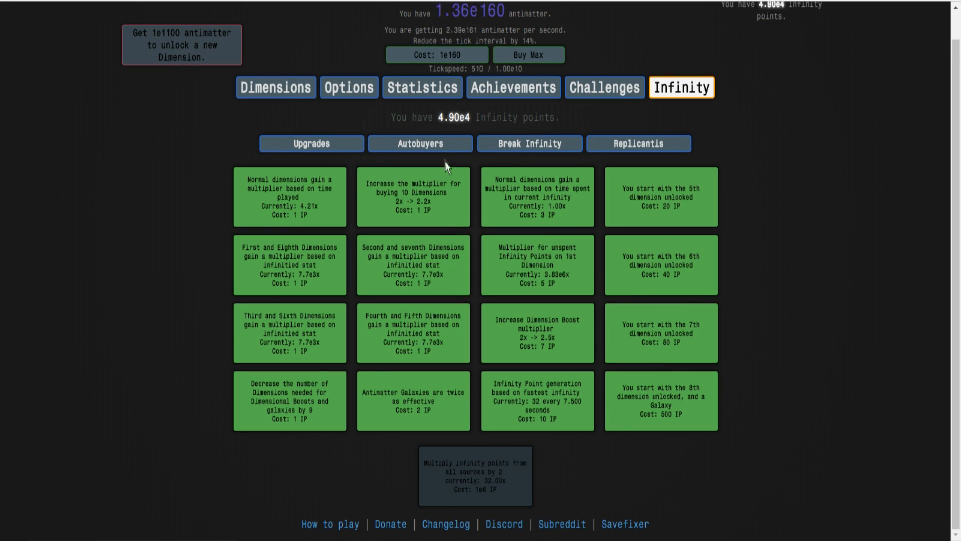
- Buy dimension autobuyer bulk-purchase upgrades (2nd Dimension and others), spending IP down to 1.55e4
click(420, 143)
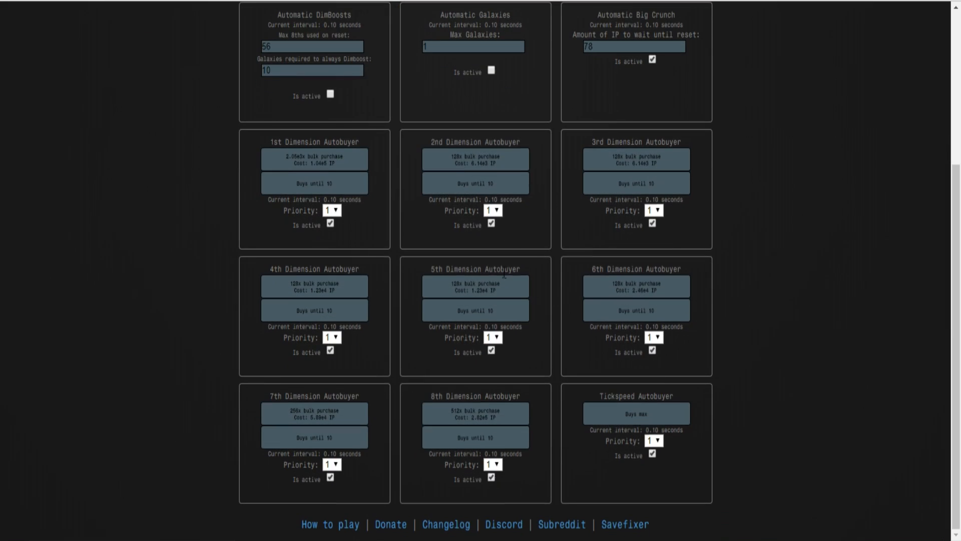
mouse_move(313, 160)
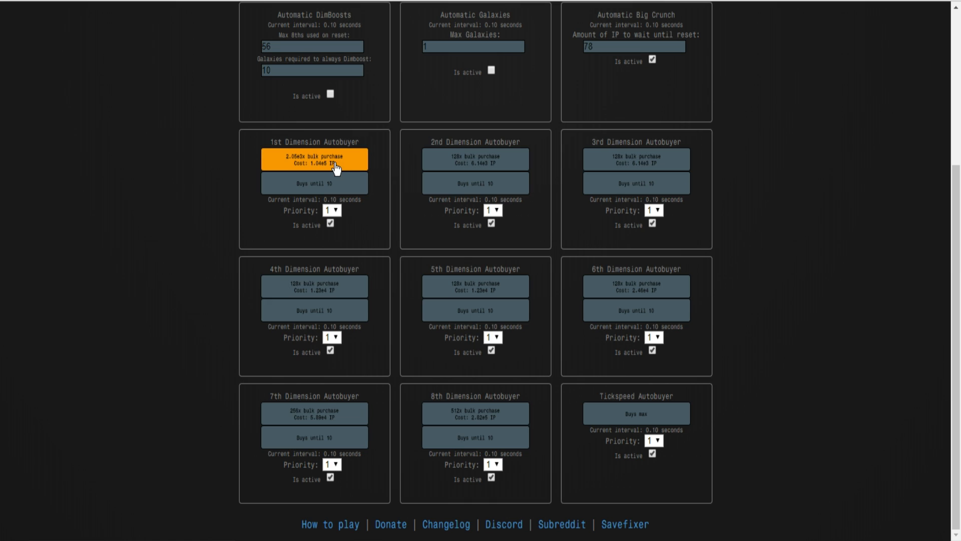
mouse_move(475, 183)
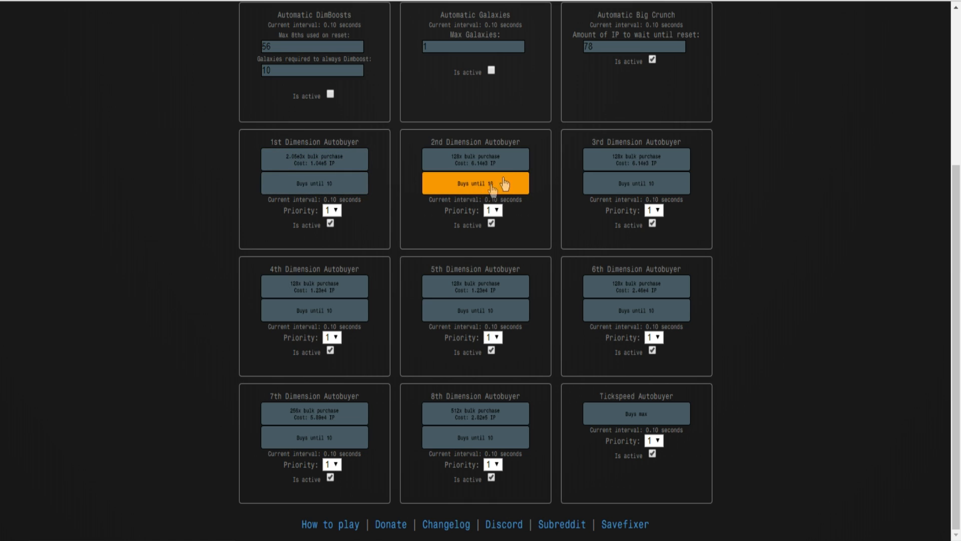
scroll(up, 3)
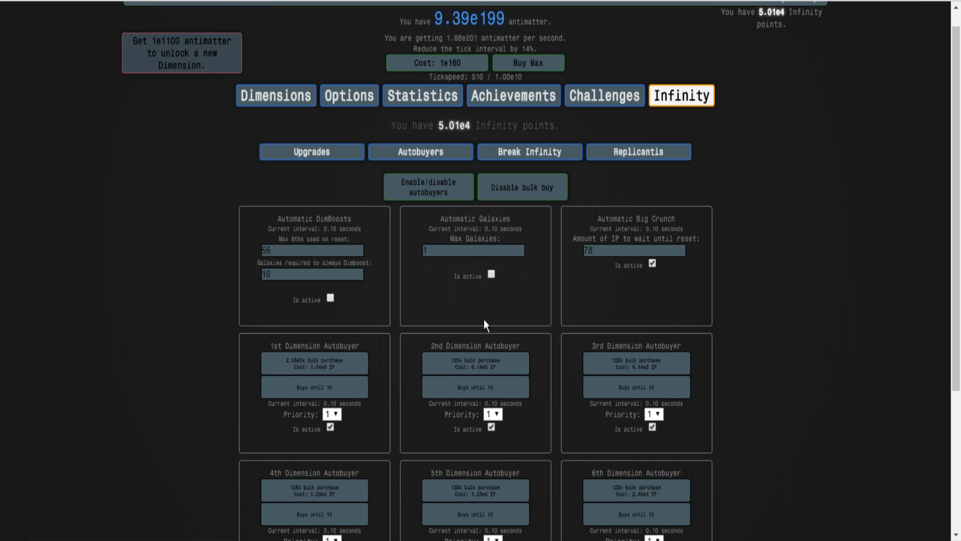
mouse_move(677, 197)
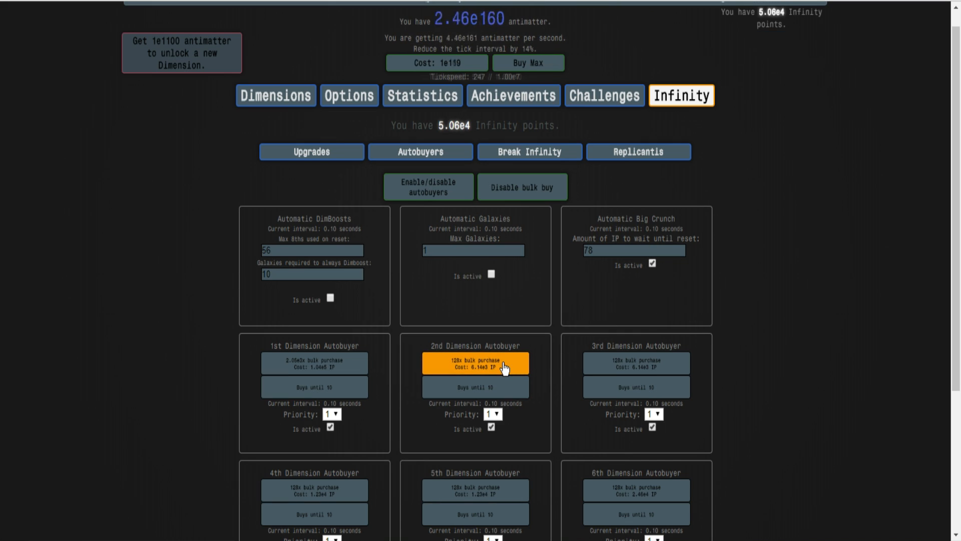
click(474, 363)
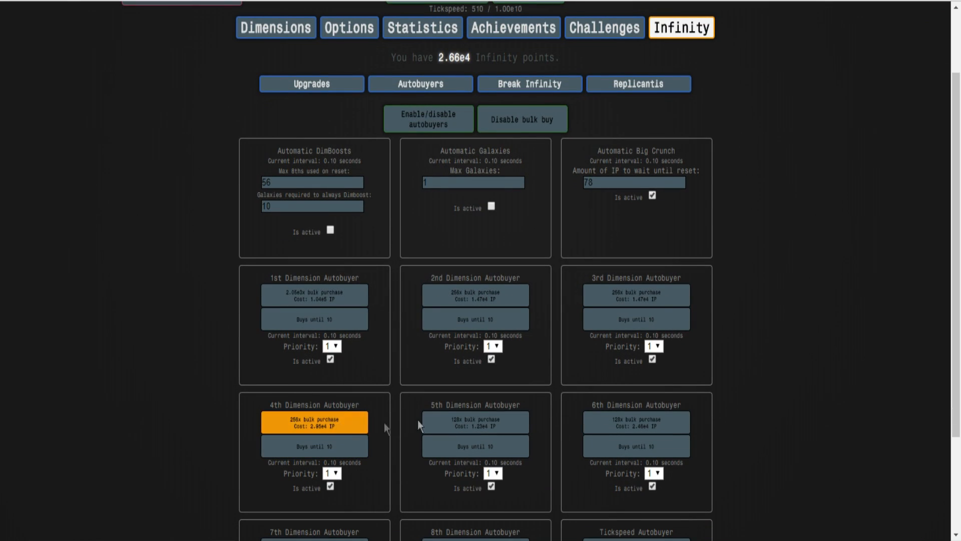
click(313, 421)
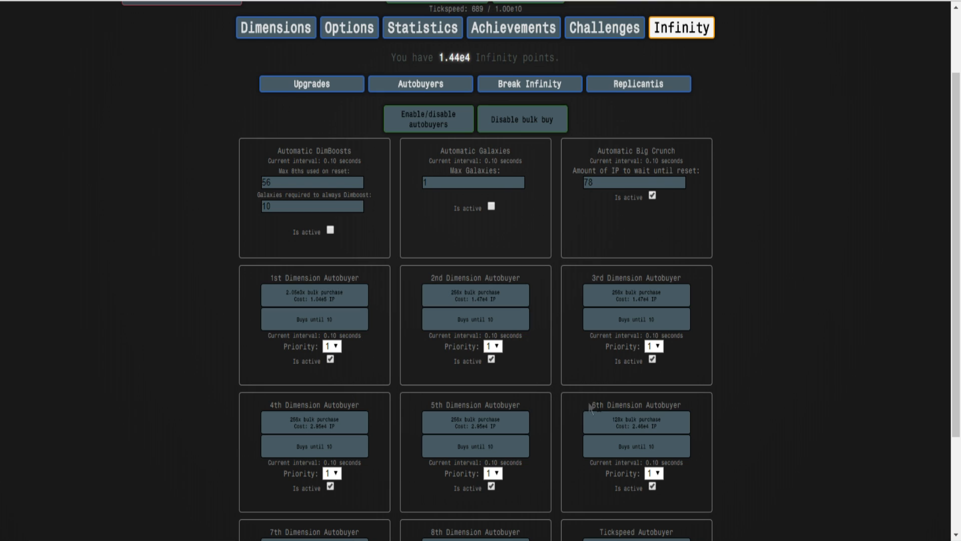
scroll(up, 3)
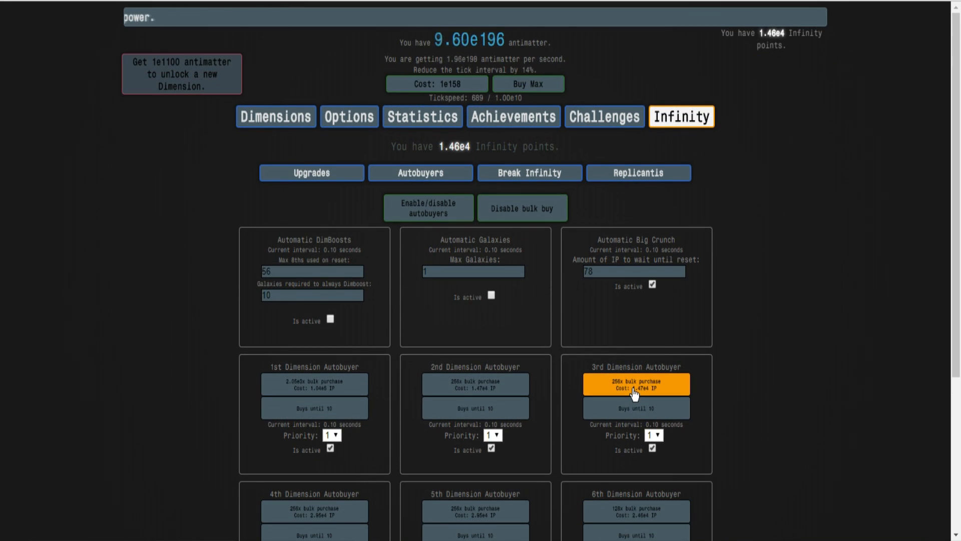
scroll(down, 3)
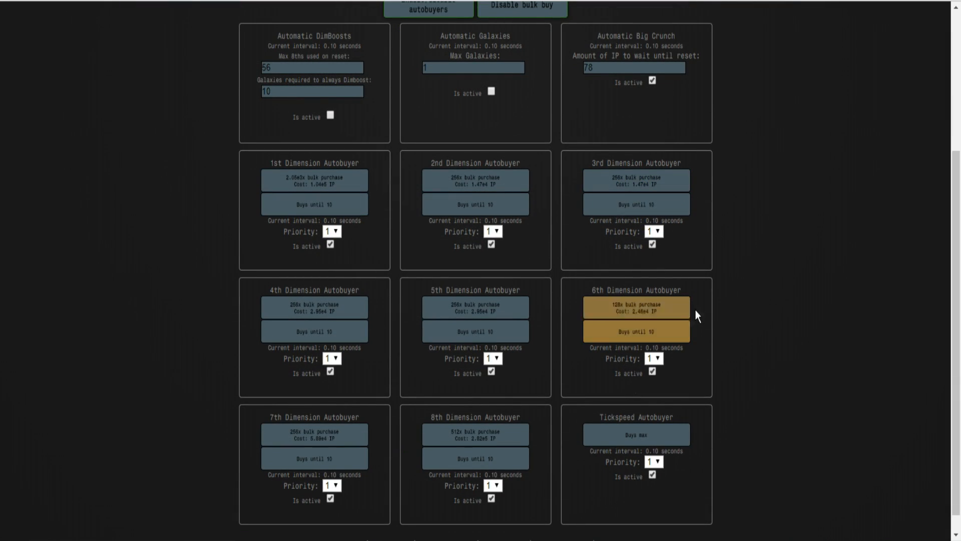
scroll(up, 3)
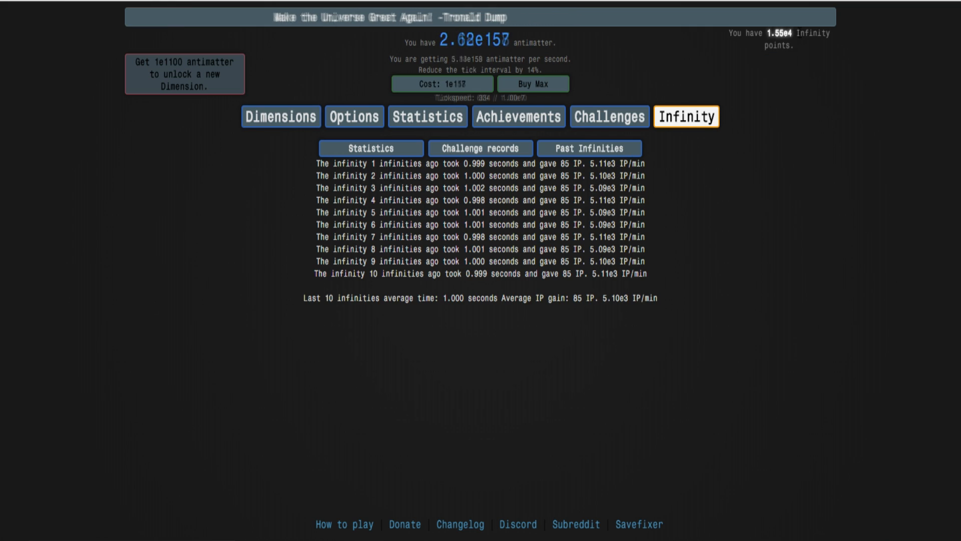
- Browse Challenges, Autobuyers and Replicanti, then reach Break Infinity and toggle the Break Infinity button
click(608, 116)
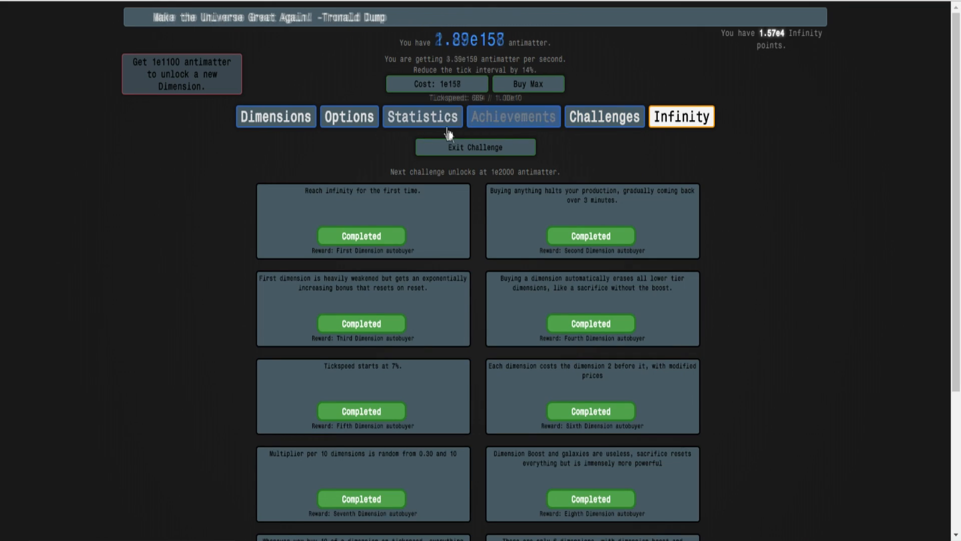
click(680, 117)
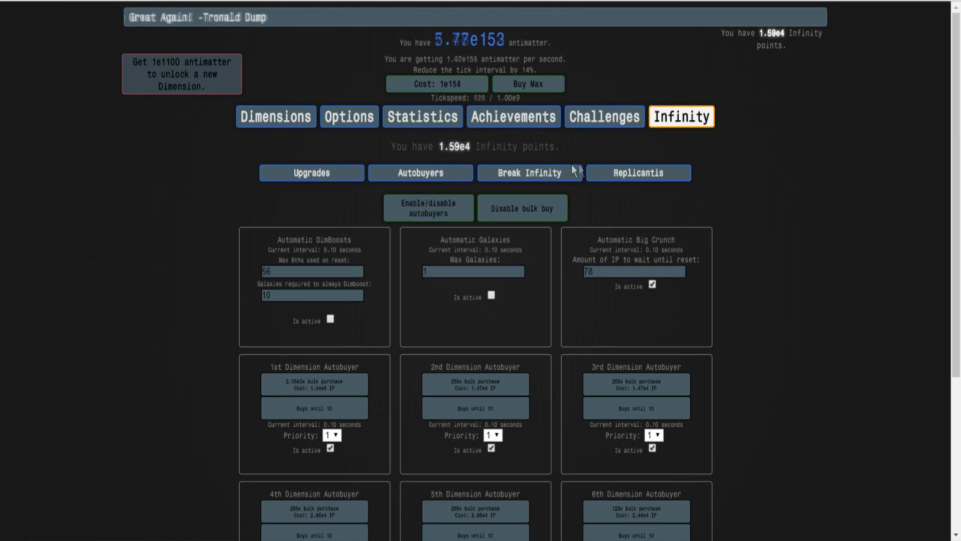
click(310, 172)
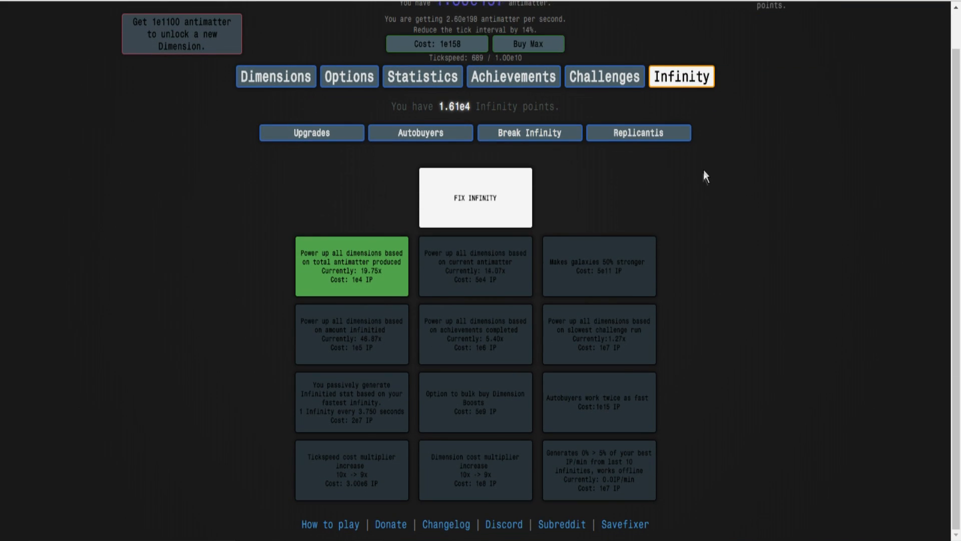
click(637, 132)
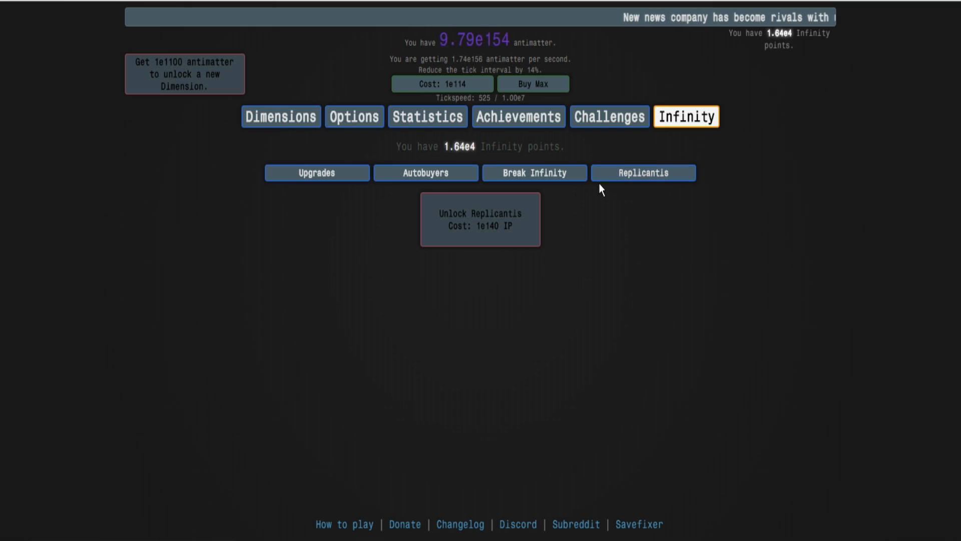
click(533, 172)
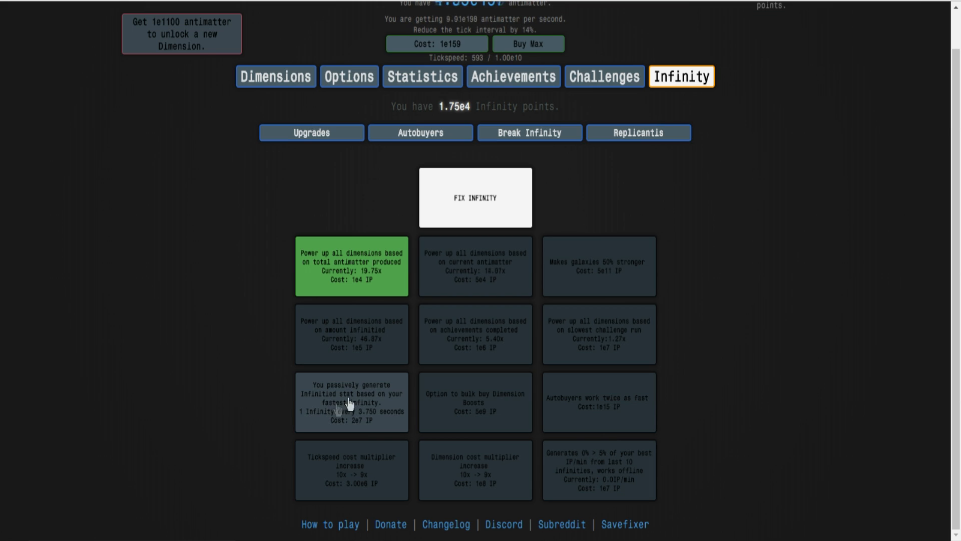
mouse_move(400, 402)
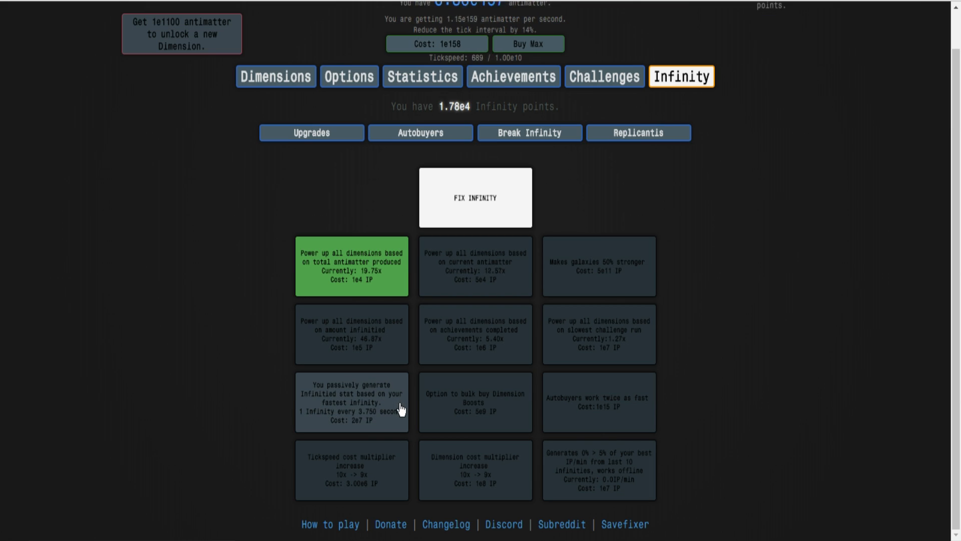
mouse_move(375, 443)
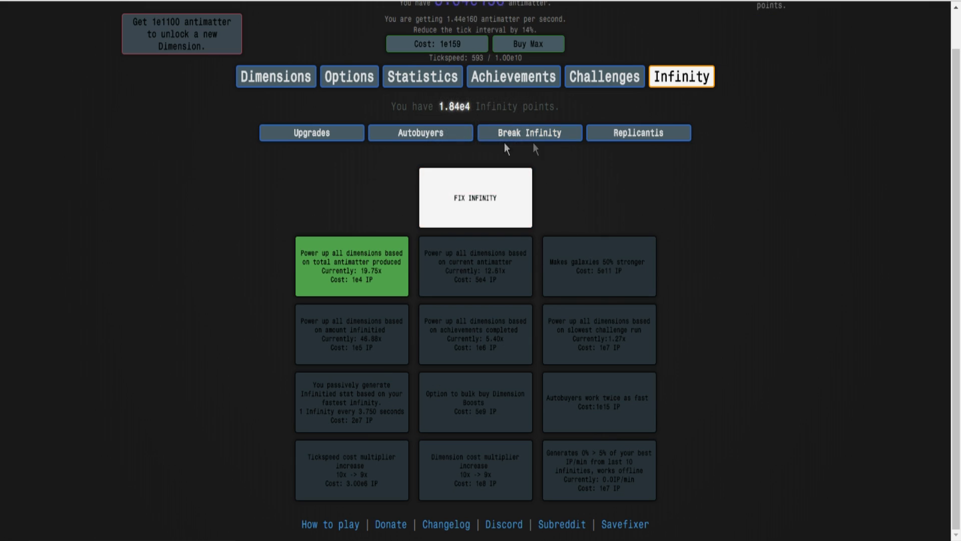
mouse_move(474, 197)
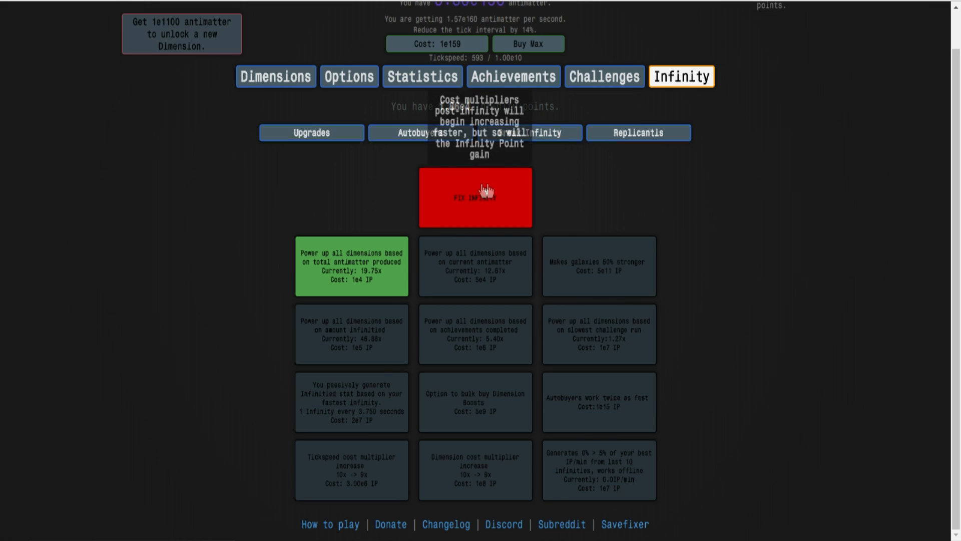
click(475, 197)
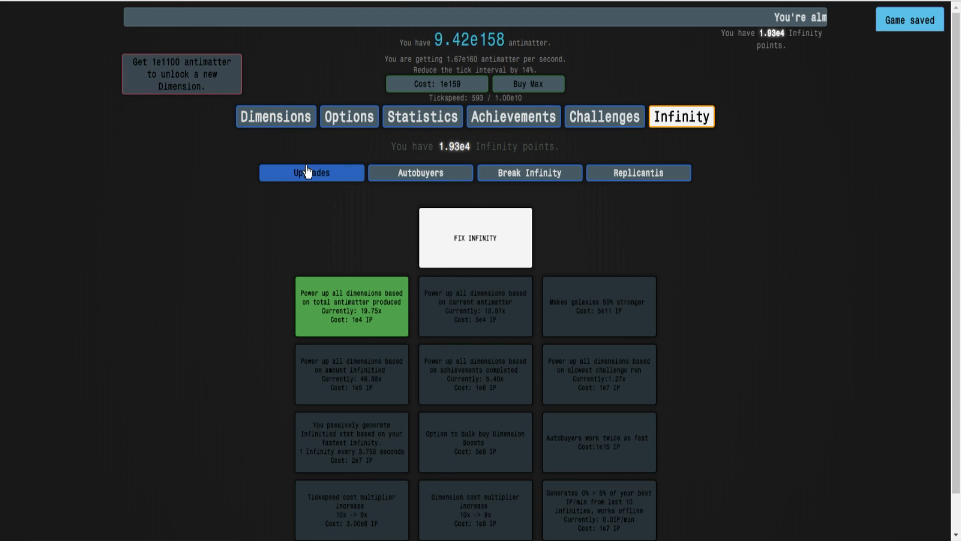
- Glance at Infinity Upgrades and Dimensions, then show the Past Infinities record averaging 0.76 s
click(421, 173)
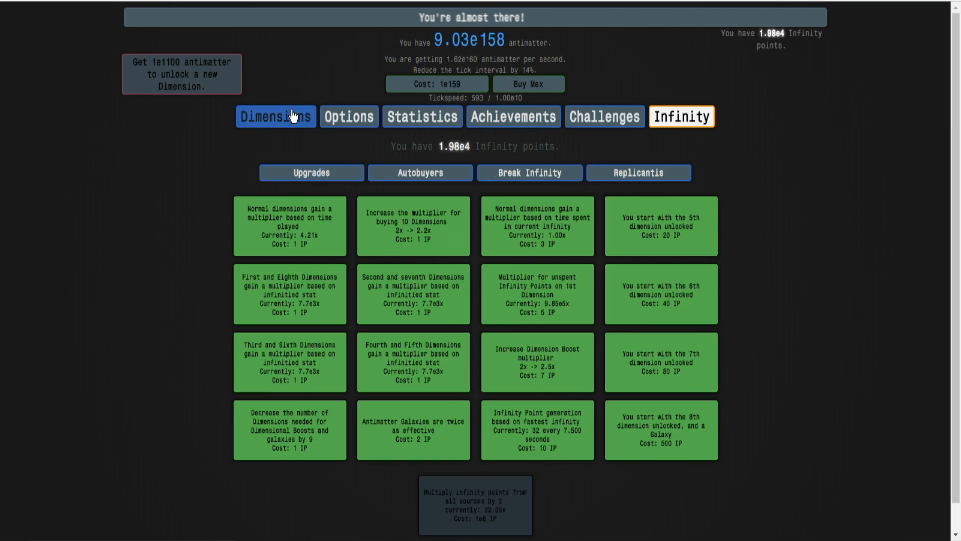
click(280, 116)
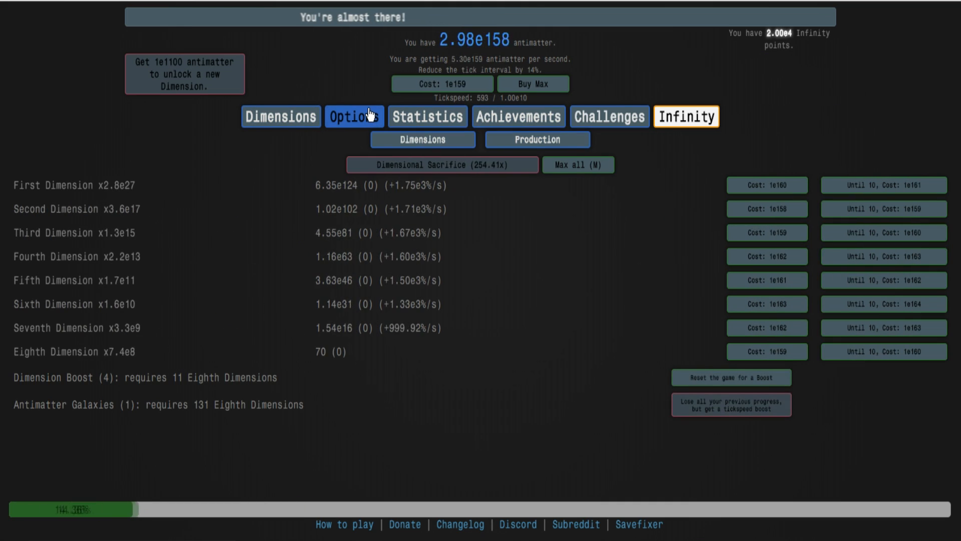
mouse_move(423, 139)
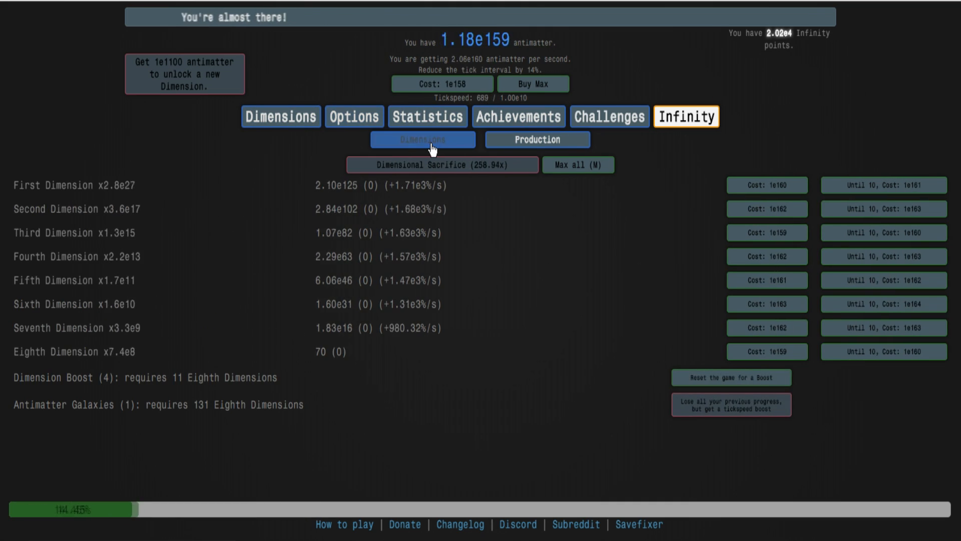
click(441, 165)
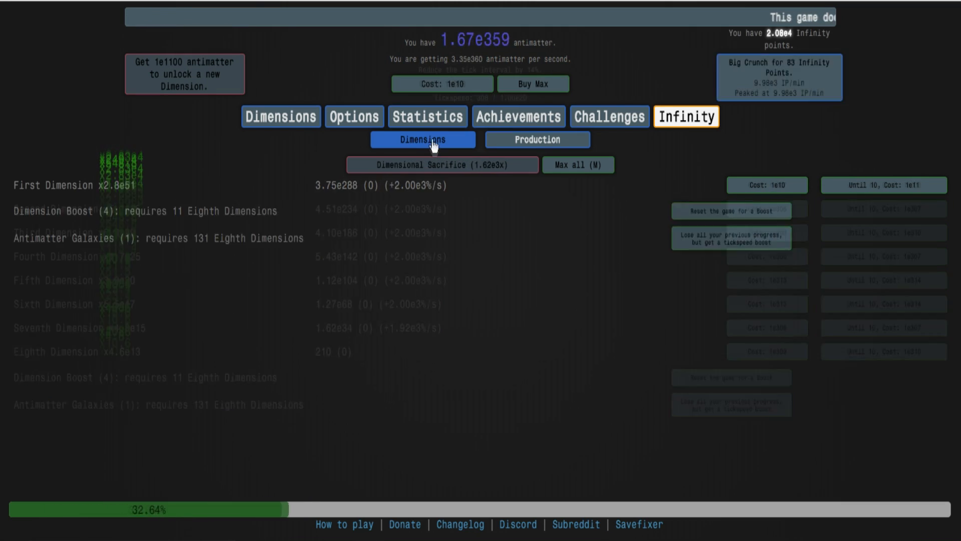
click(428, 116)
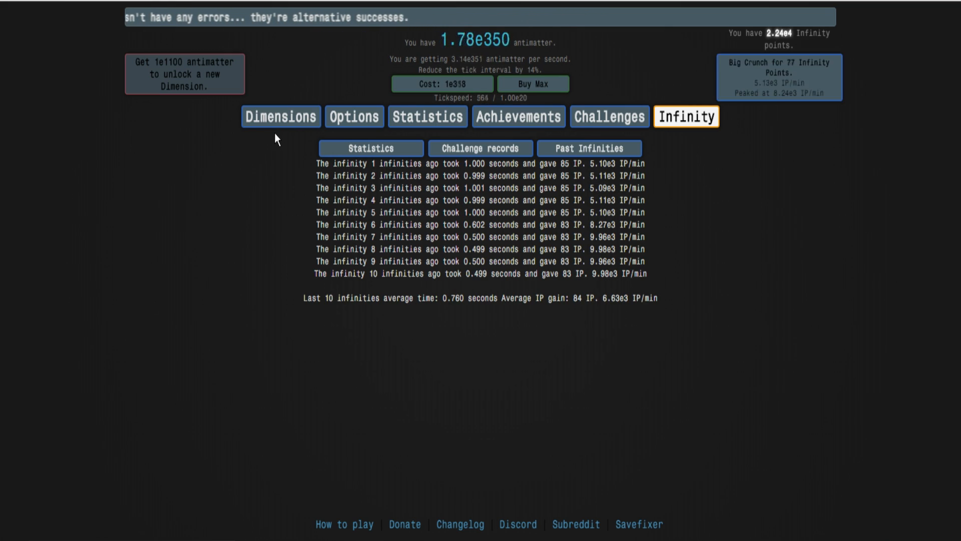
- Review Challenges, Achievements and Dimensions, then land on the Infinity Upgrades grid
click(603, 116)
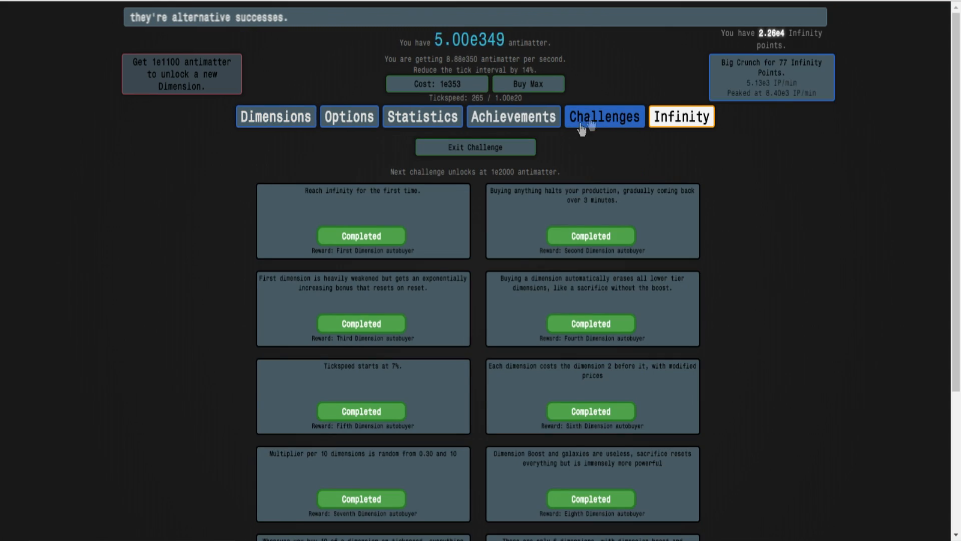
click(513, 116)
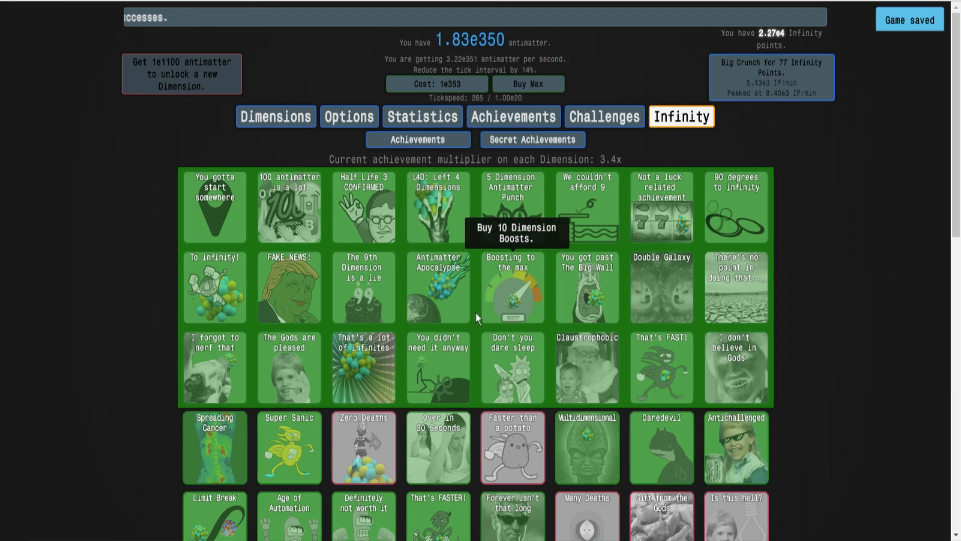
click(280, 116)
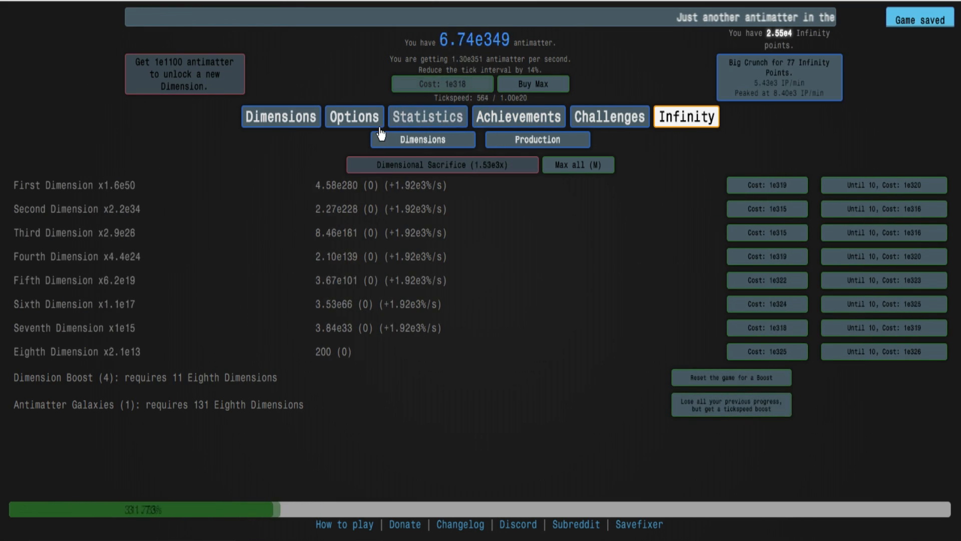
click(686, 116)
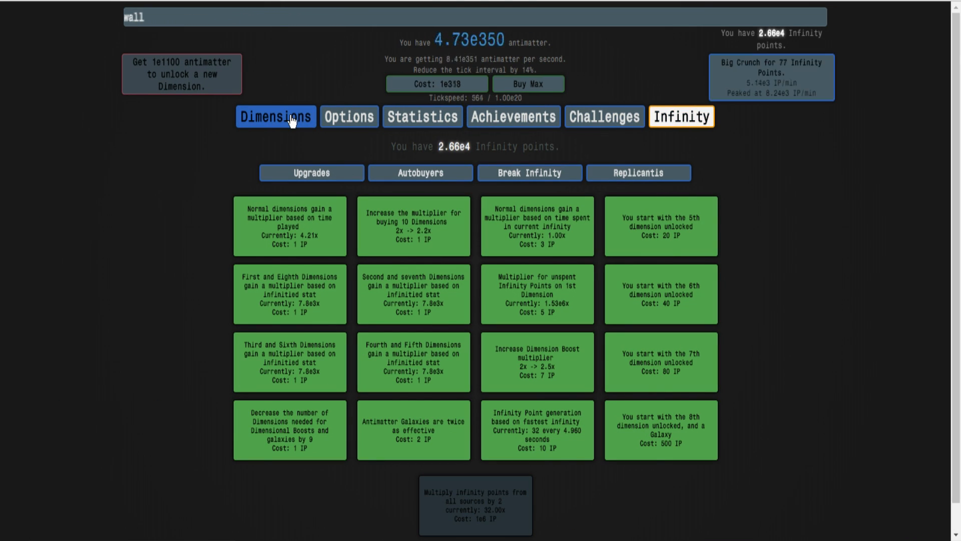
click(280, 116)
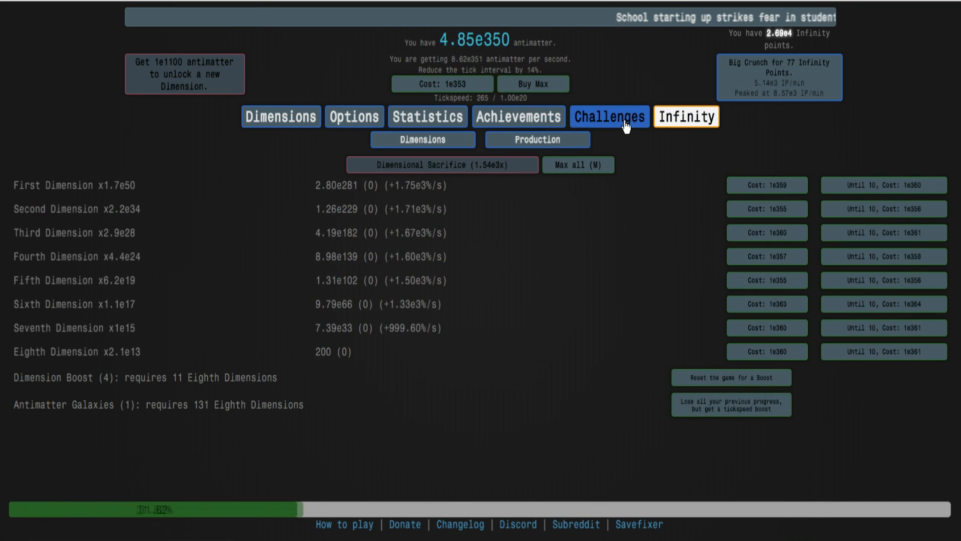
click(685, 116)
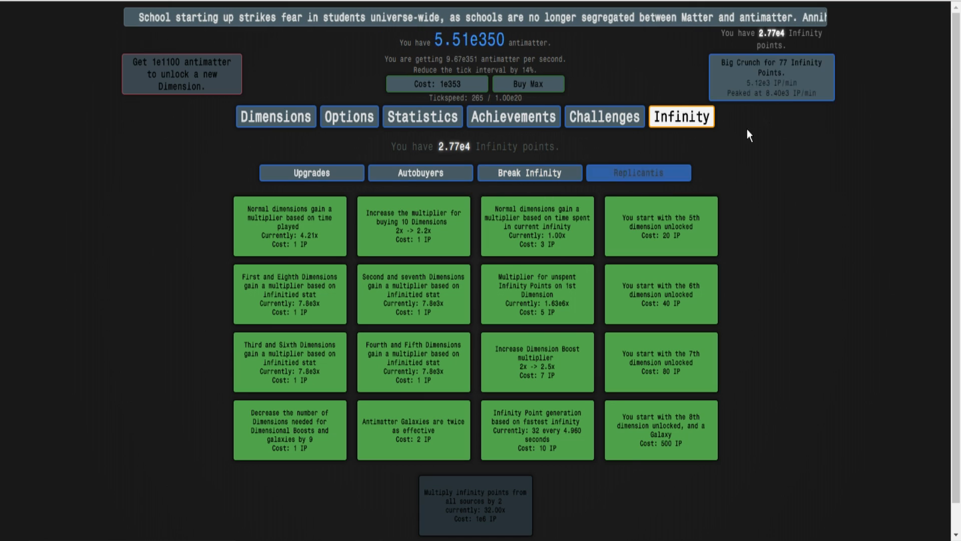
- Check the Big Crunch autobuyer still waits for 78 IP, then return to the dimensions list
click(420, 172)
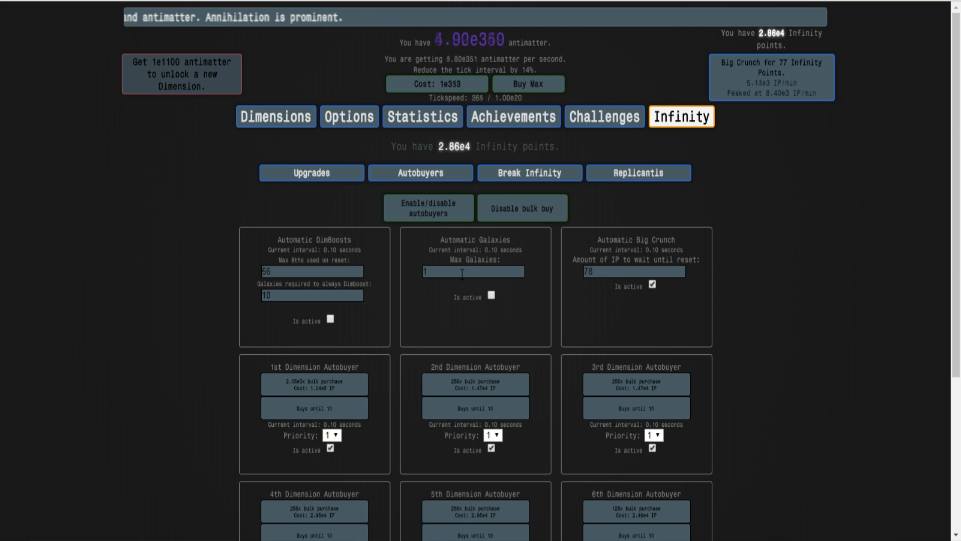
mouse_move(414, 287)
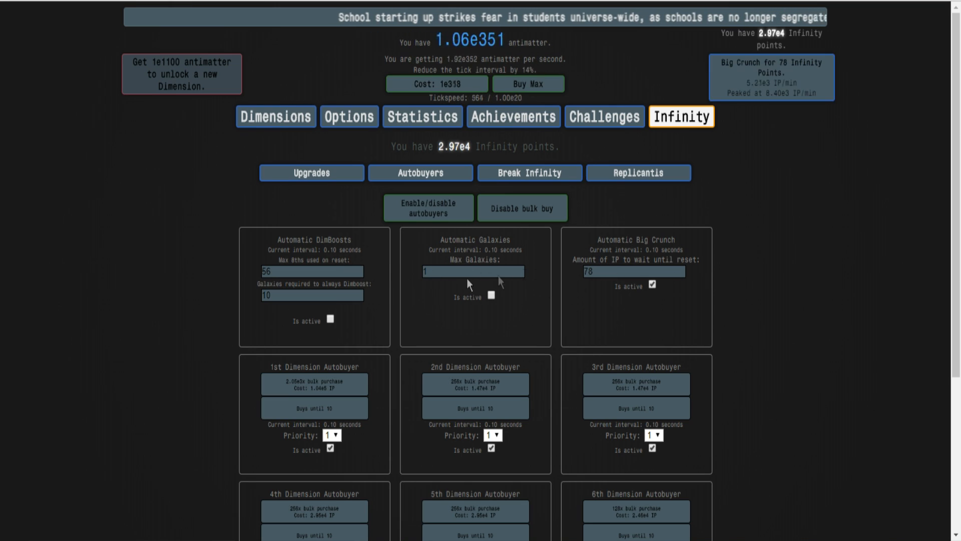
mouse_move(276, 116)
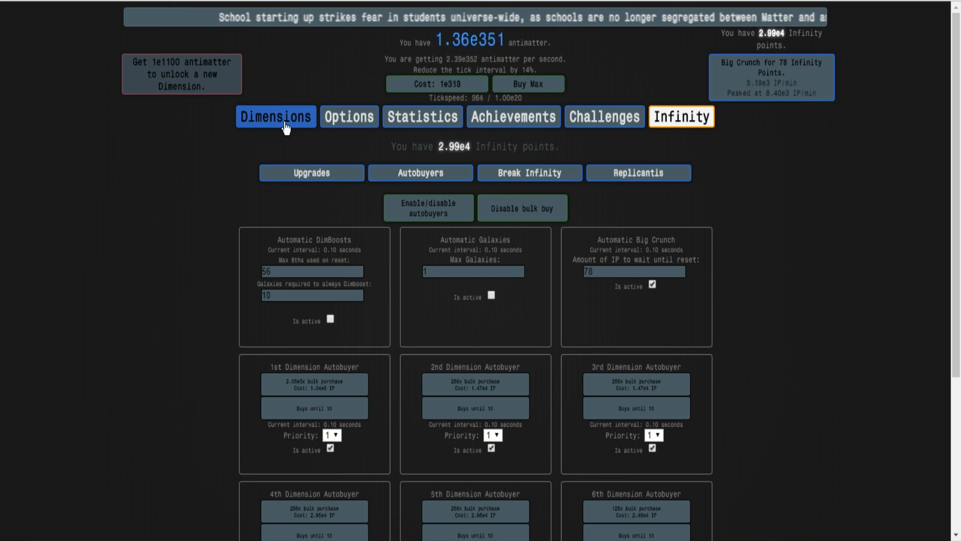
click(276, 116)
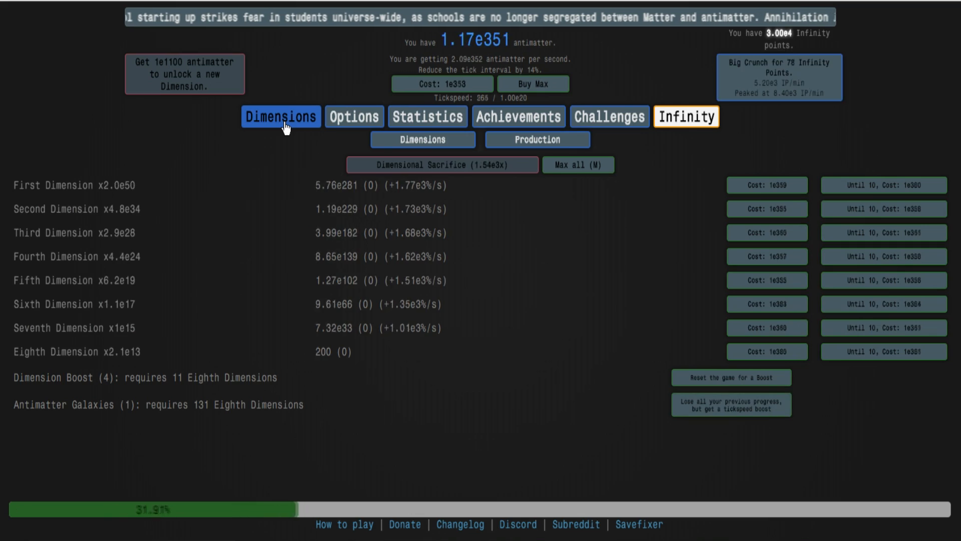